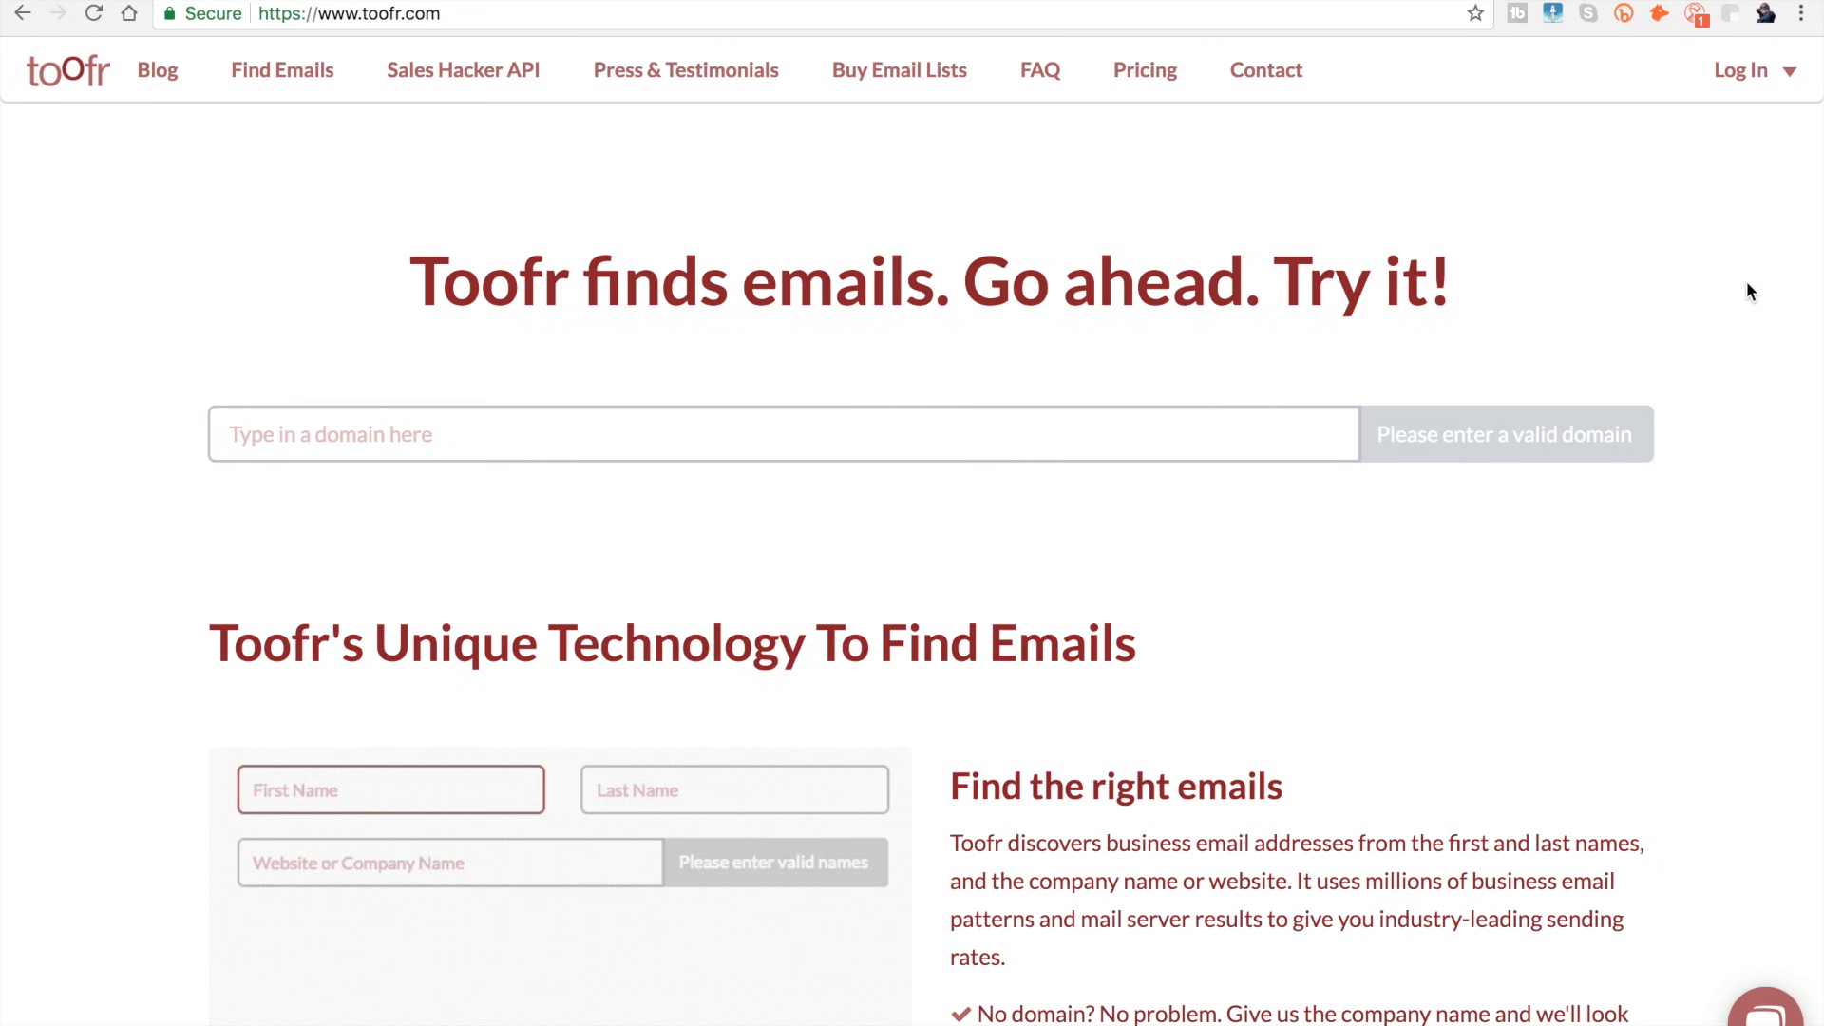
Look up the email for last name 'buckley' at toofr.com from the home page form.
text(buckley)
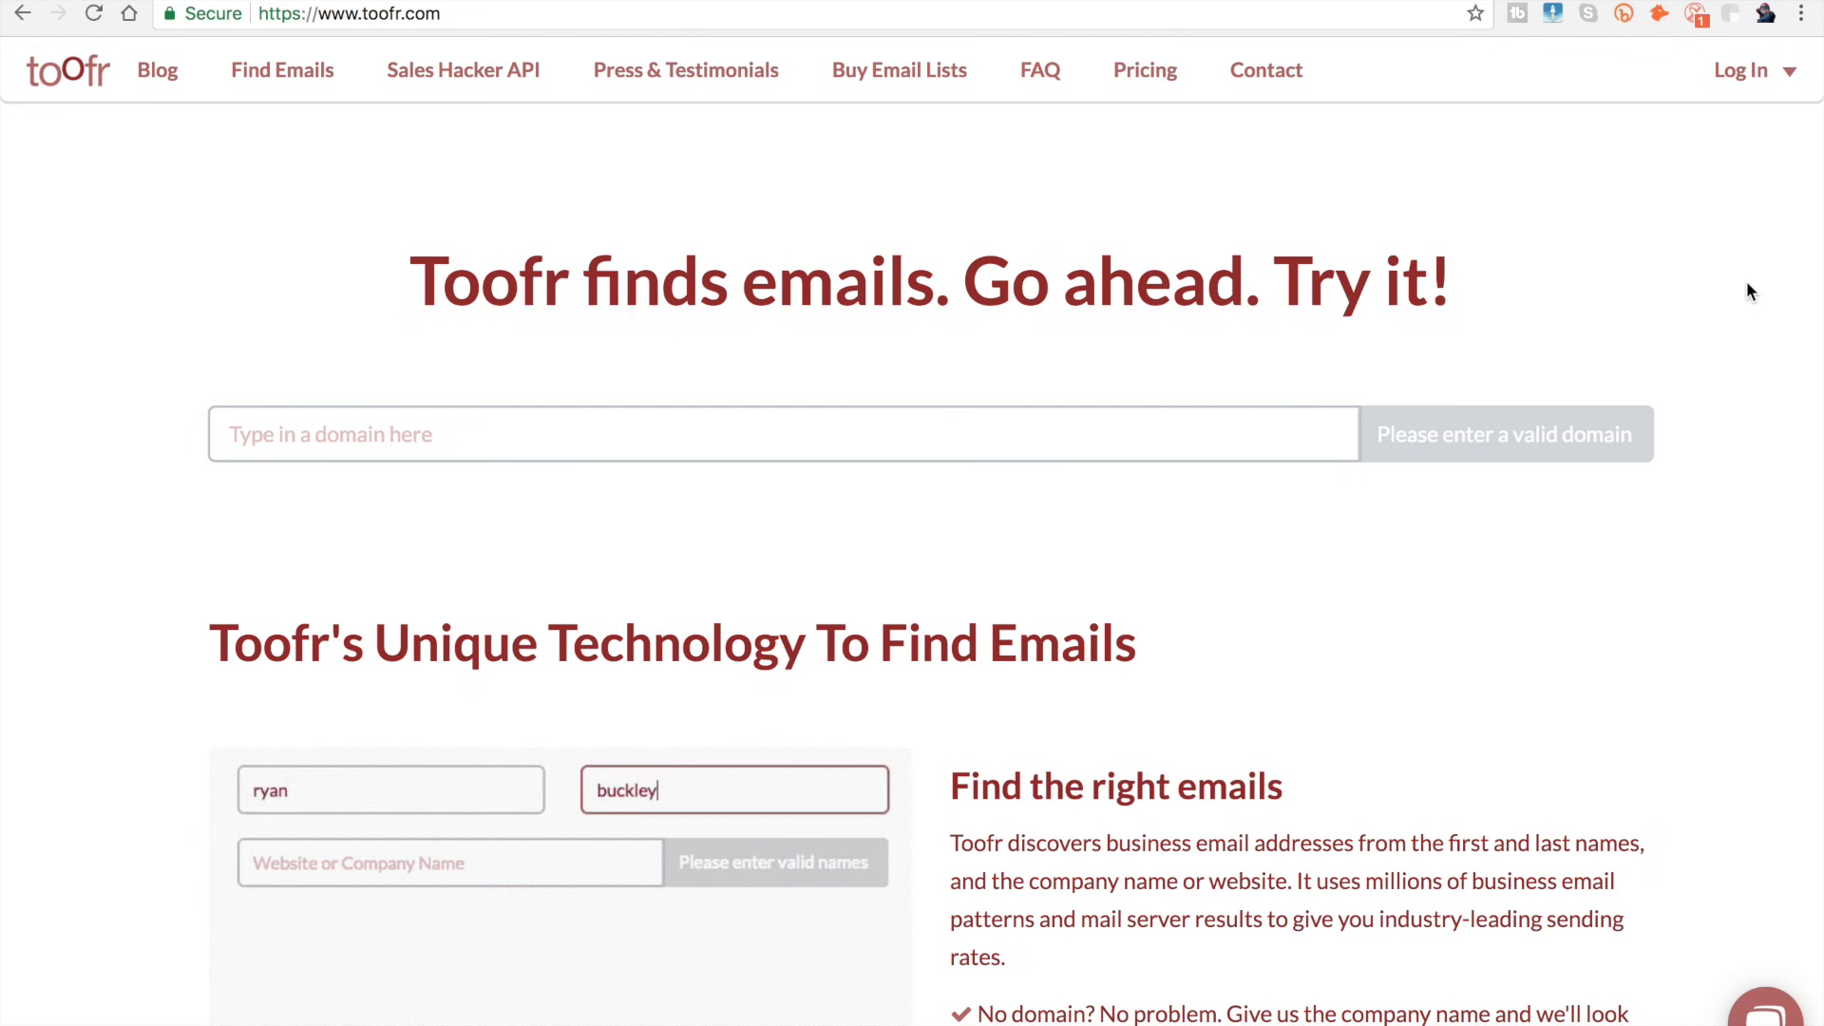
text(toofr.com)
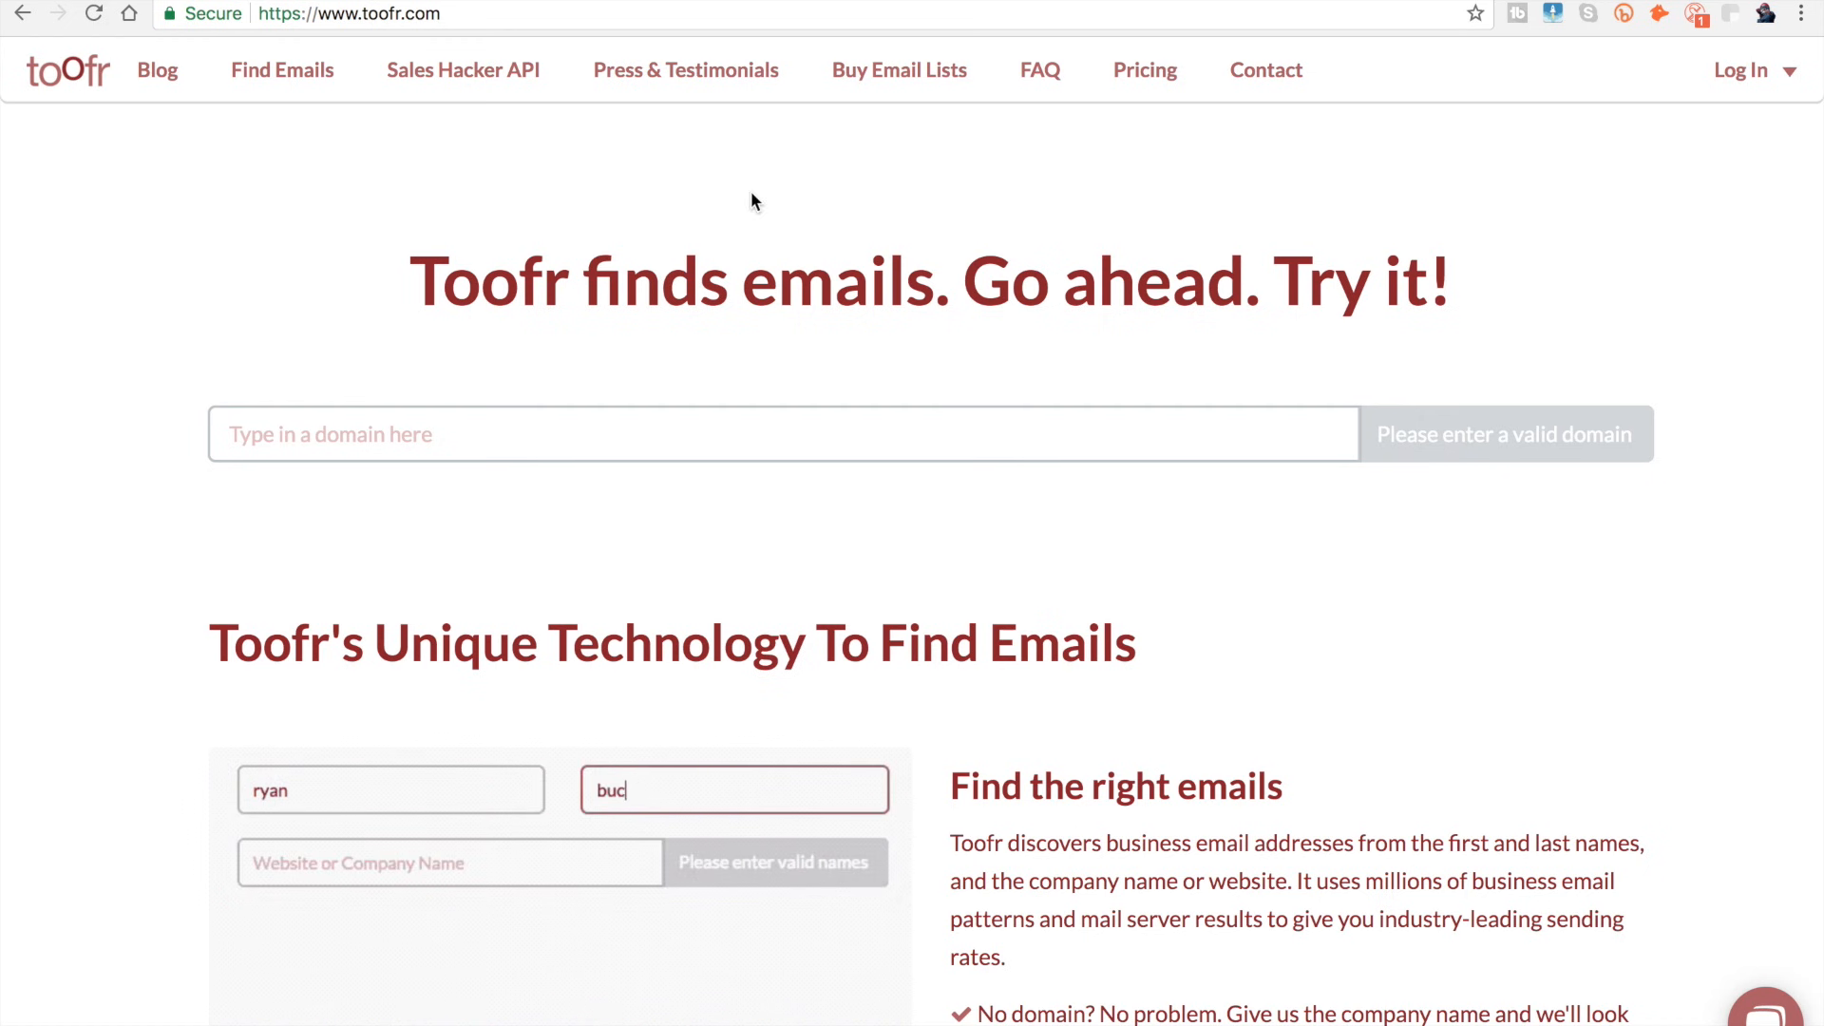
text(toofr.co)
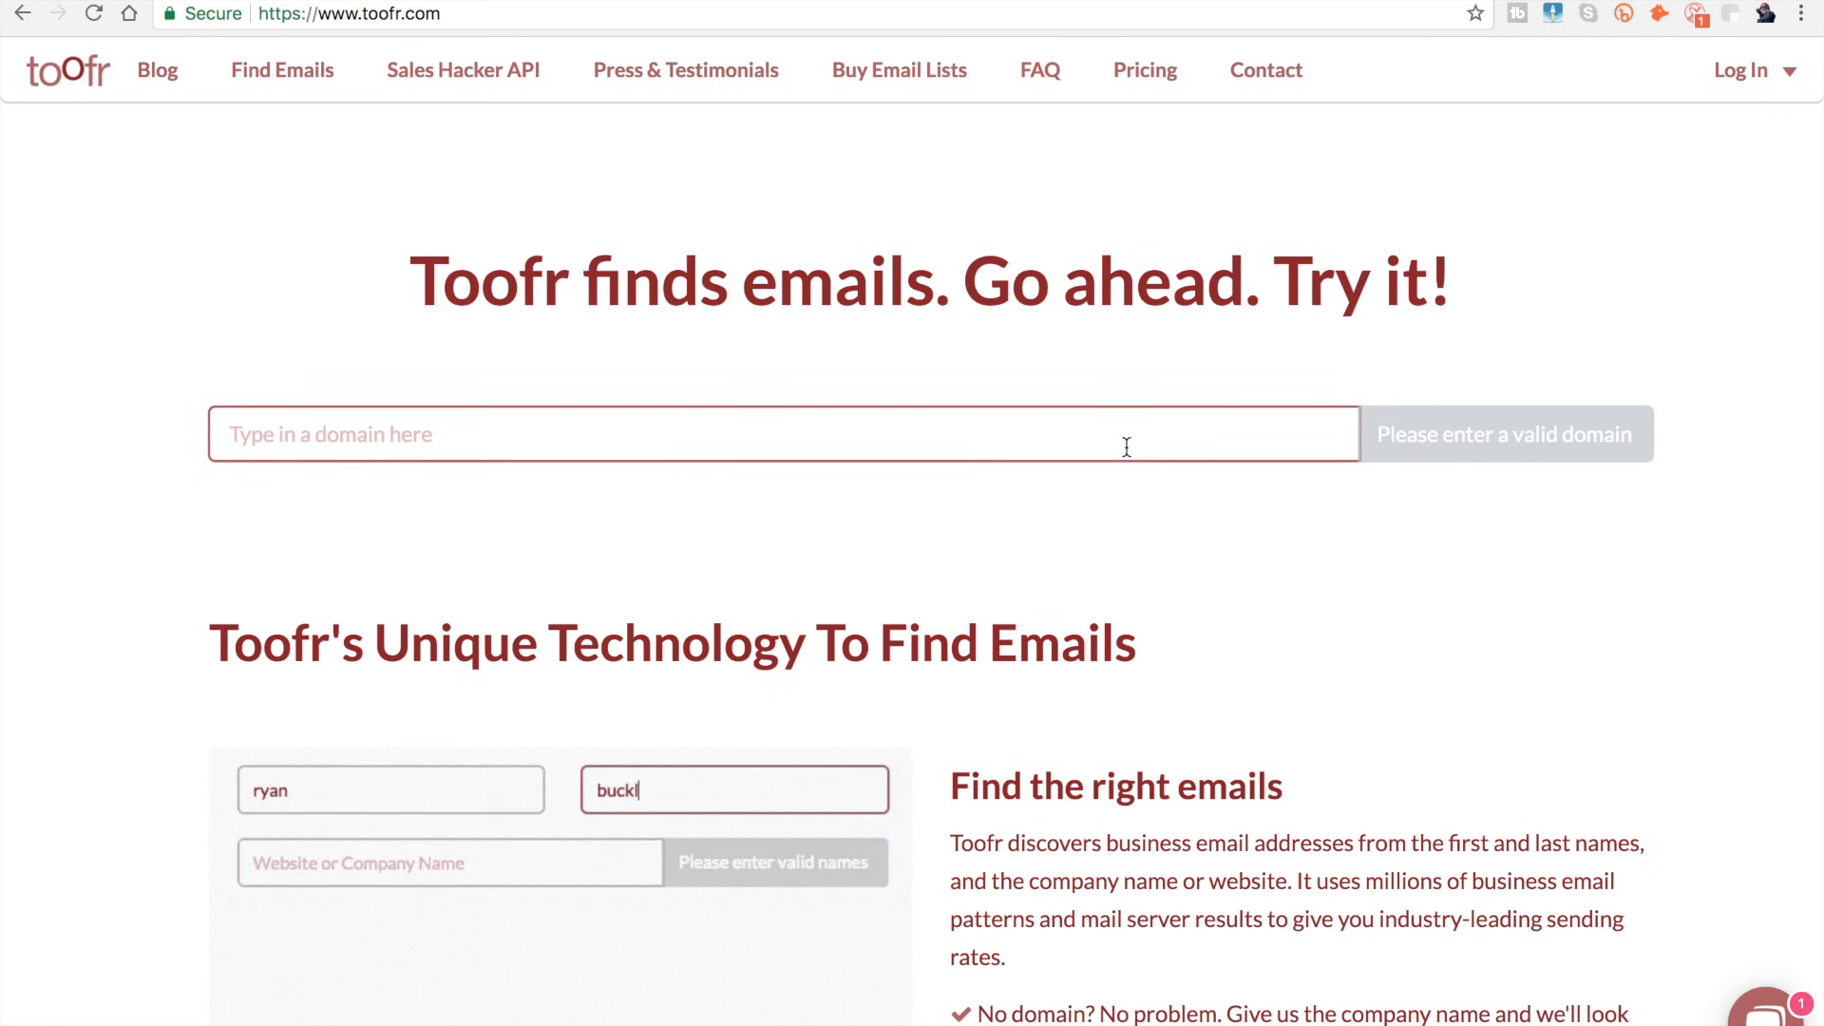
text(www.google.com)
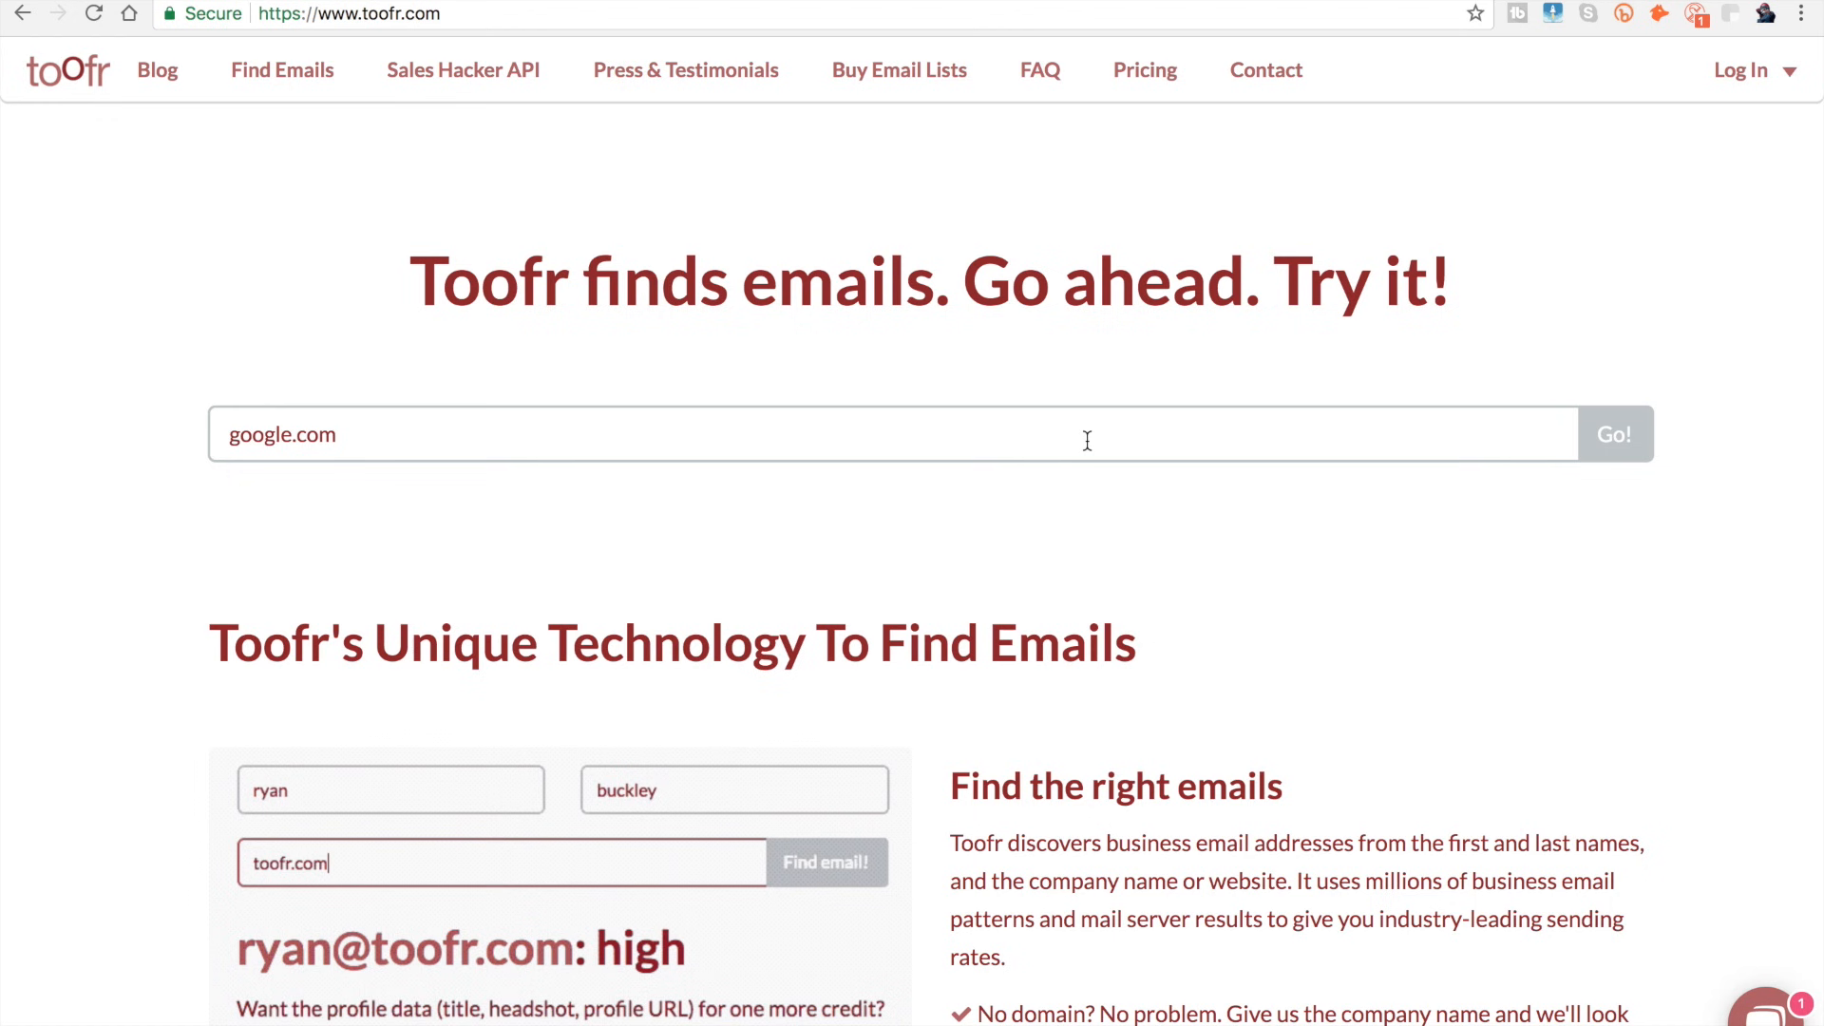
click(1613, 434)
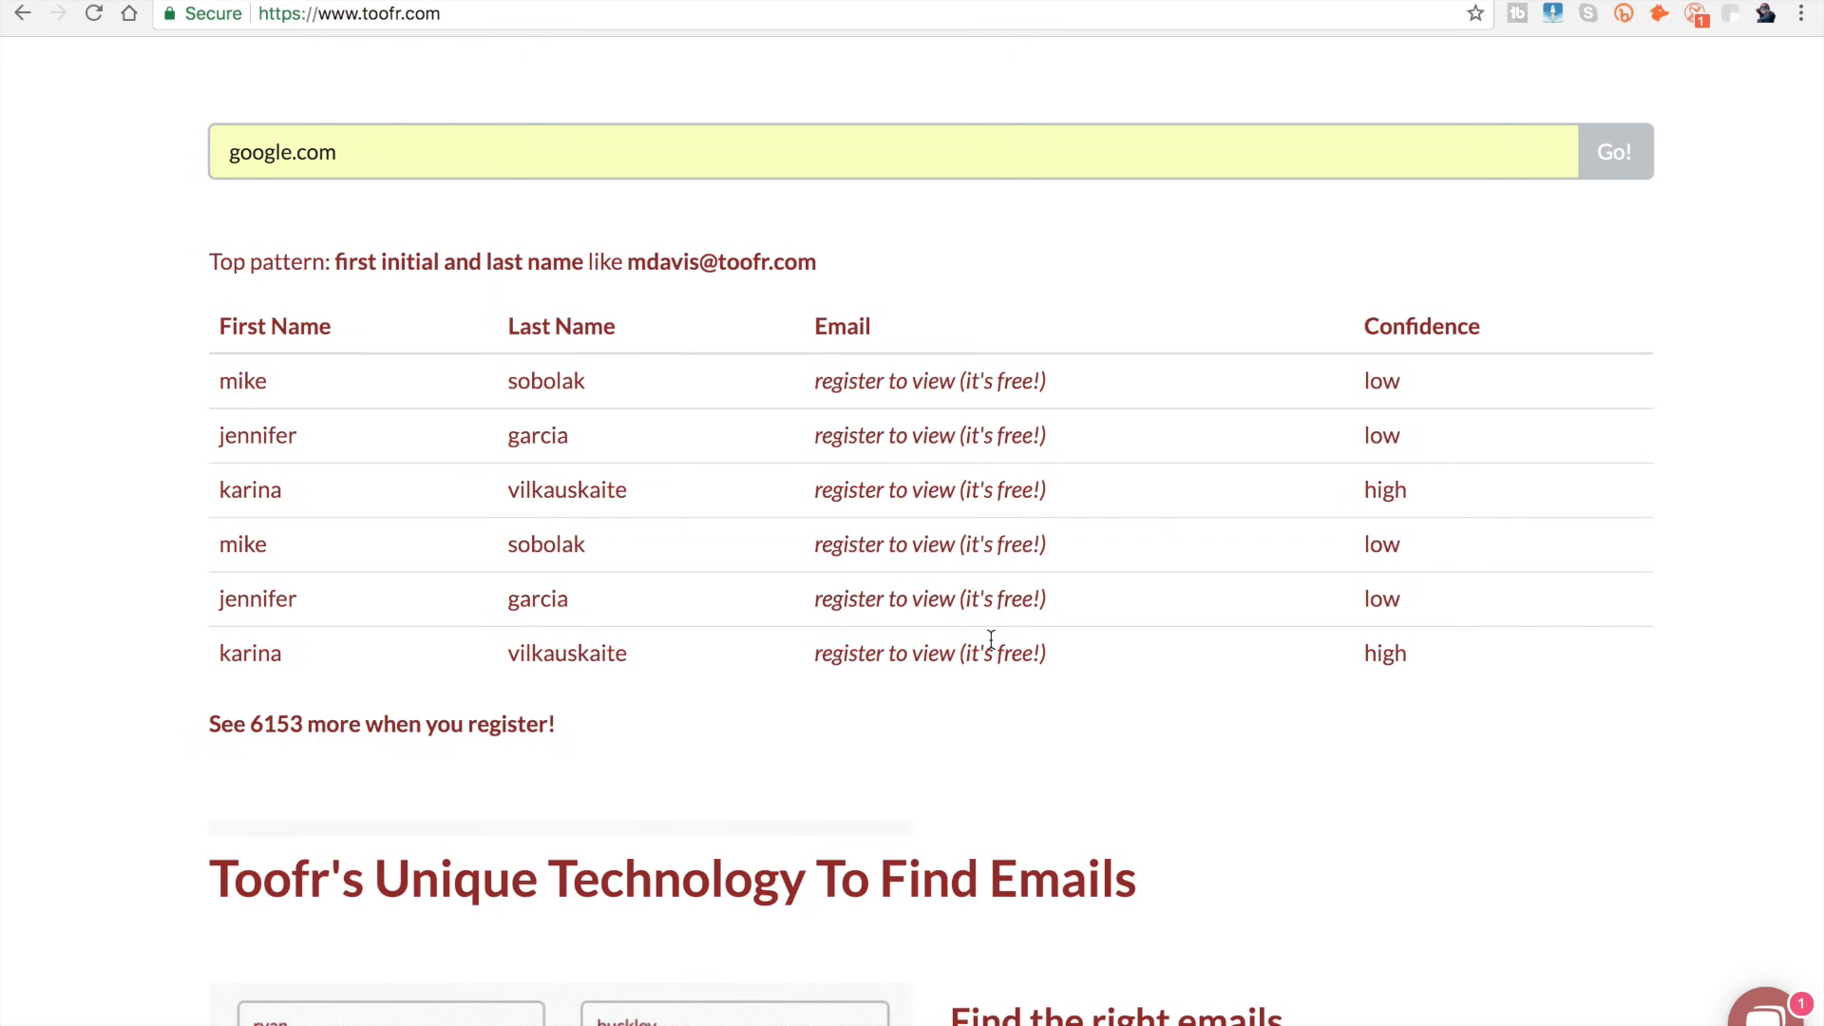
scroll(down, 3)
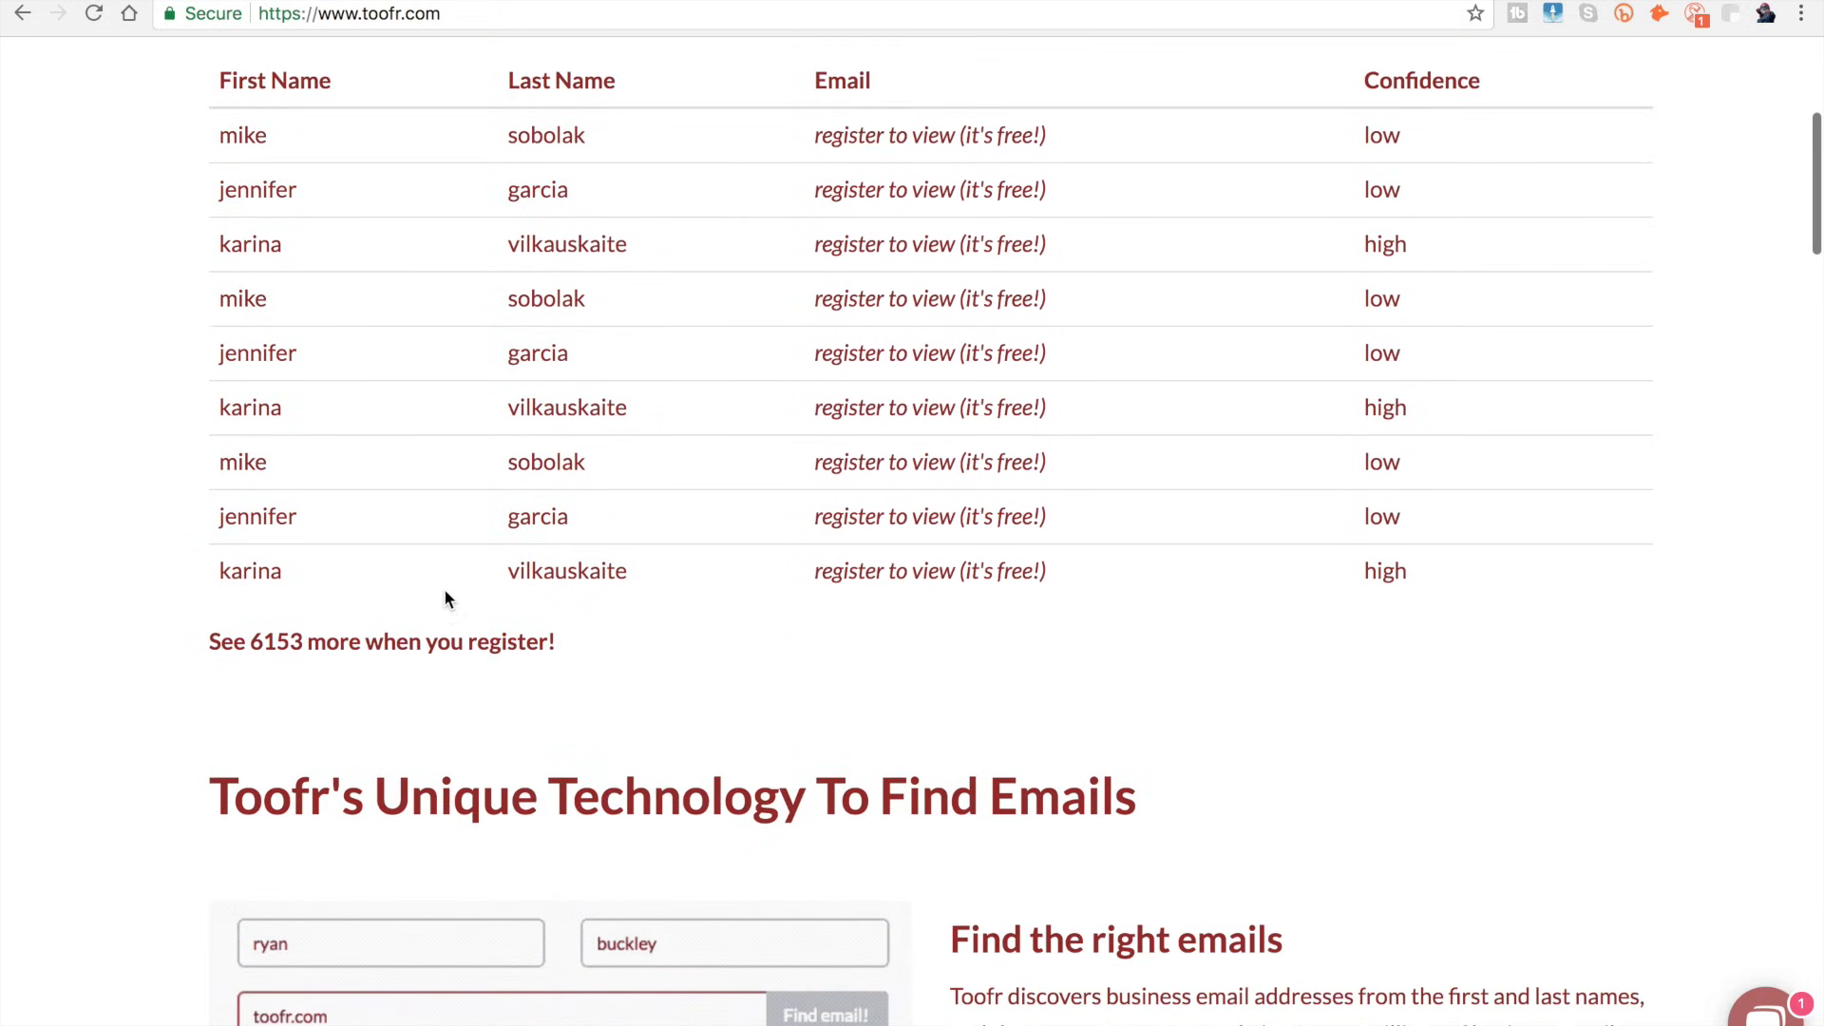
scroll(up, 3)
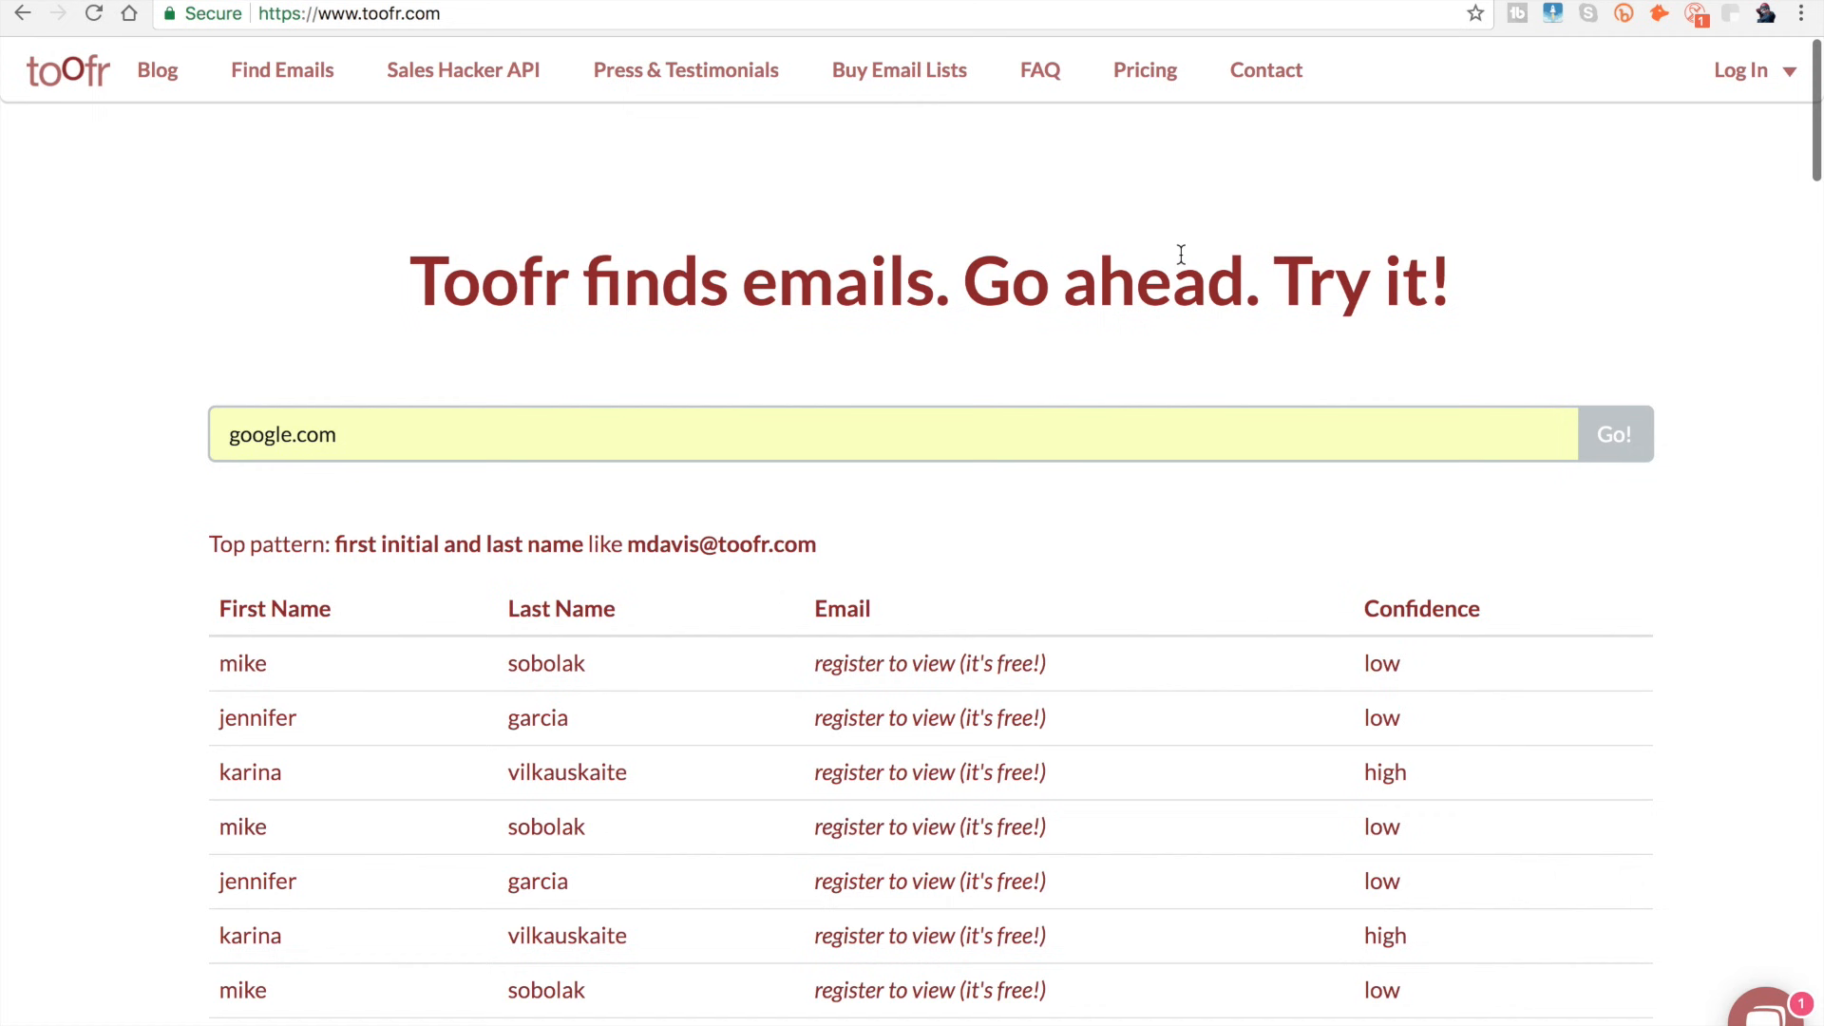
Sign in to the Toofr account, landing on the empty Find Emails form.
click(1750, 70)
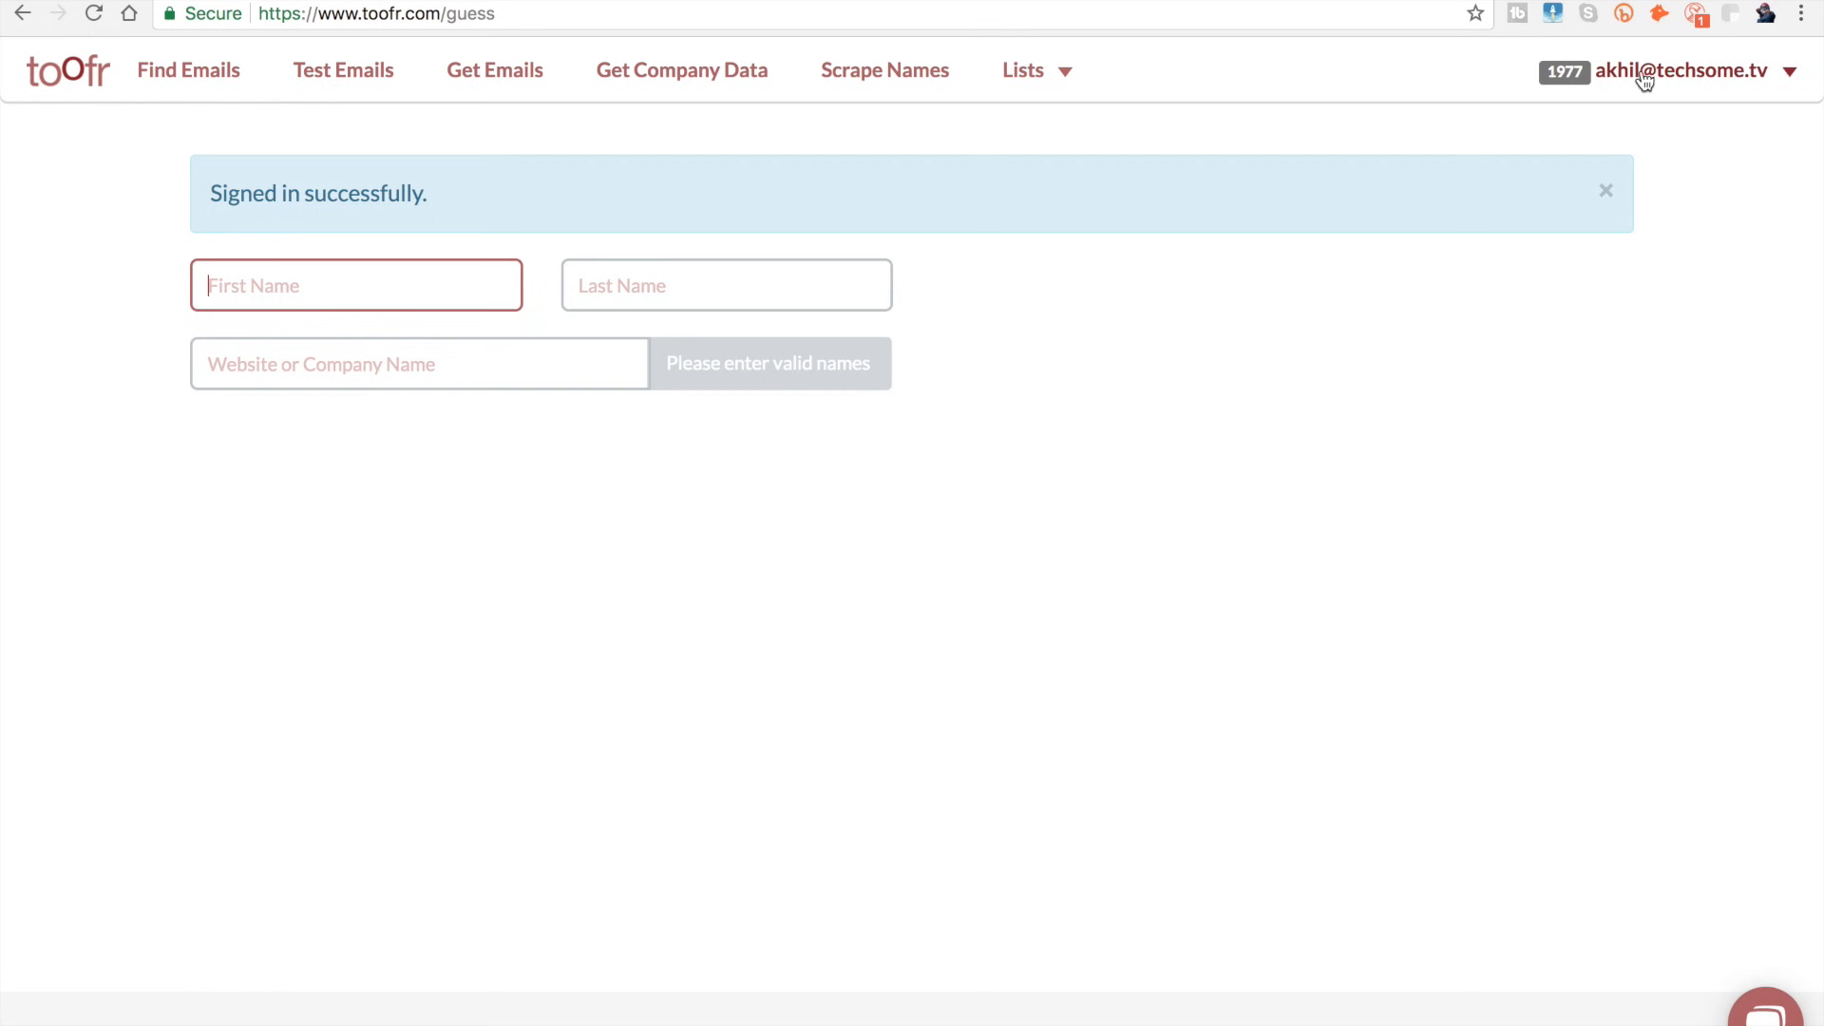
mouse_move(1729, 89)
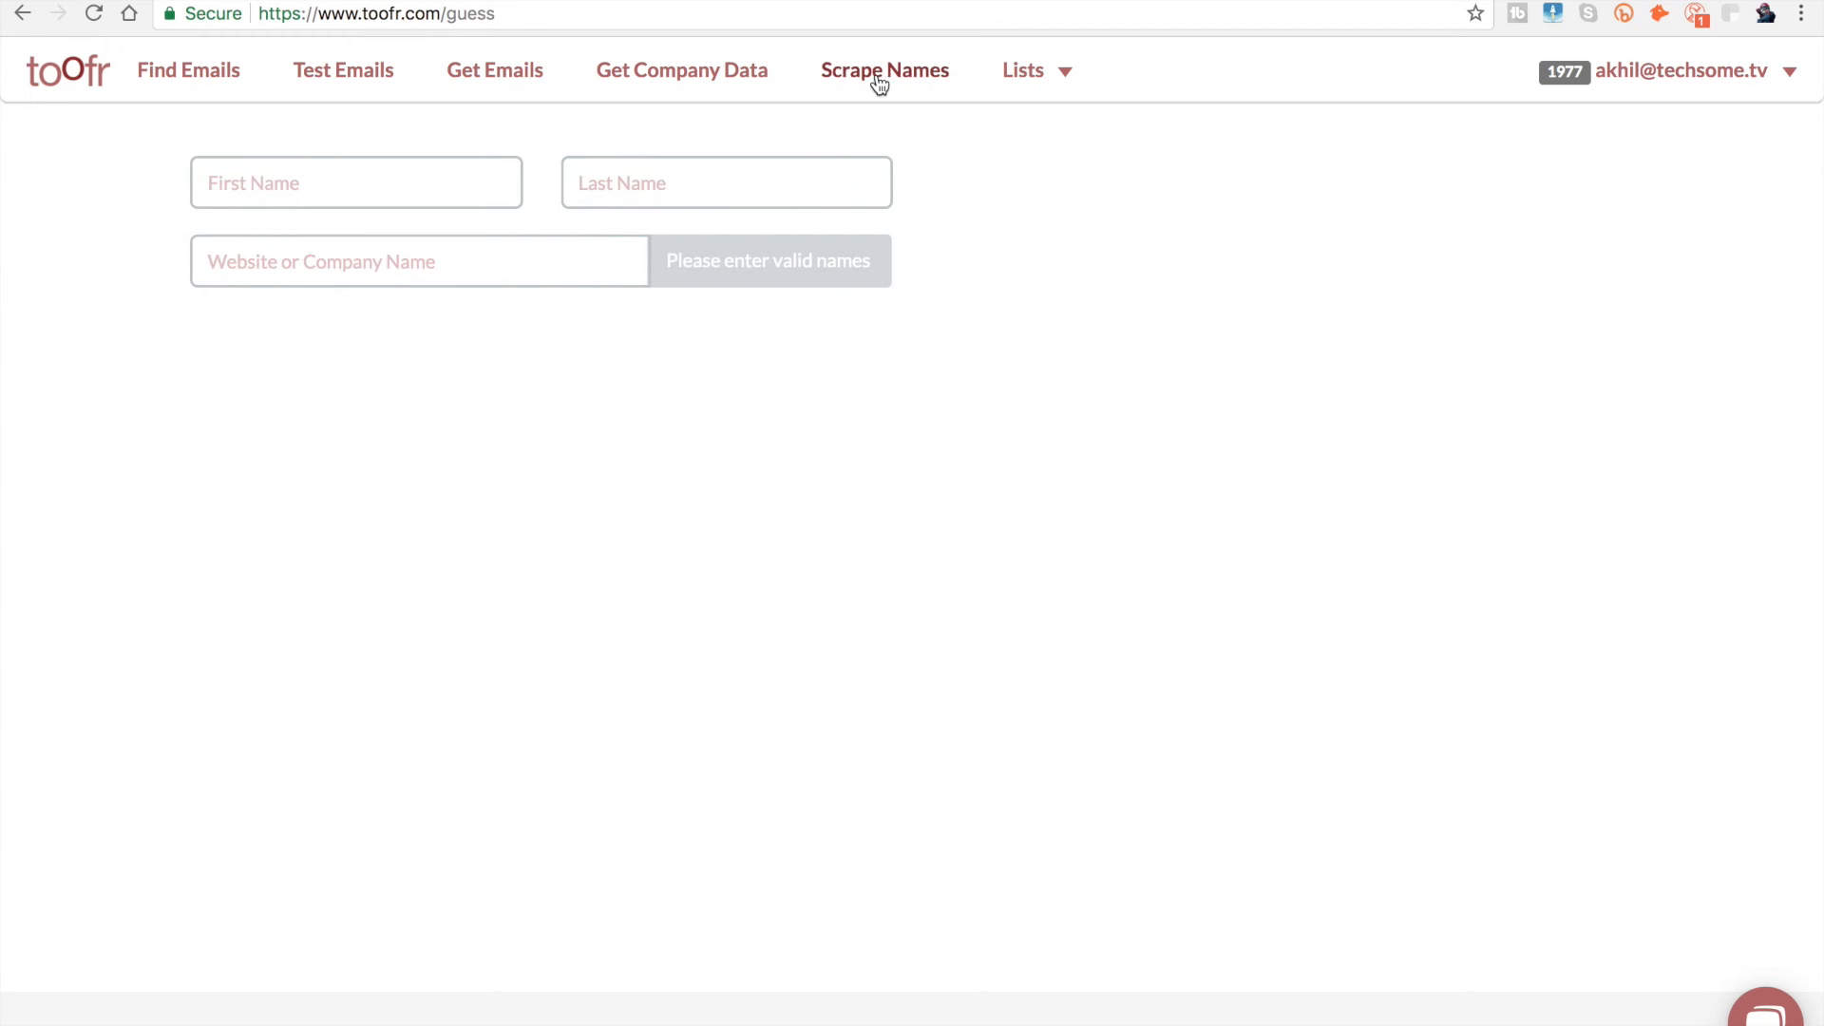
mouse_move(258, 112)
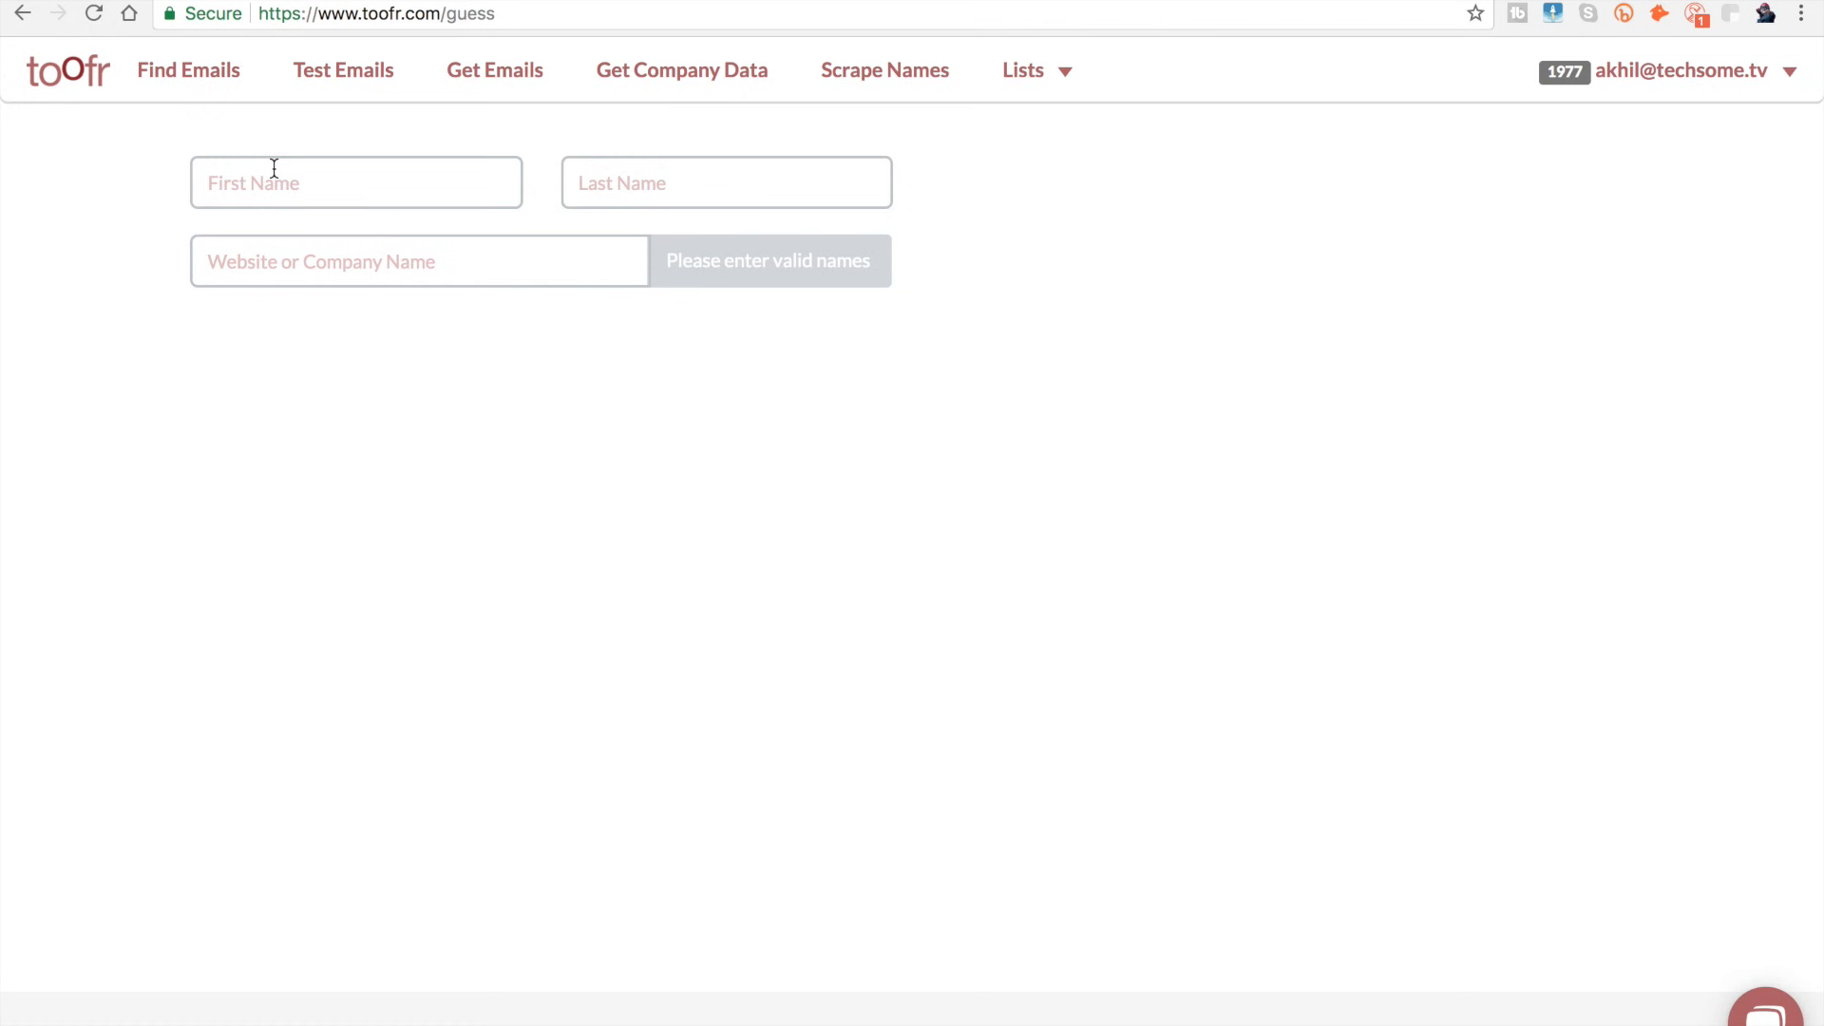
click(356, 182)
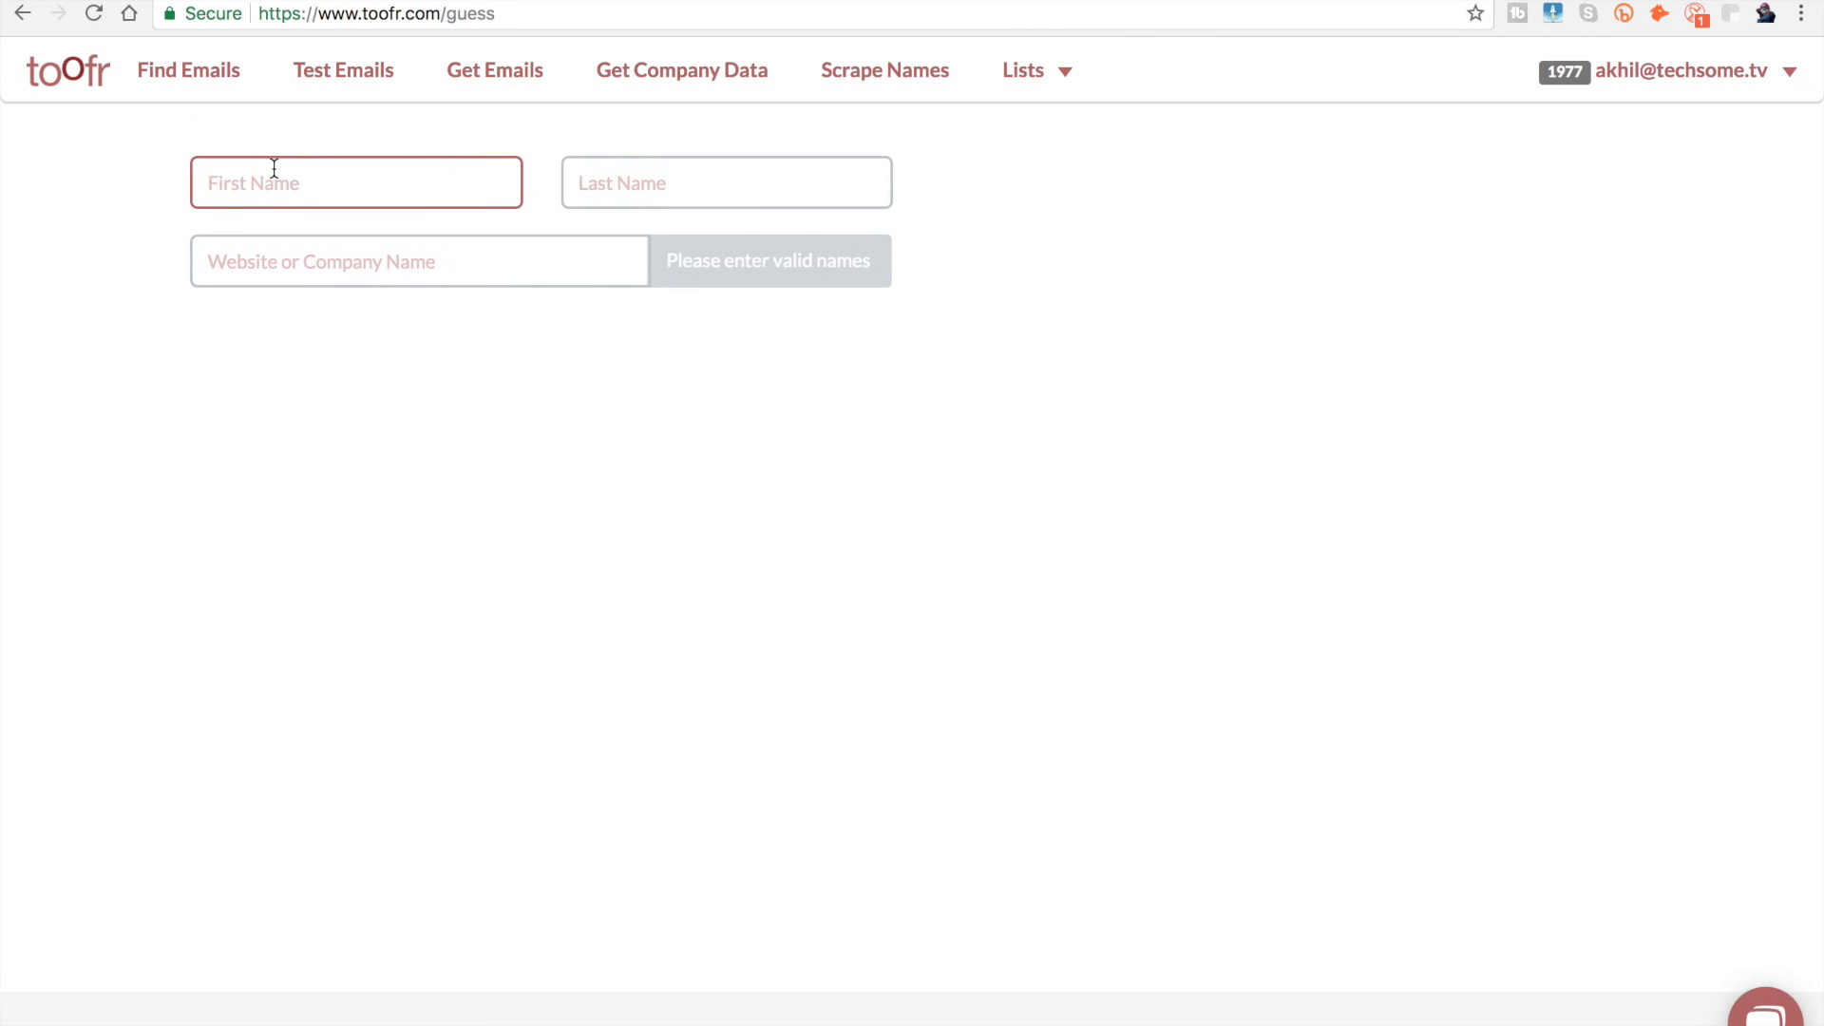
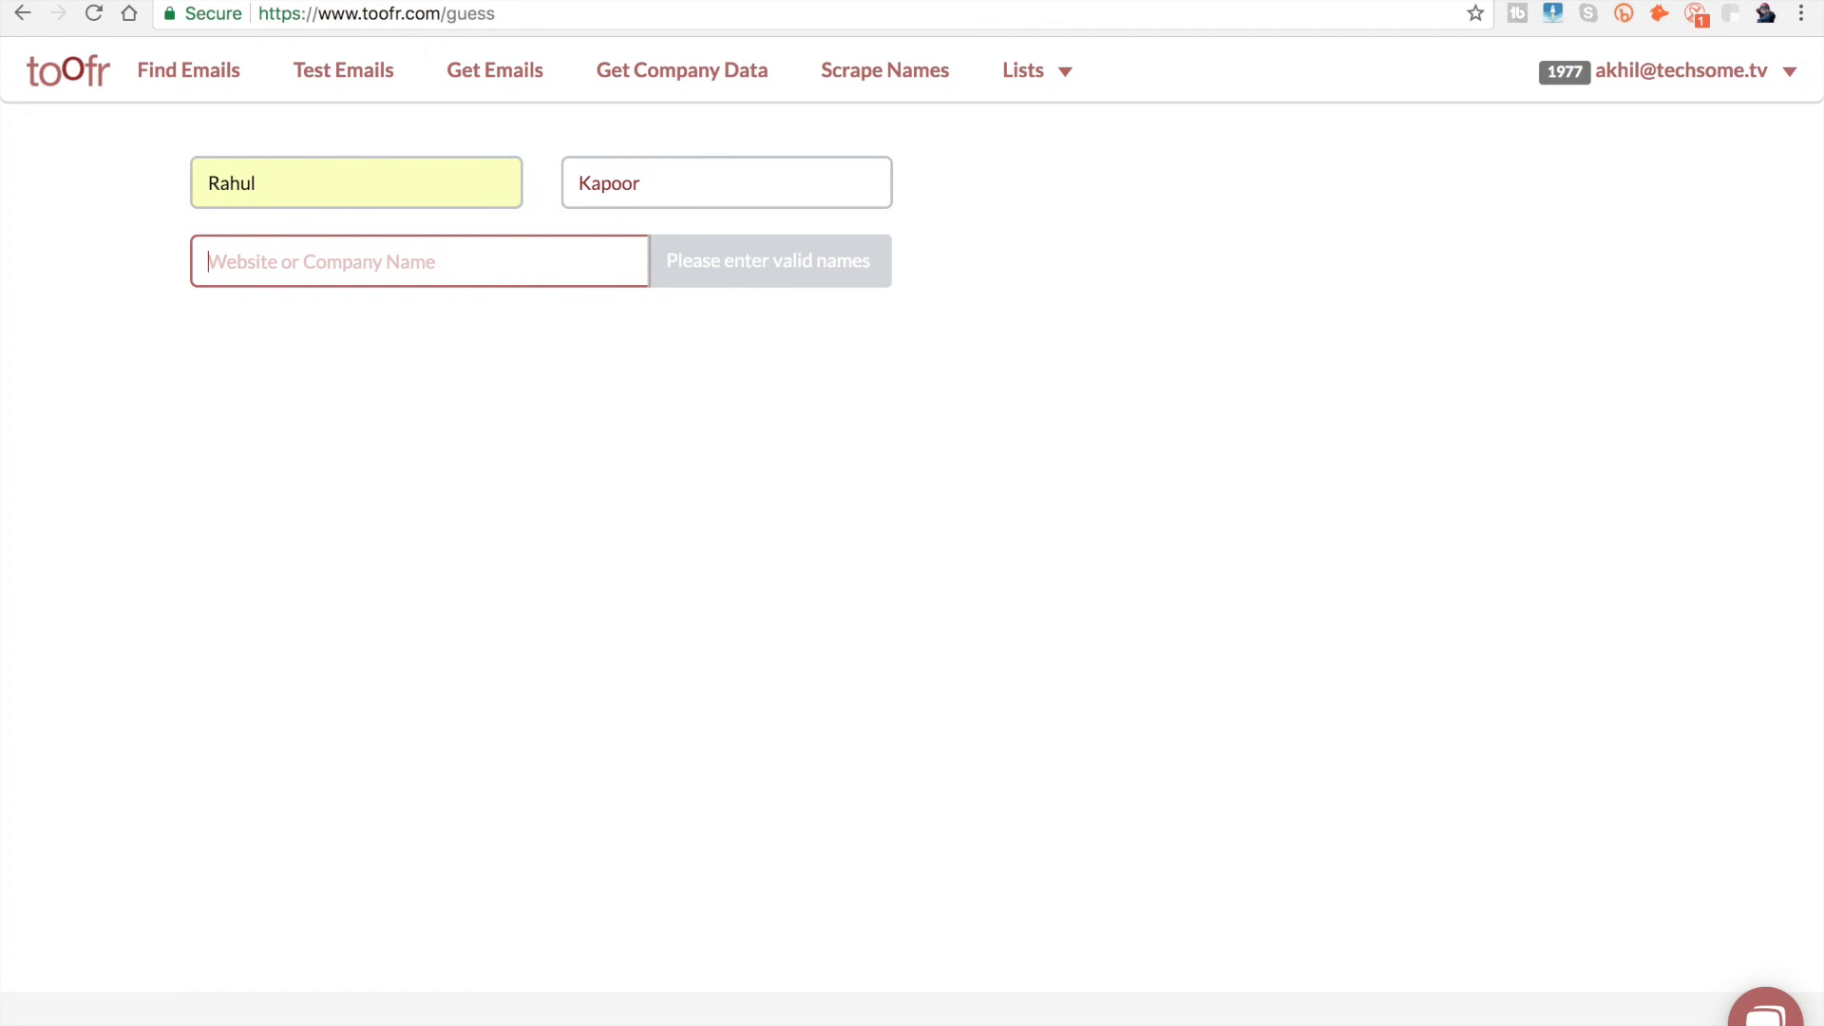
text(www.go)
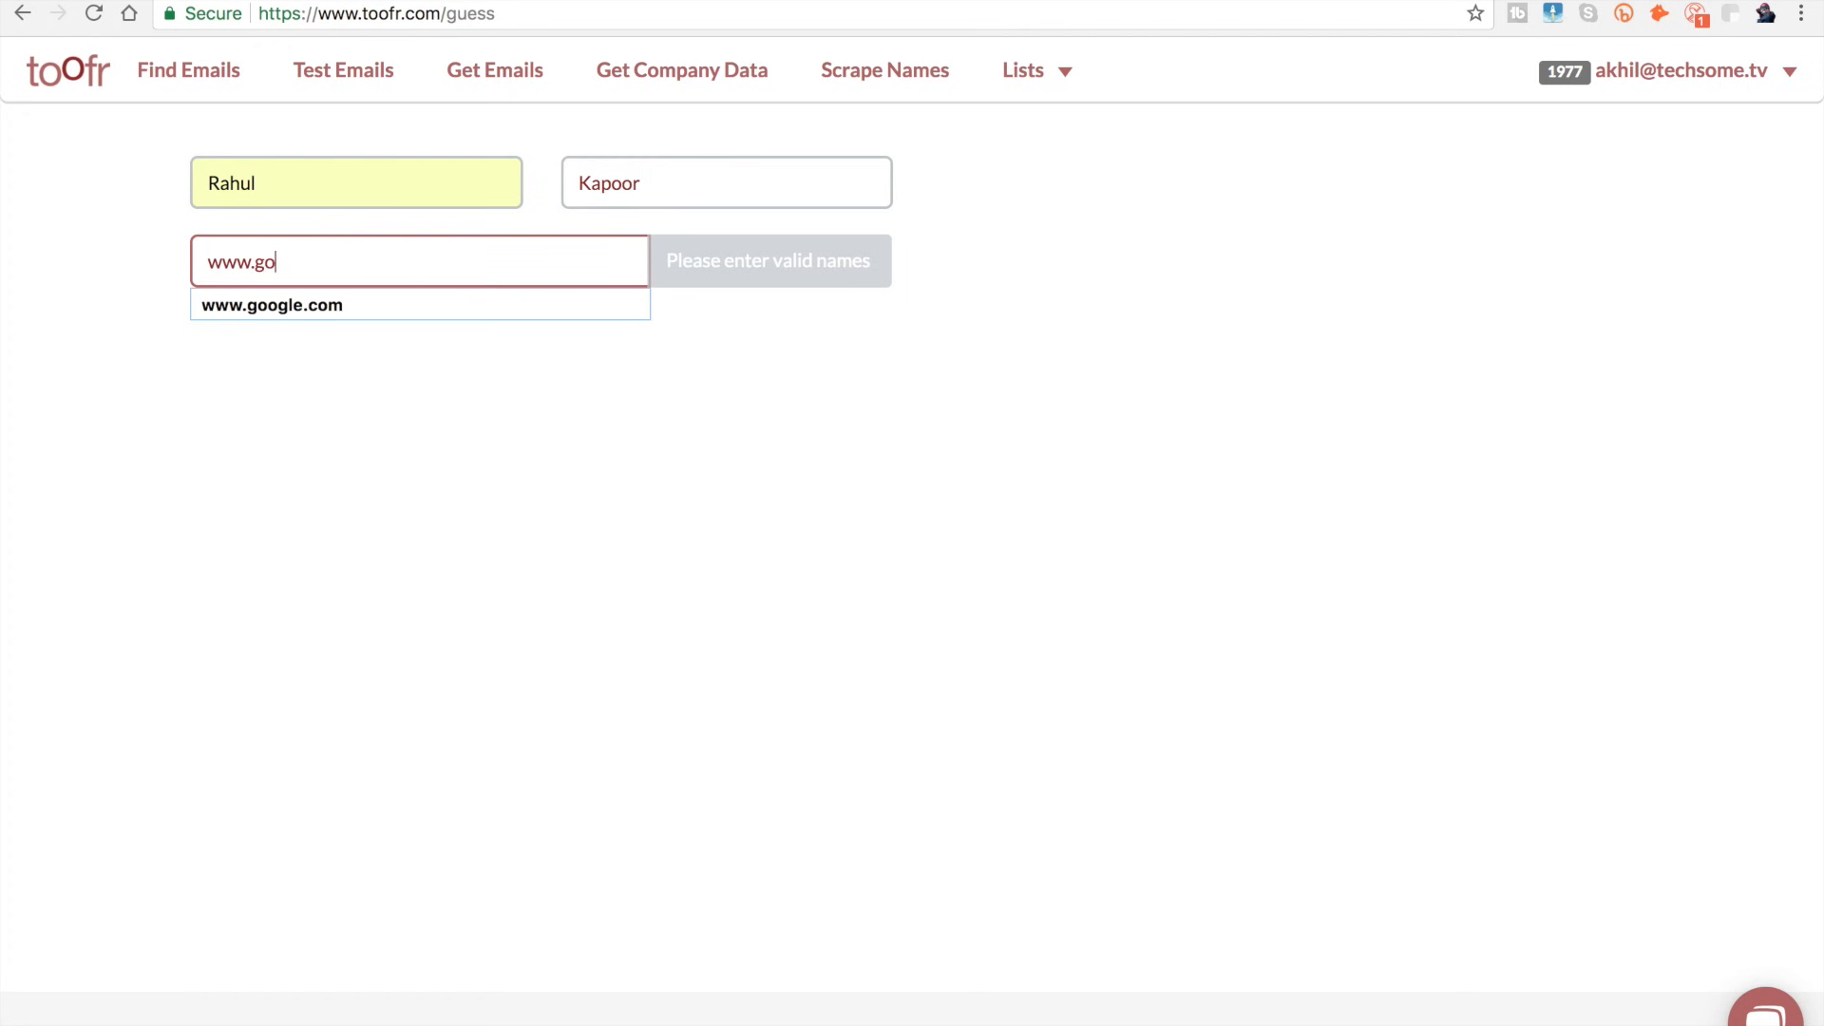
click(272, 304)
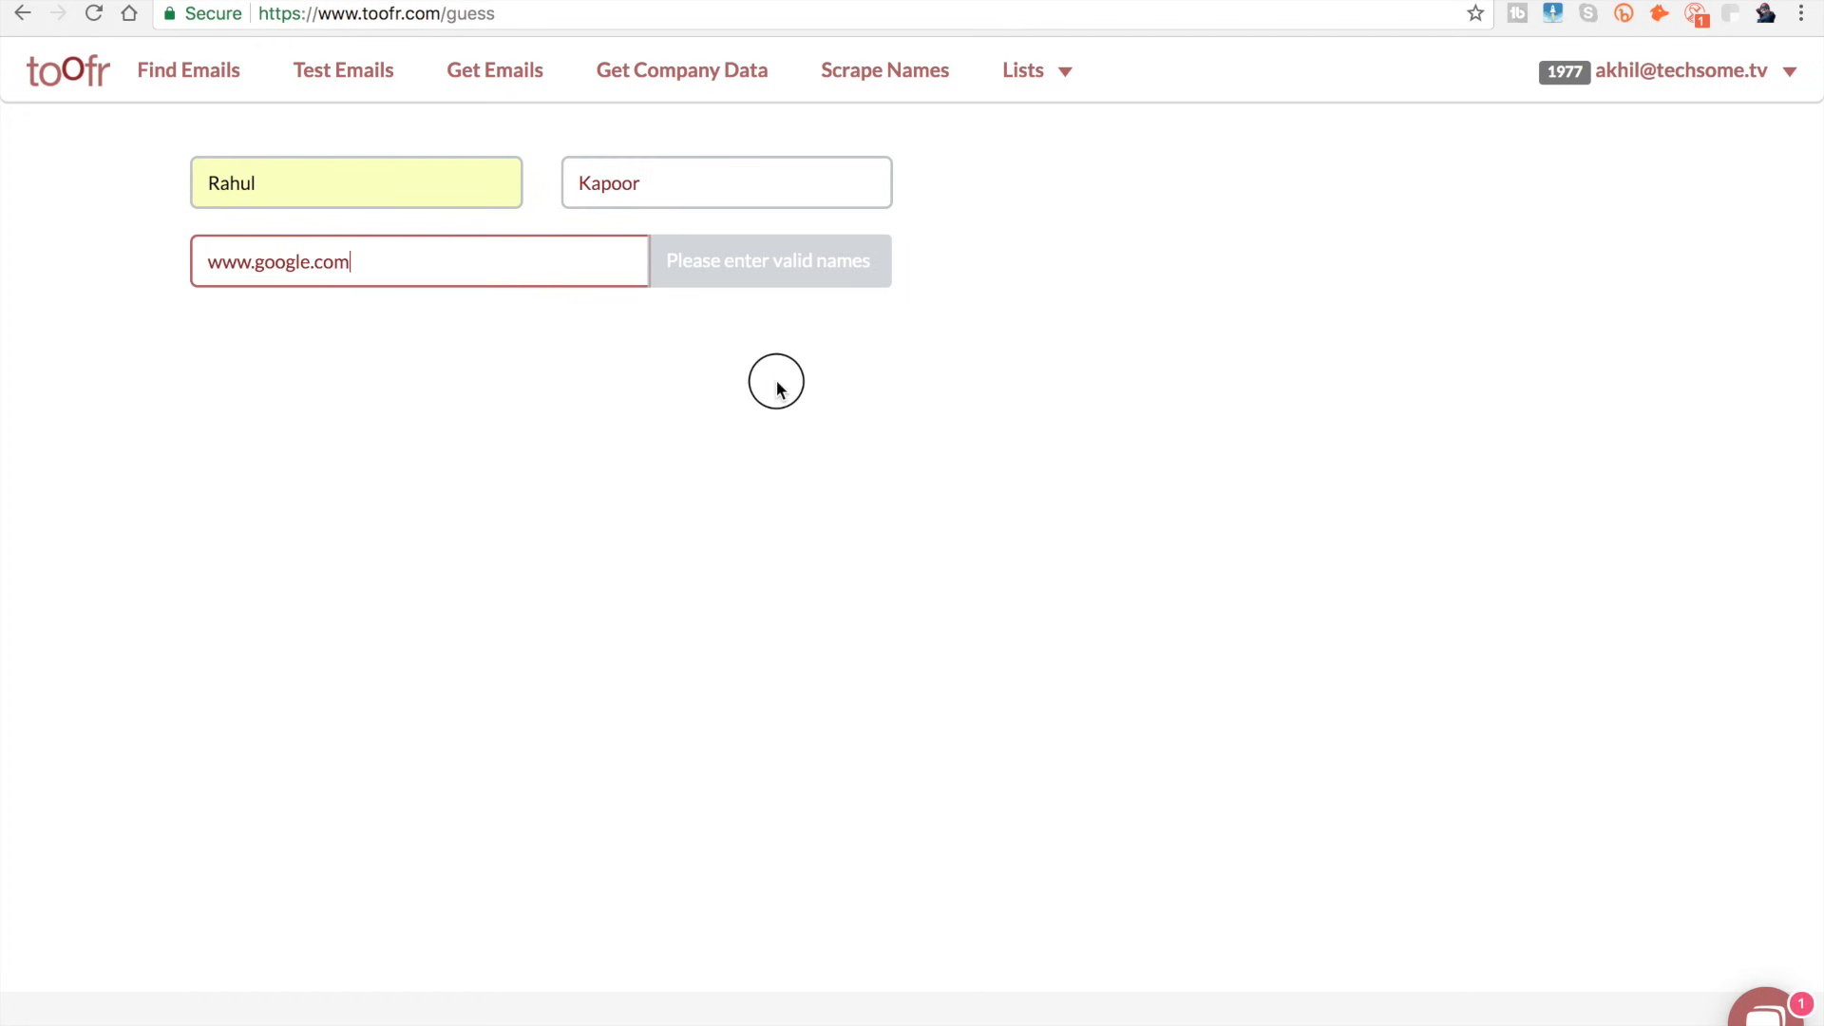
click(825, 260)
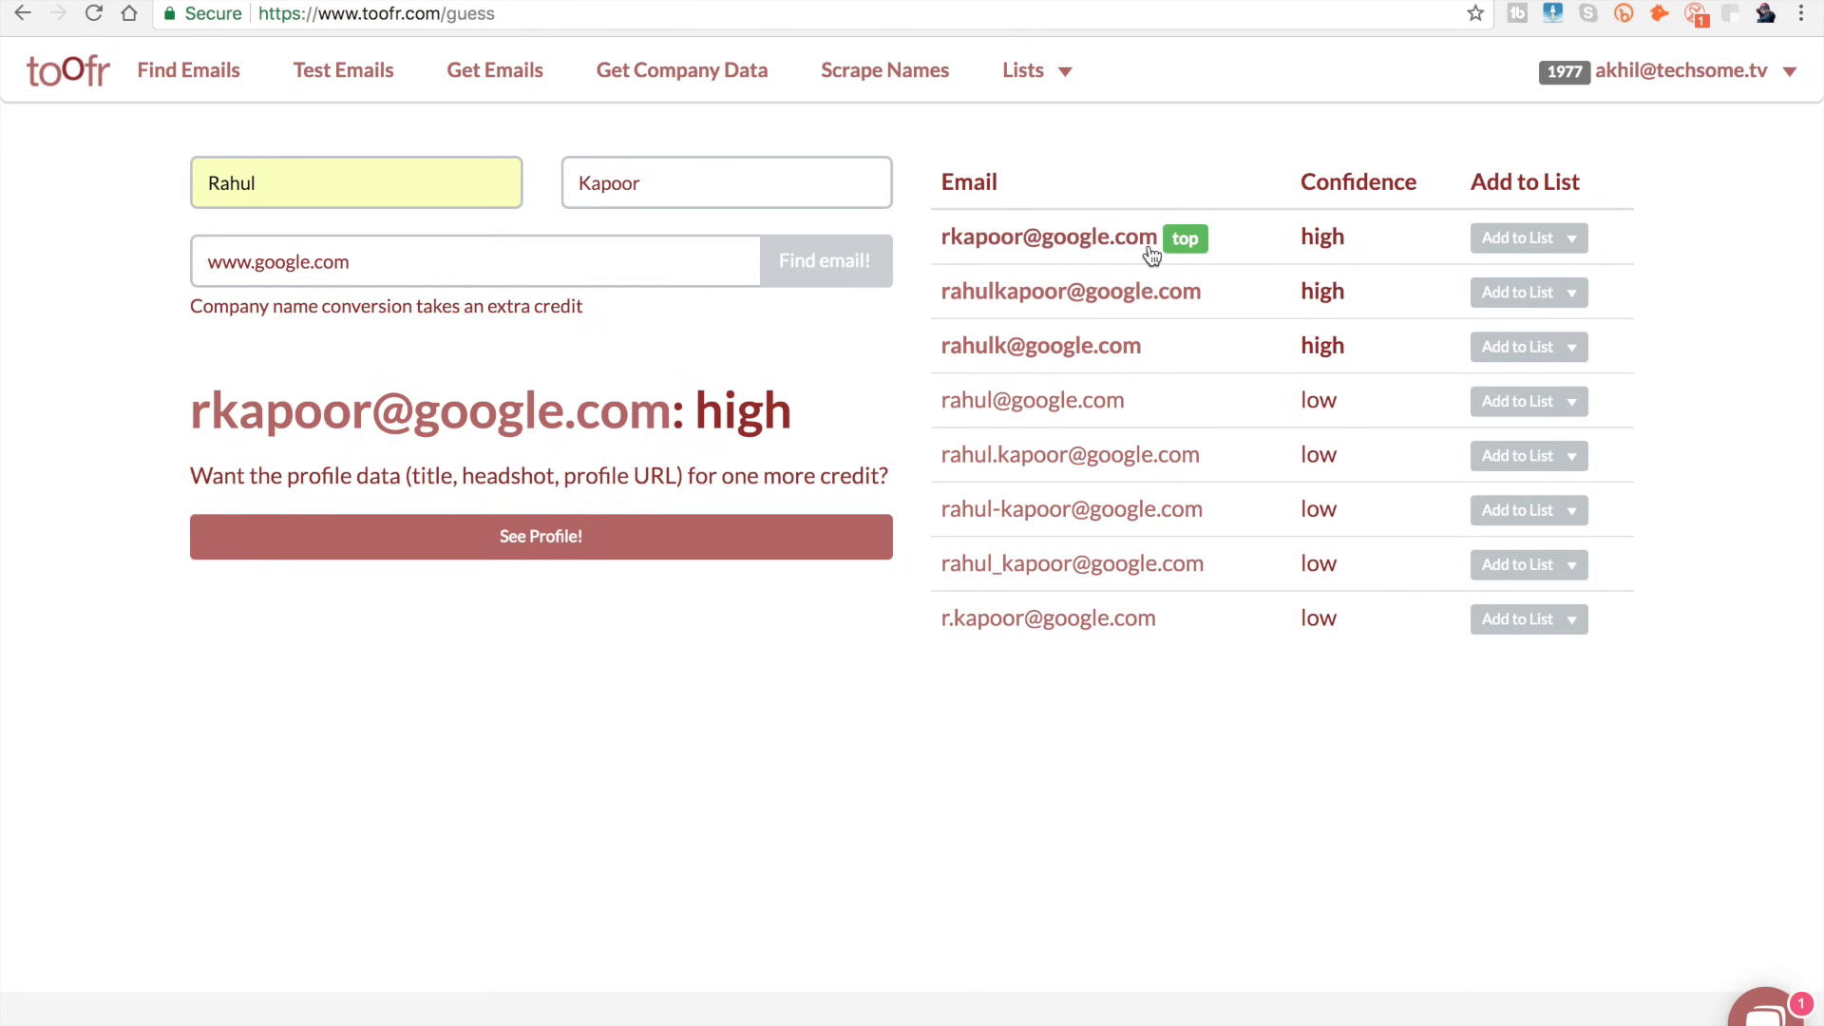
mouse_move(1247, 245)
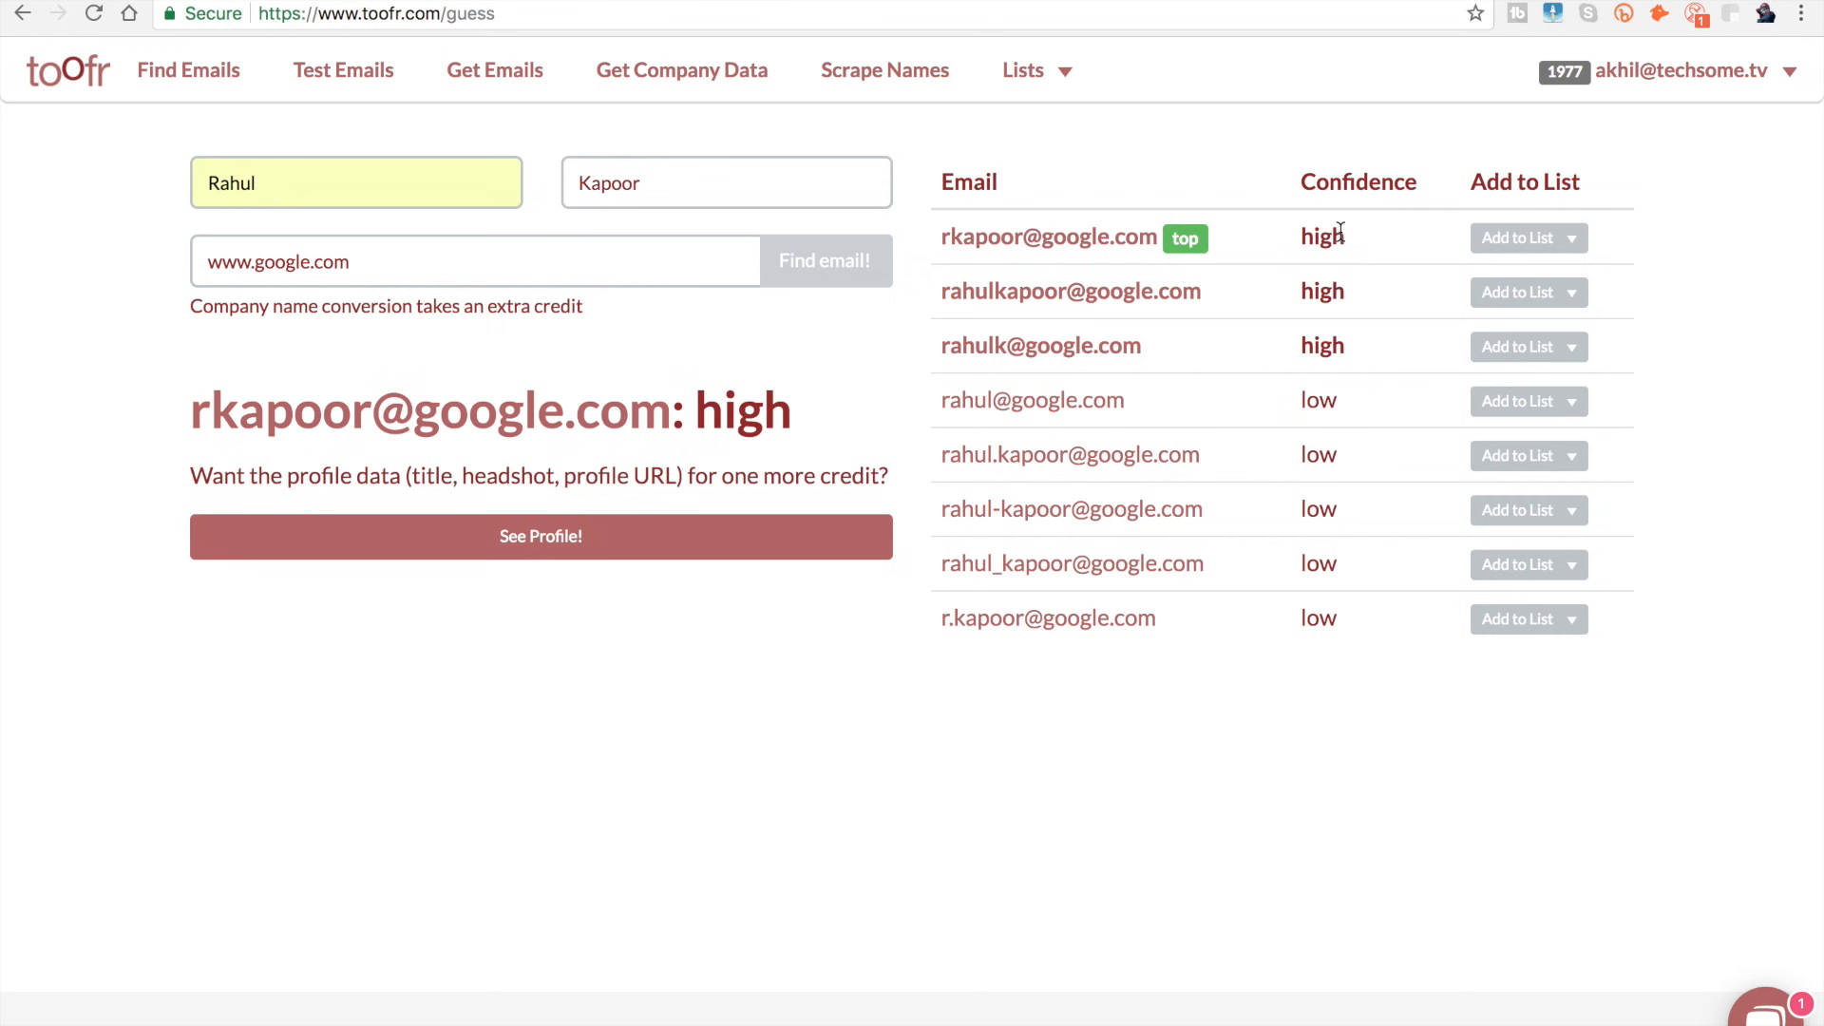
click(342, 71)
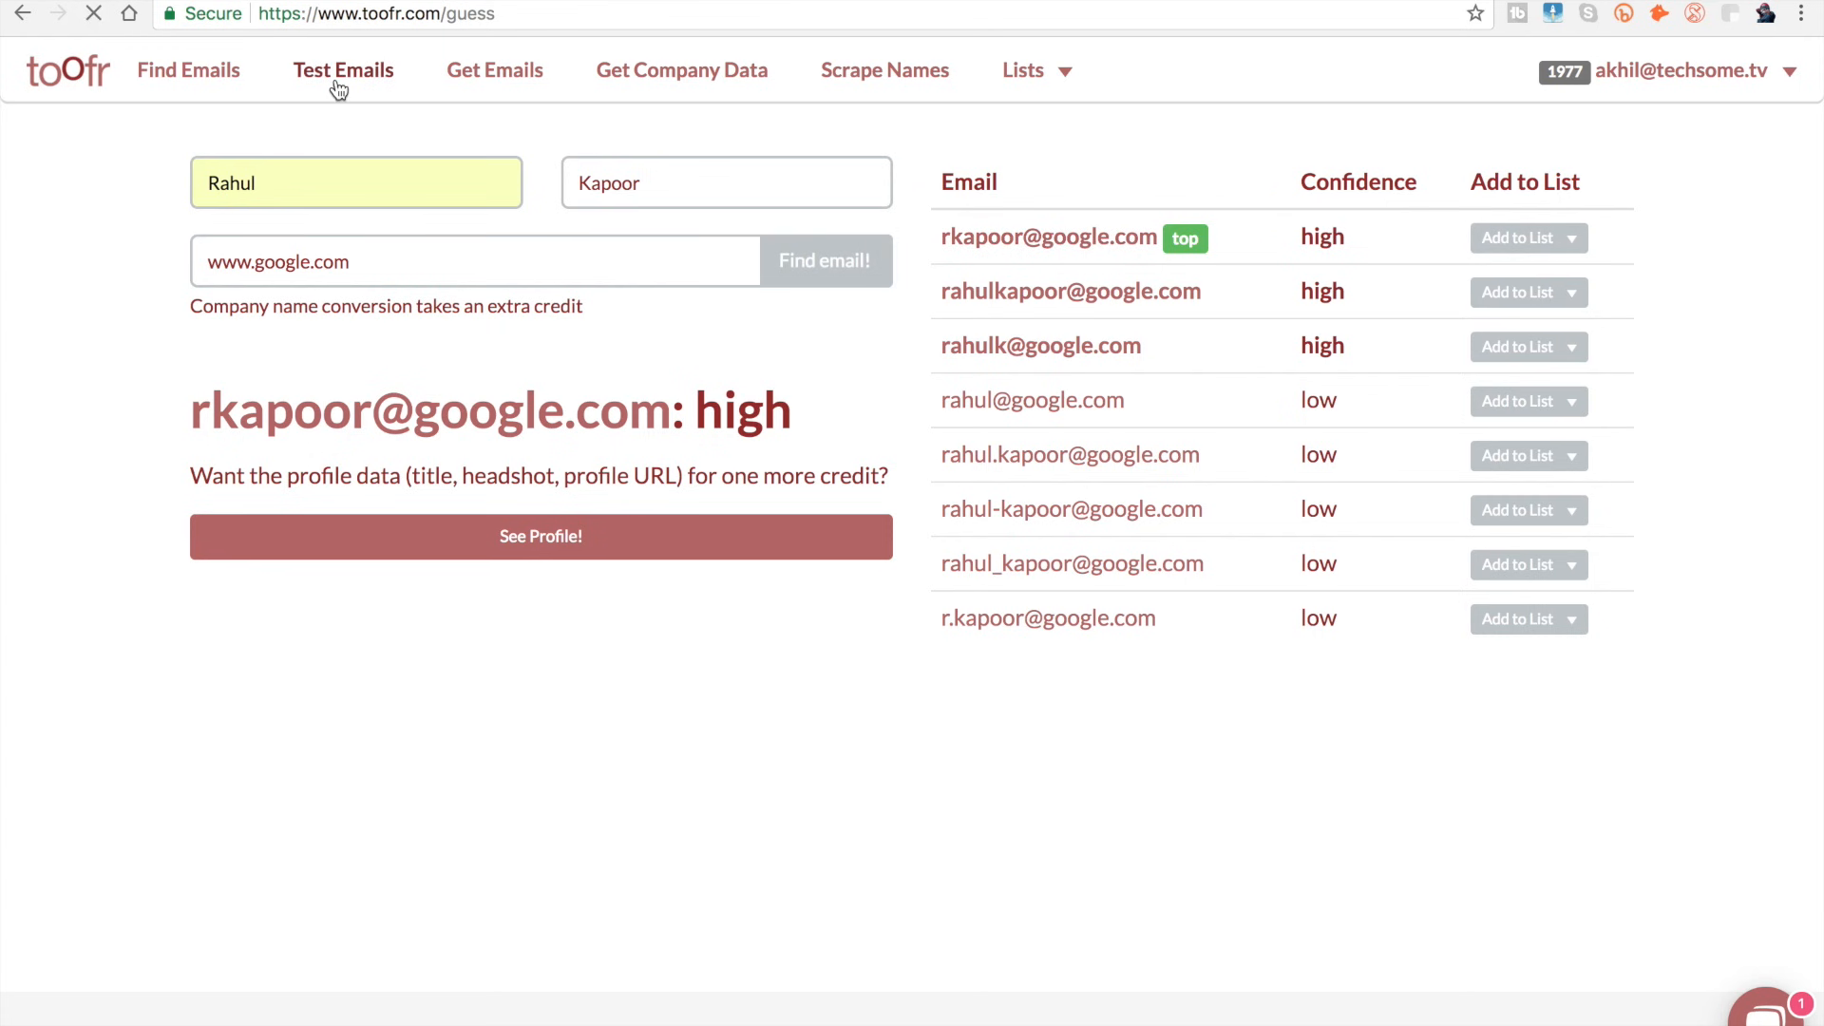
click(342, 70)
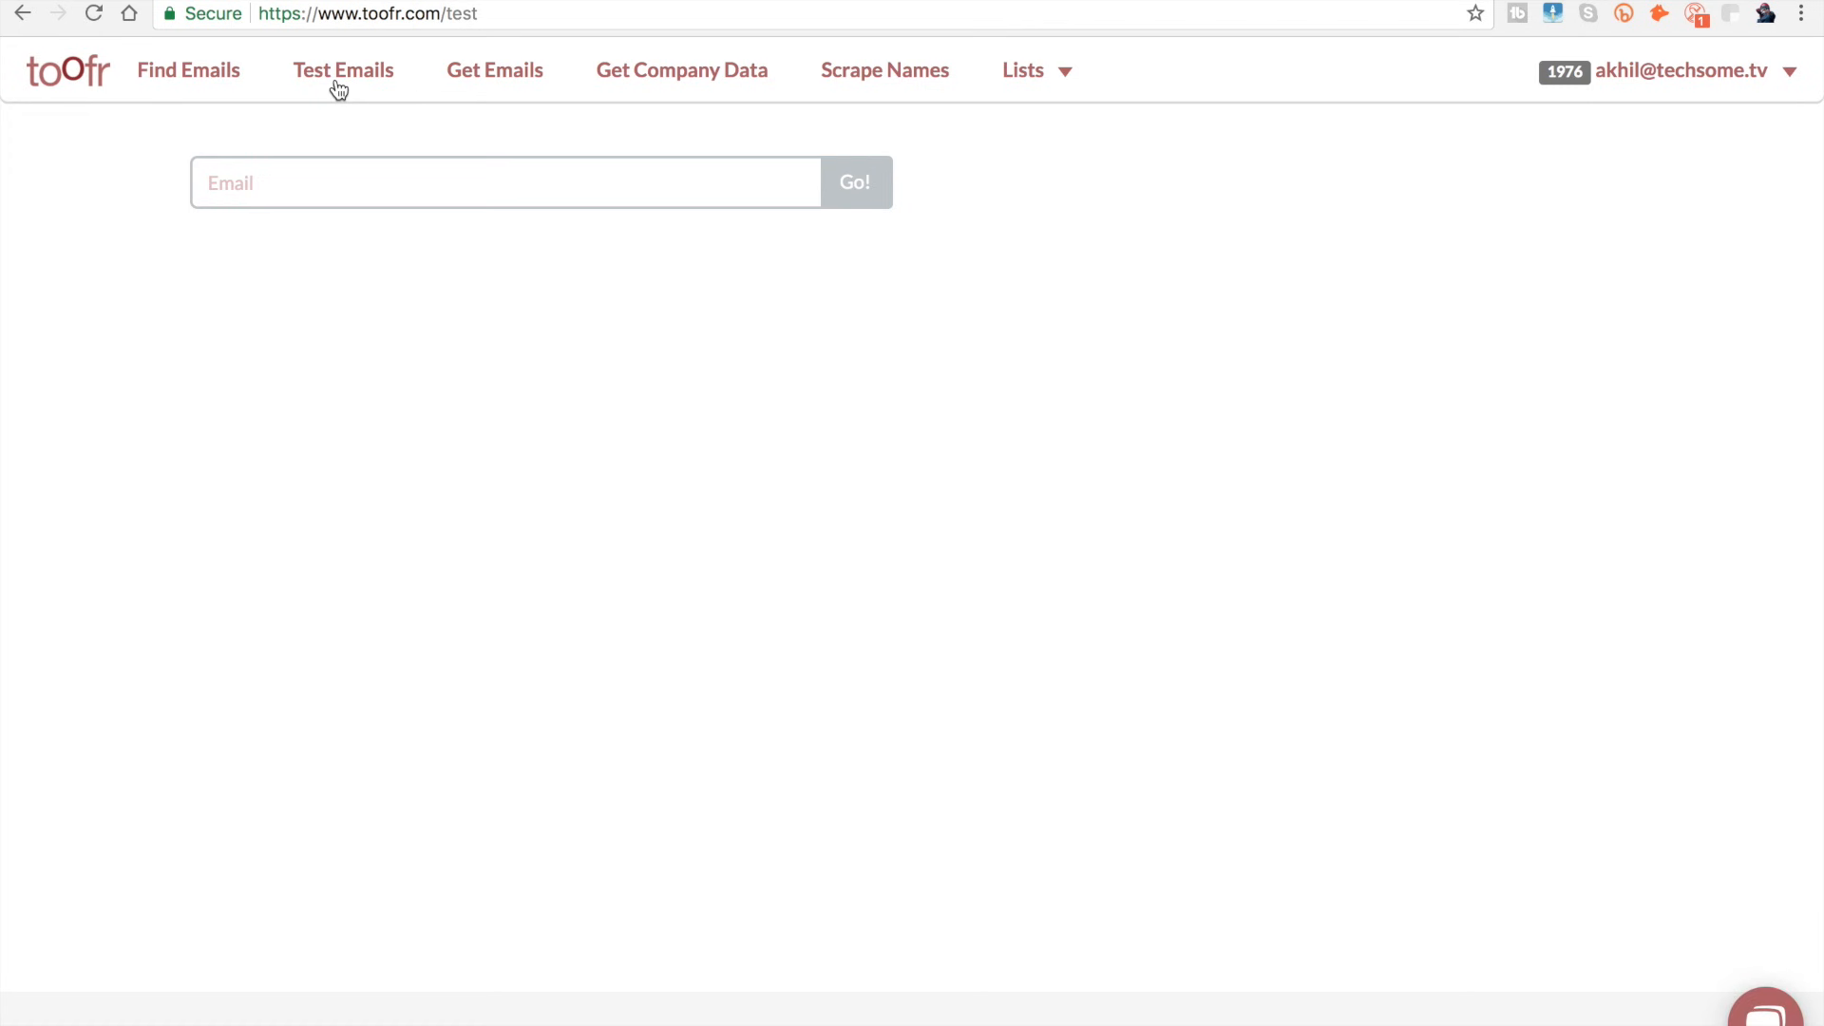
mouse_move(310, 182)
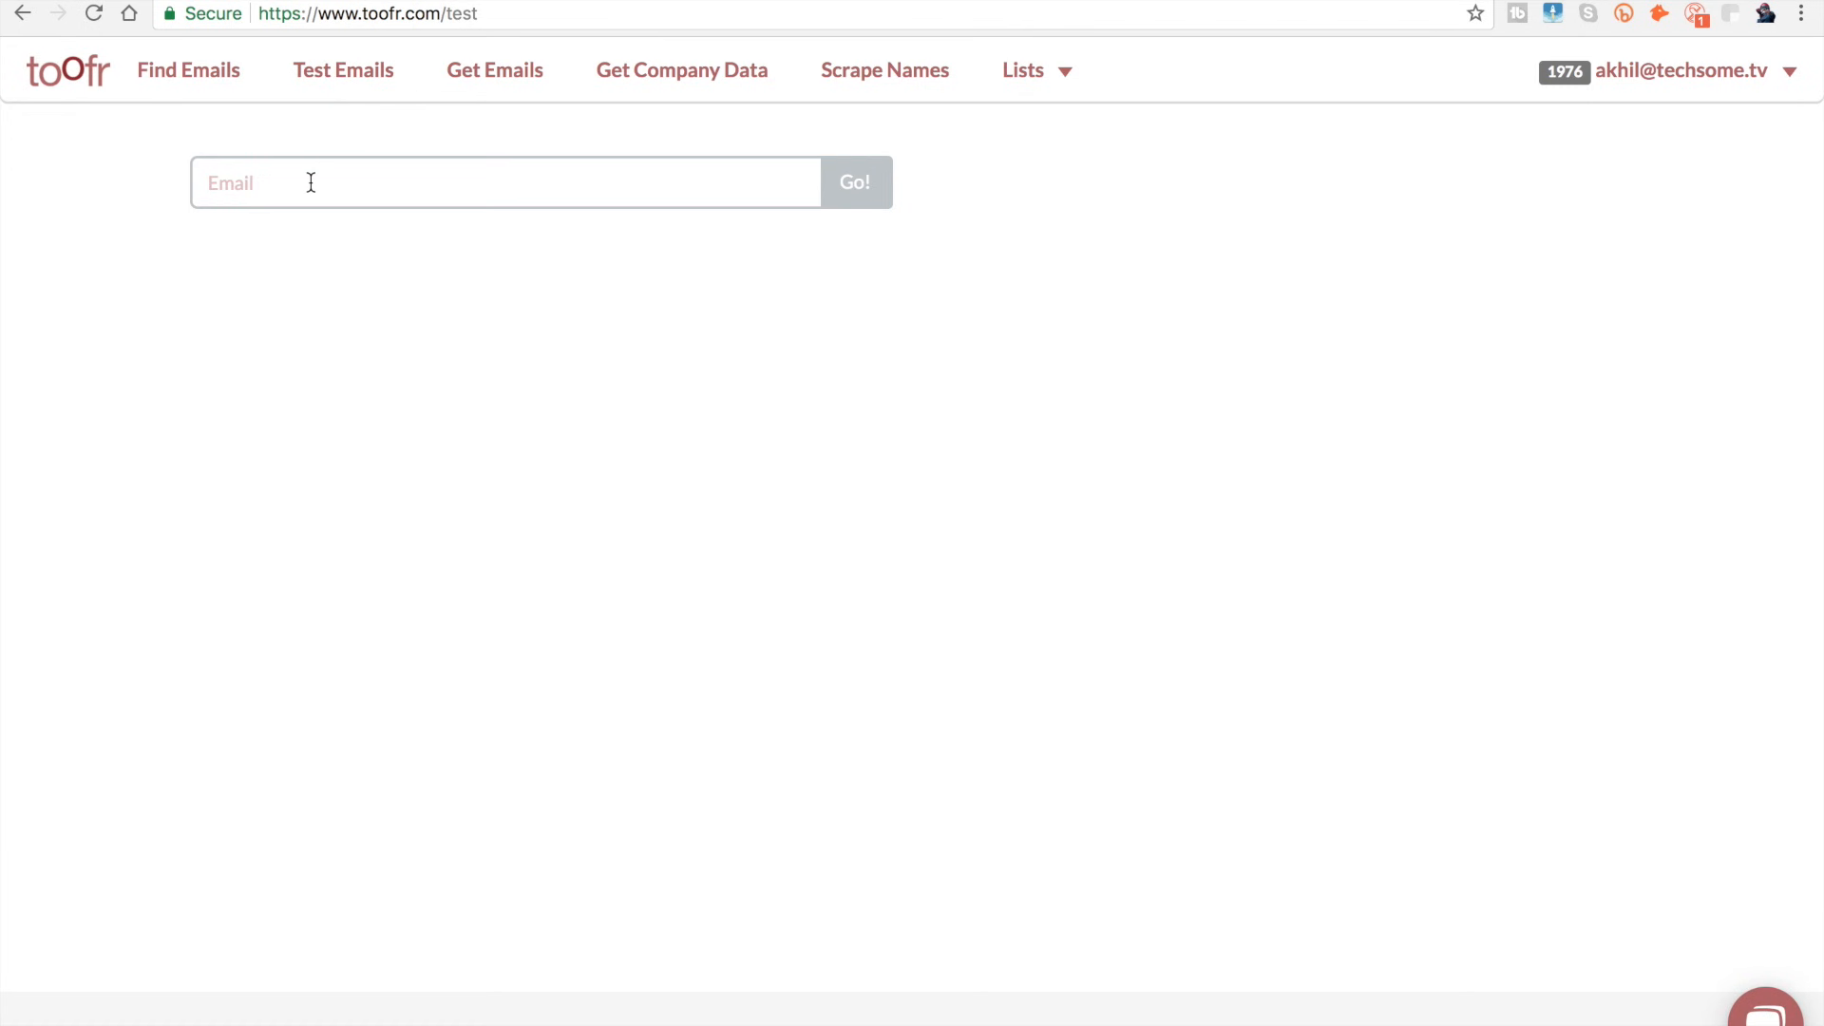
text(www)
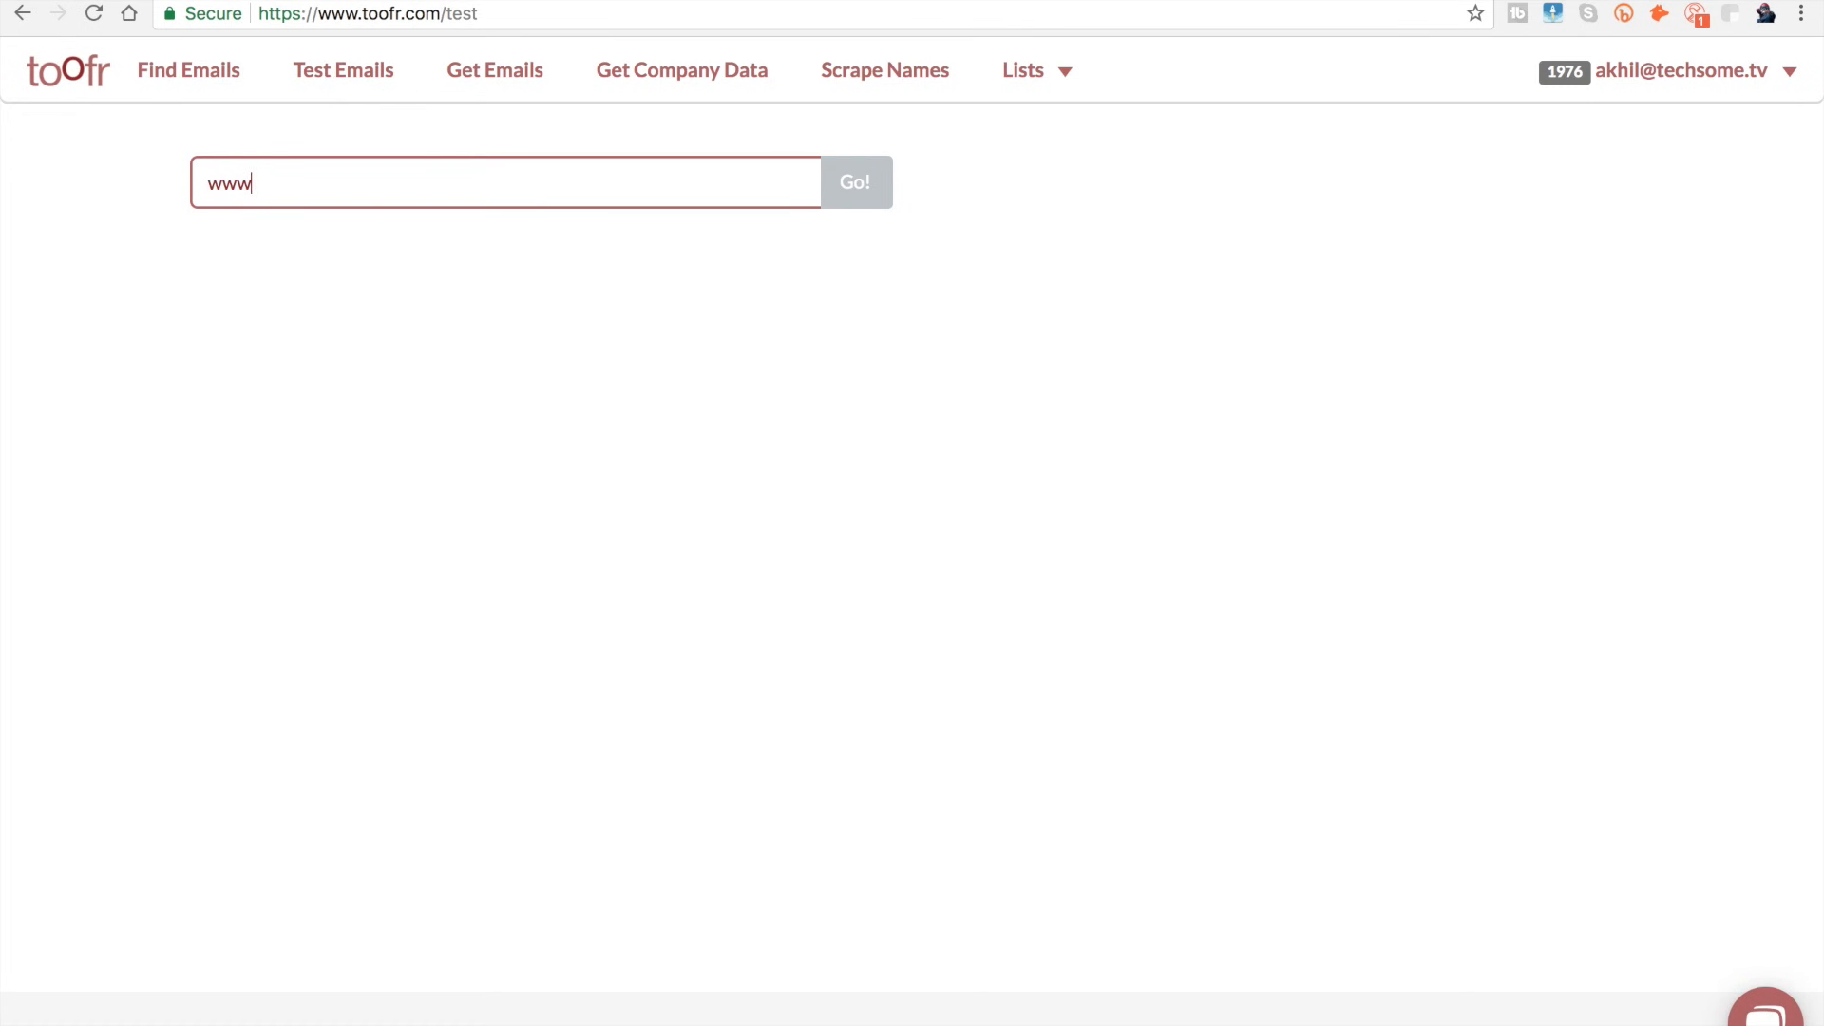
key(Backspace)
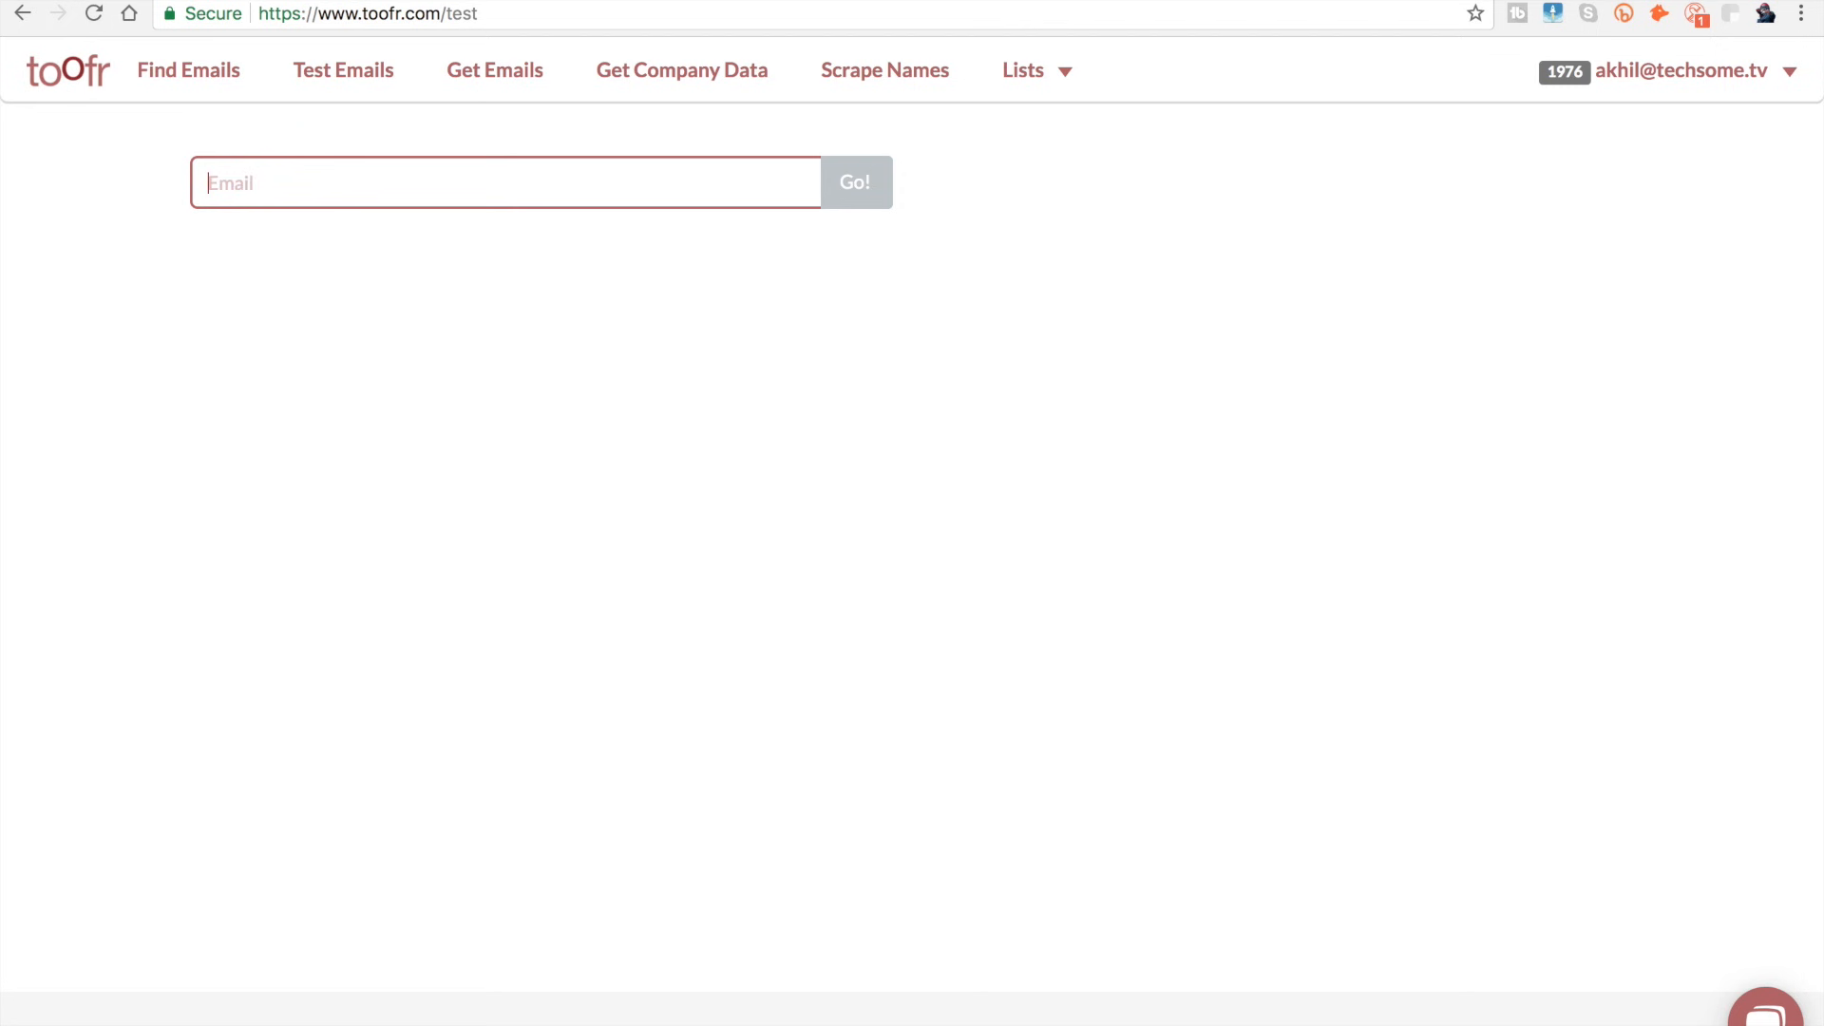
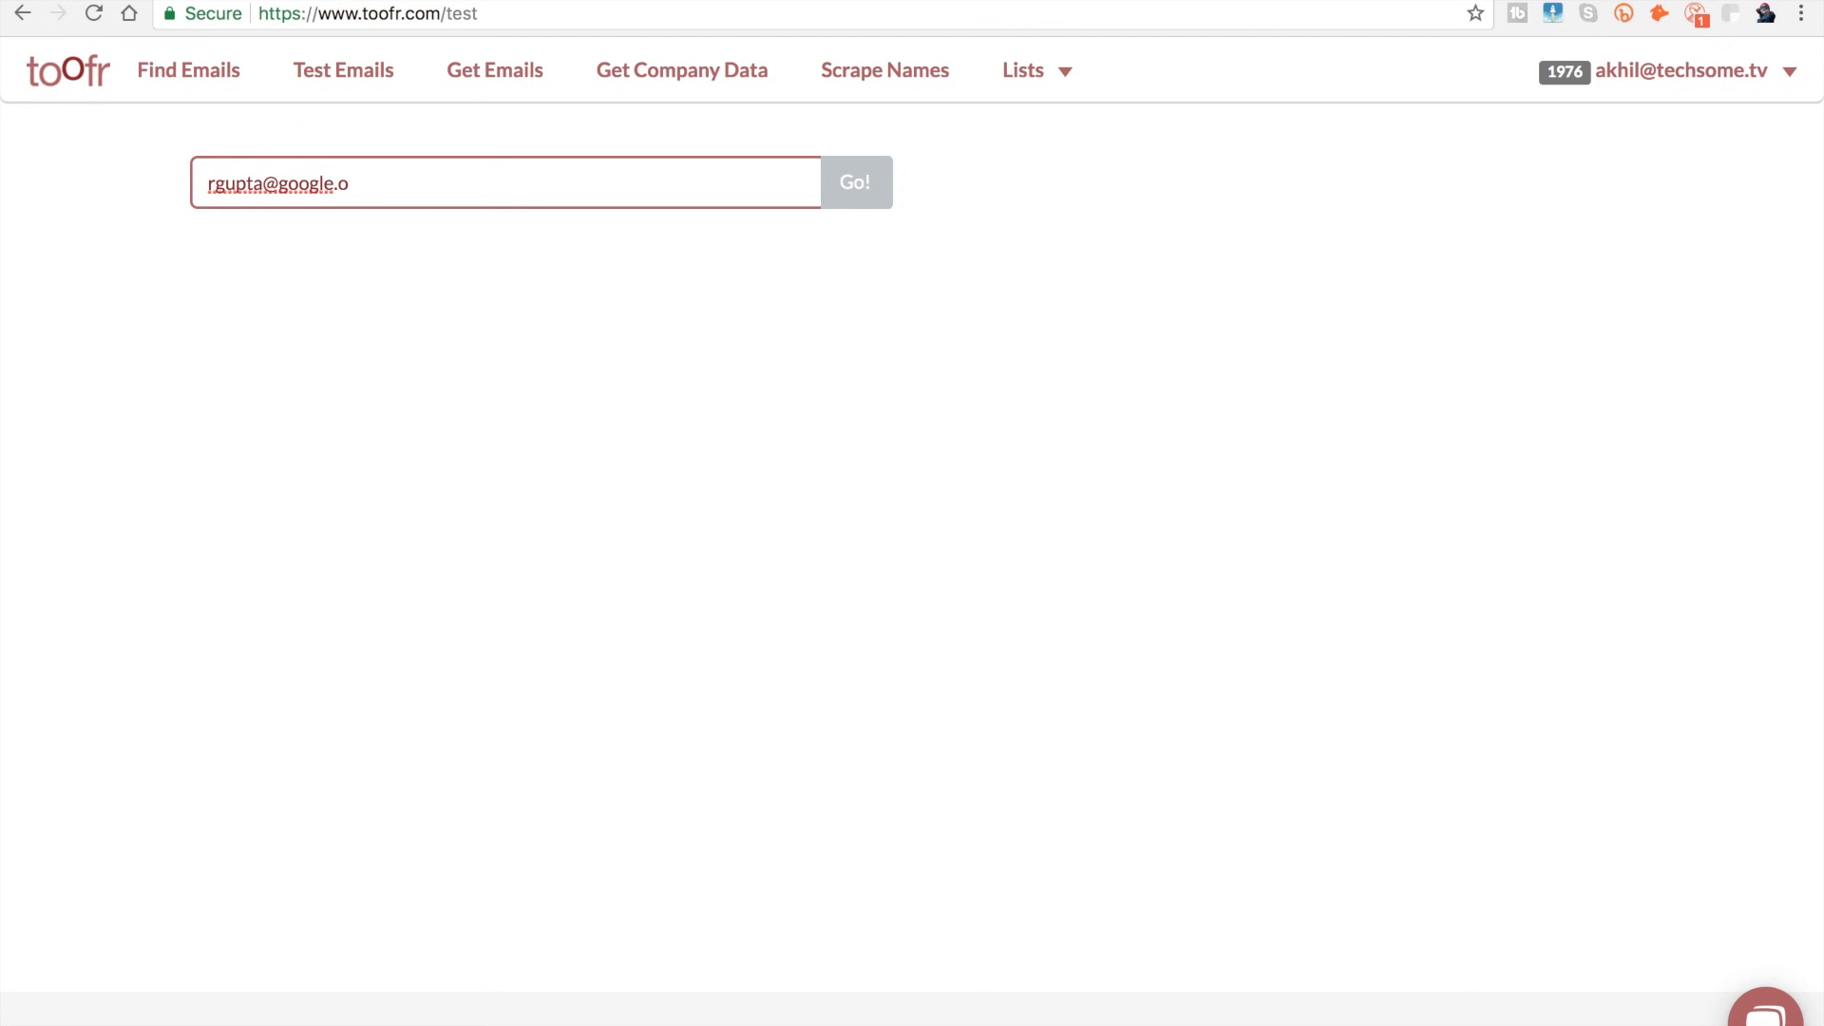
click(855, 182)
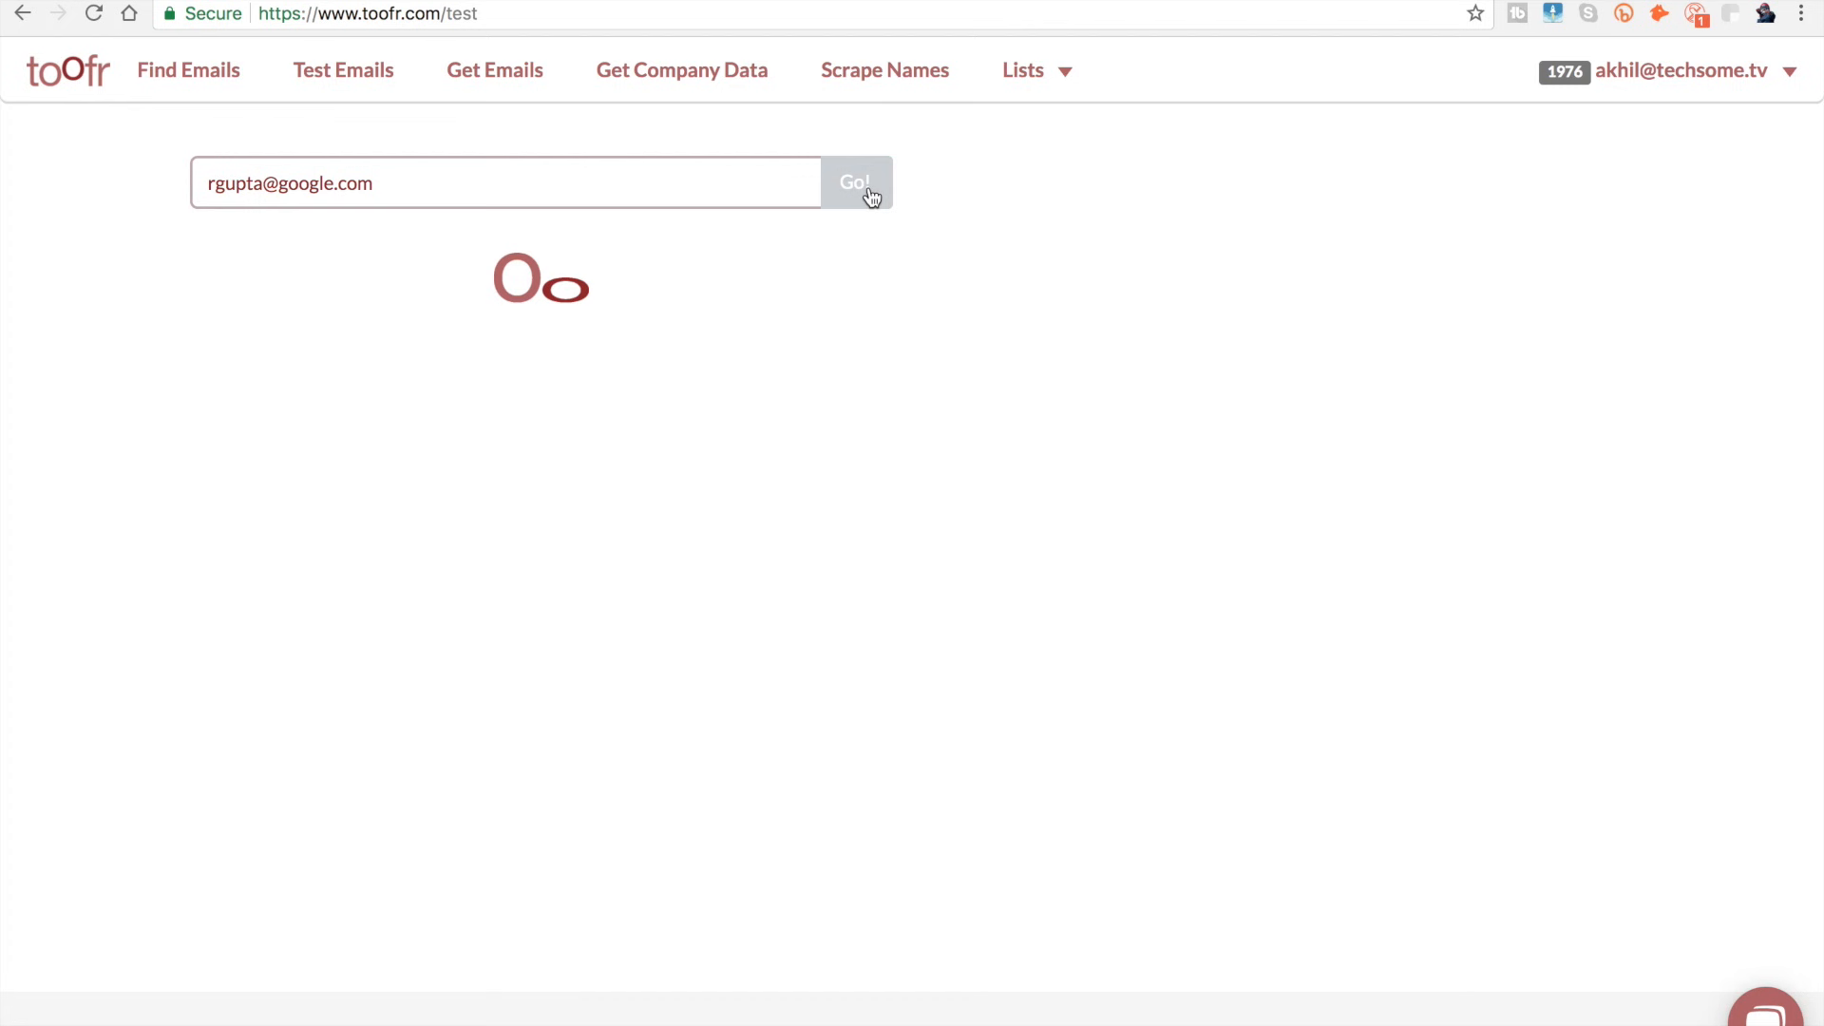
Edit the address to the fullname spelling and test it again, rating high confidence.
click(855, 182)
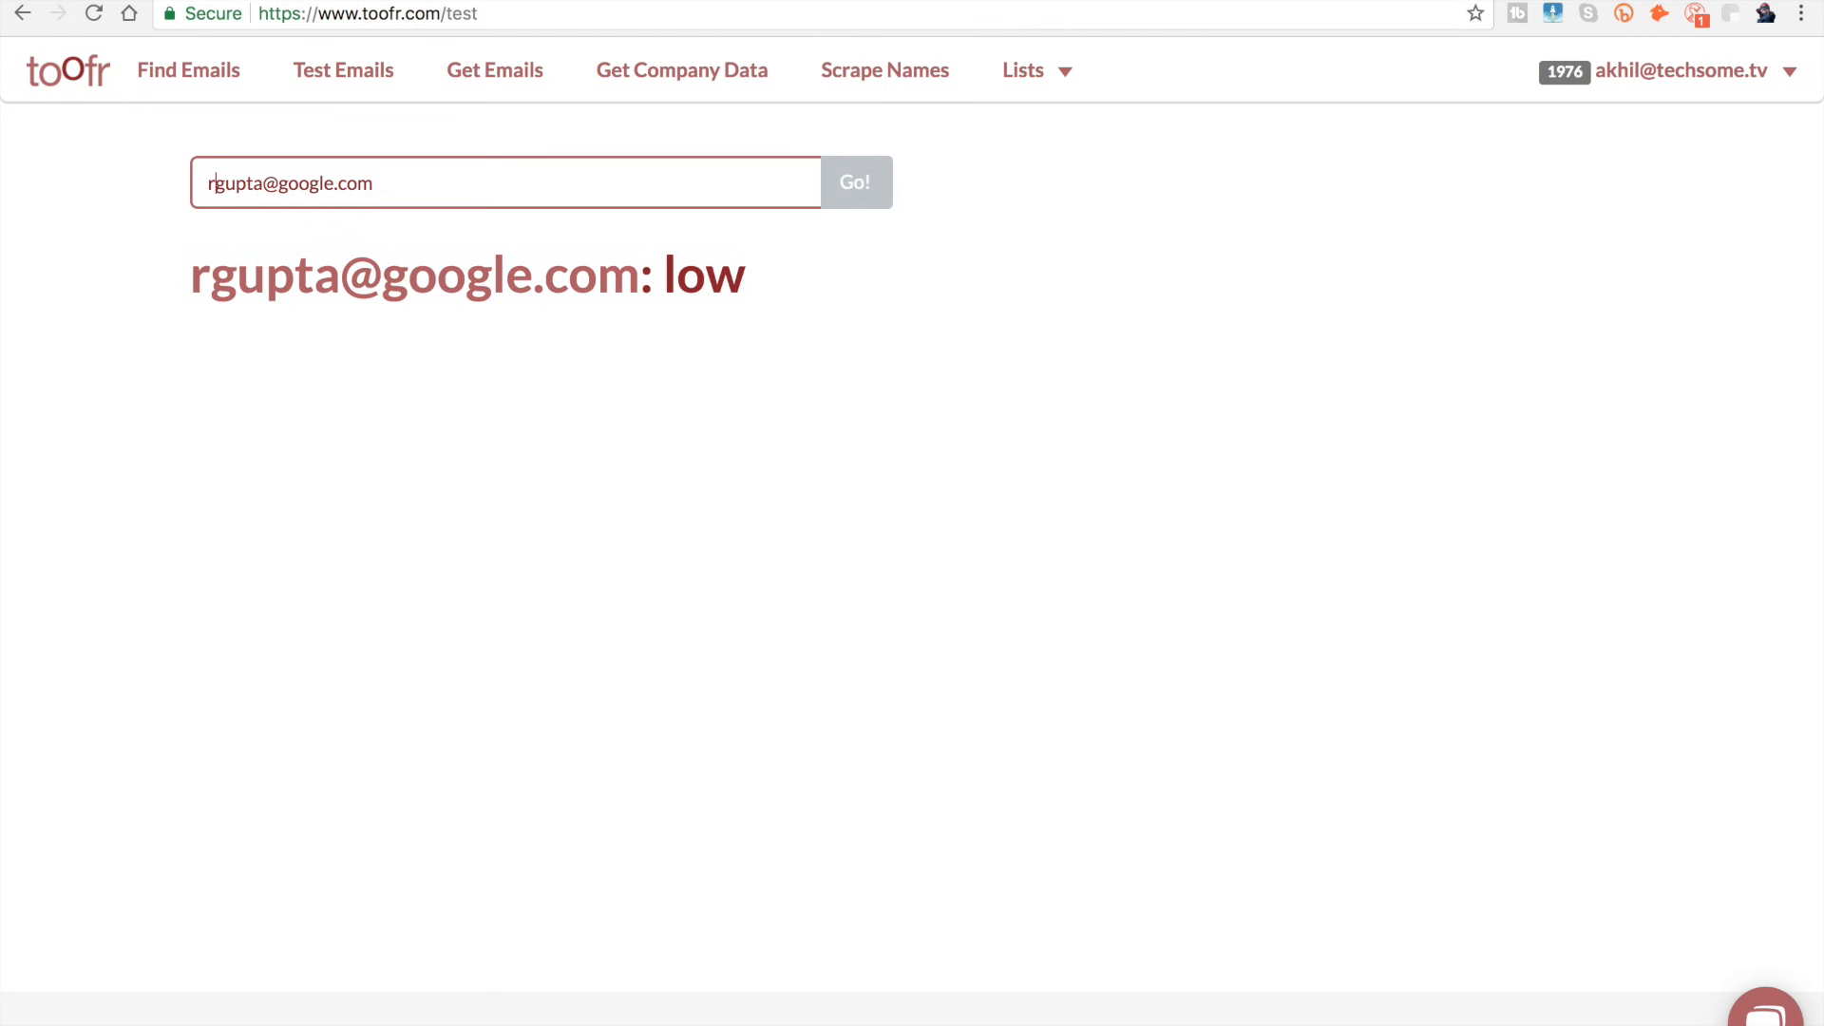
click(855, 183)
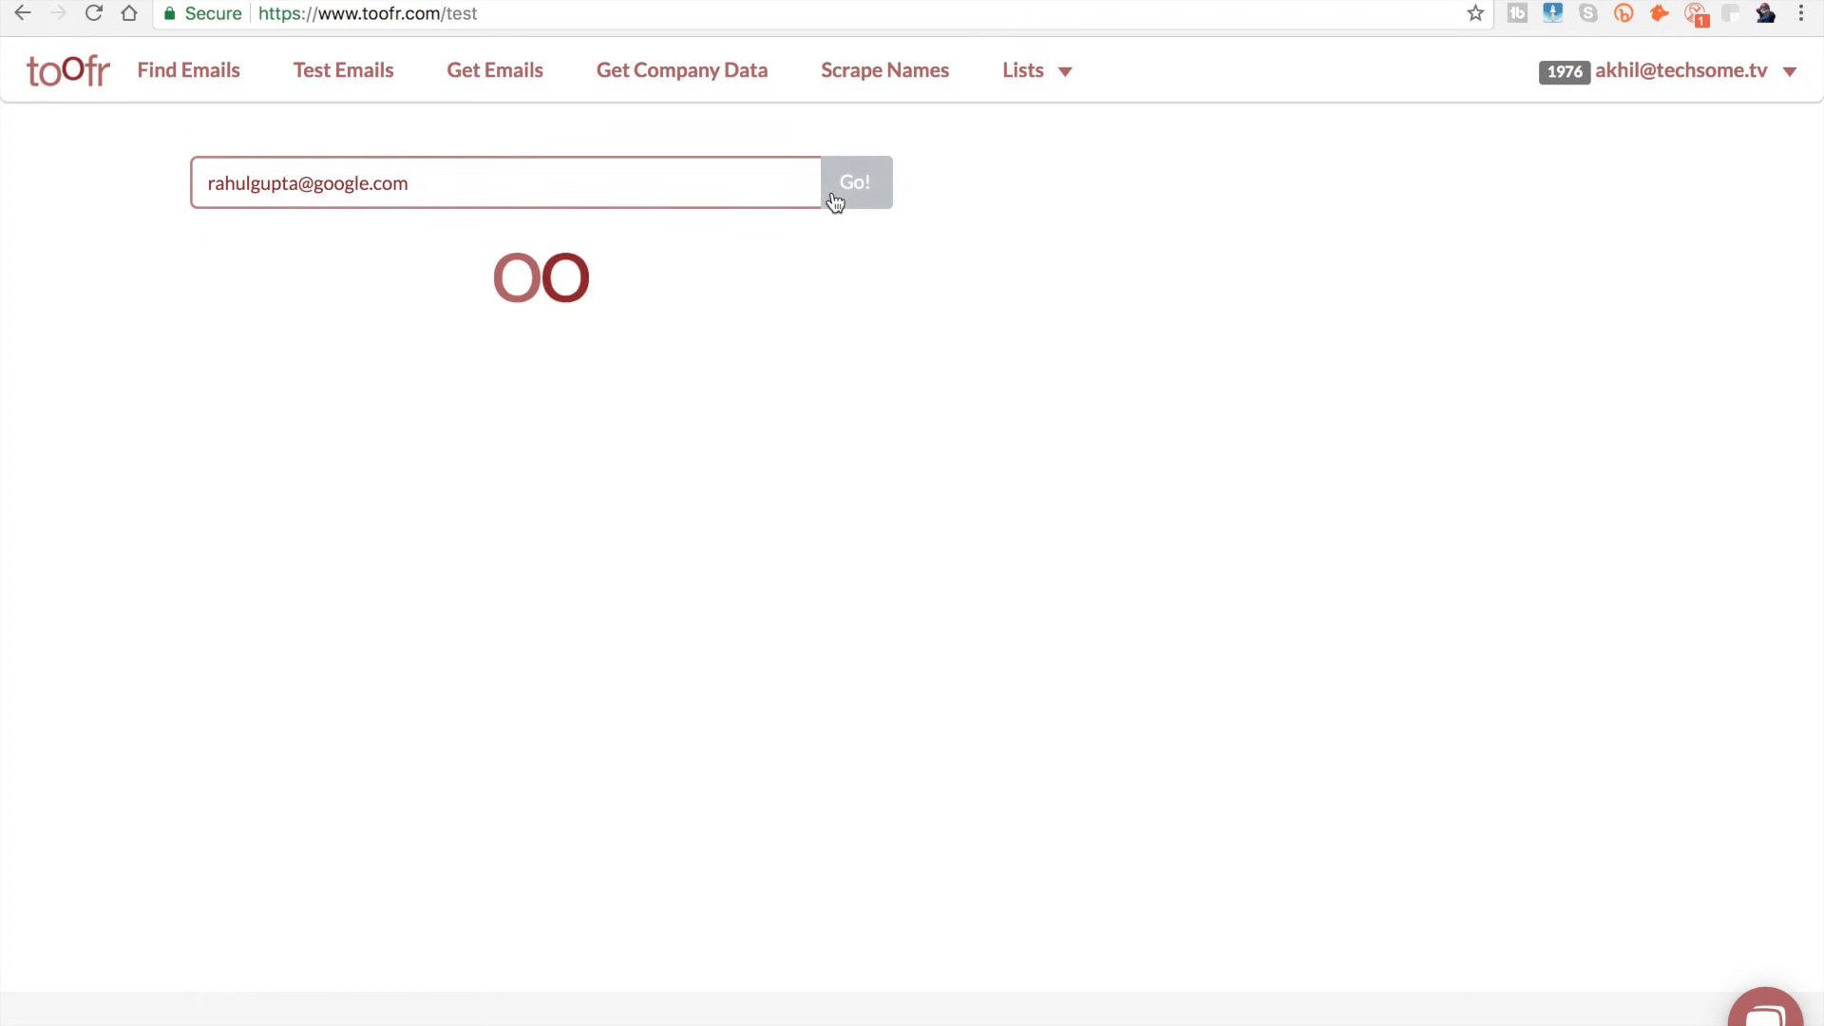
click(855, 183)
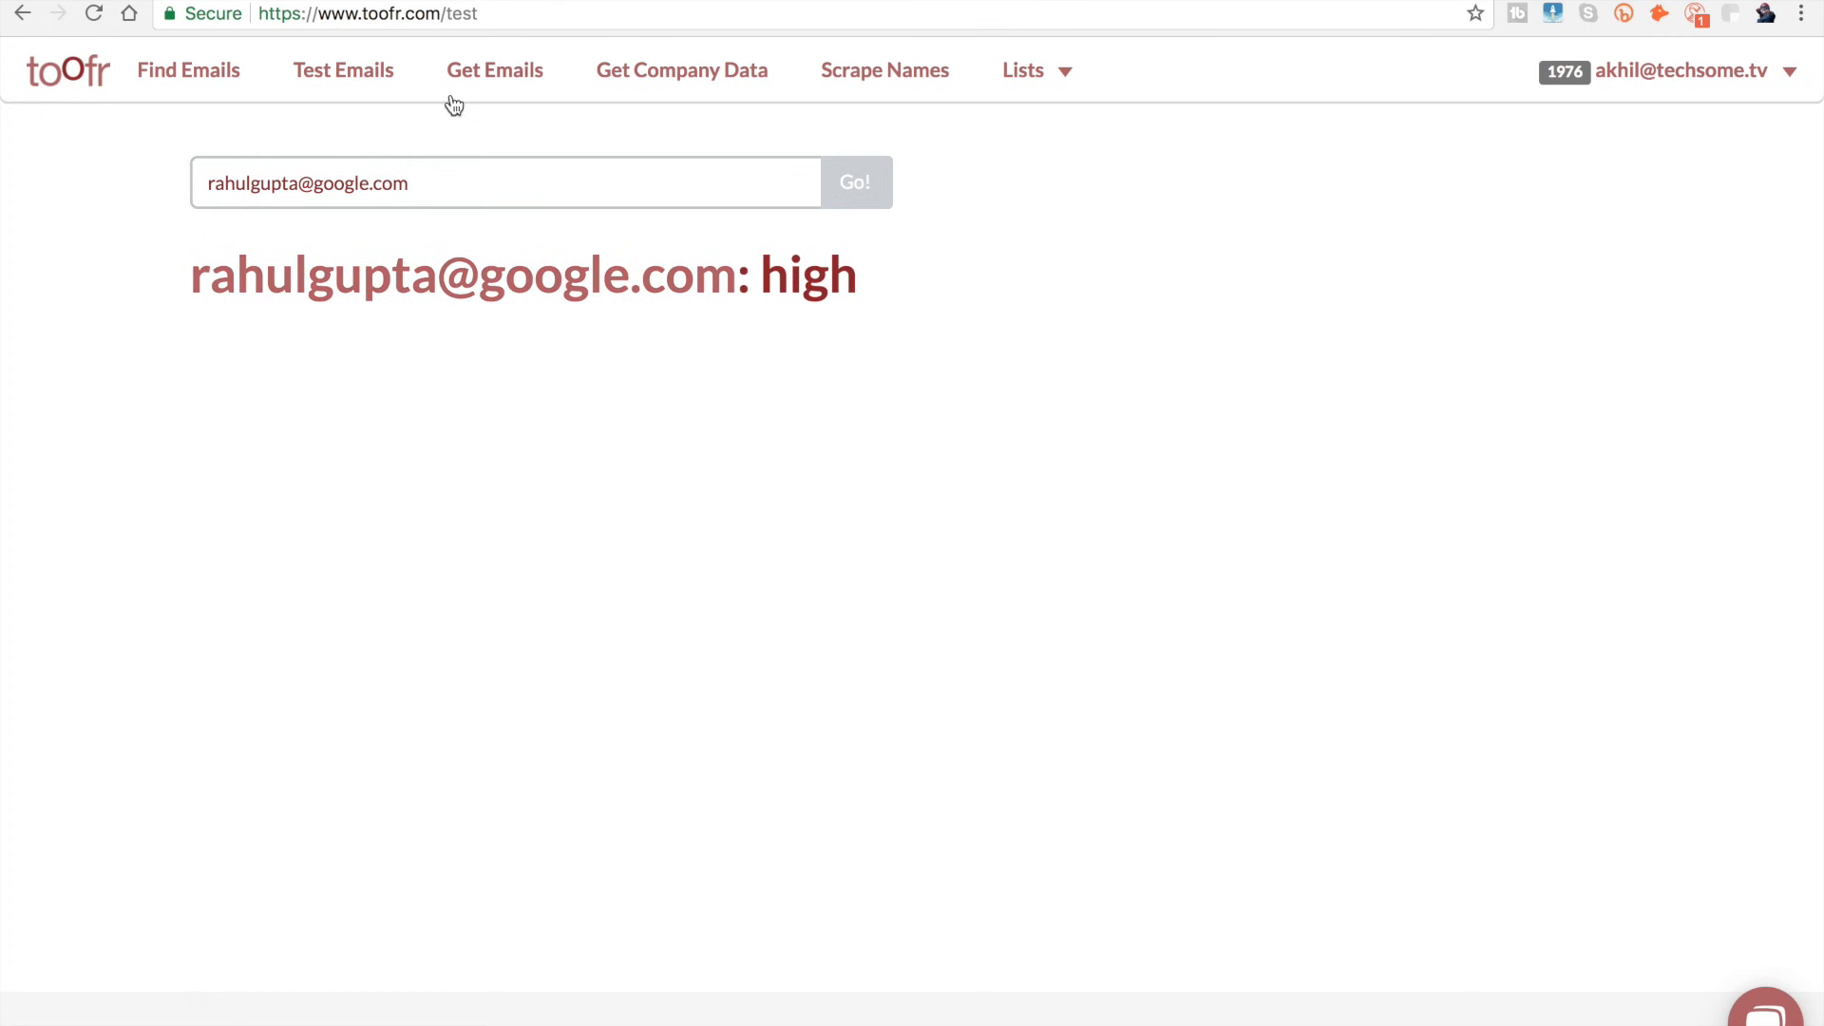
click(494, 70)
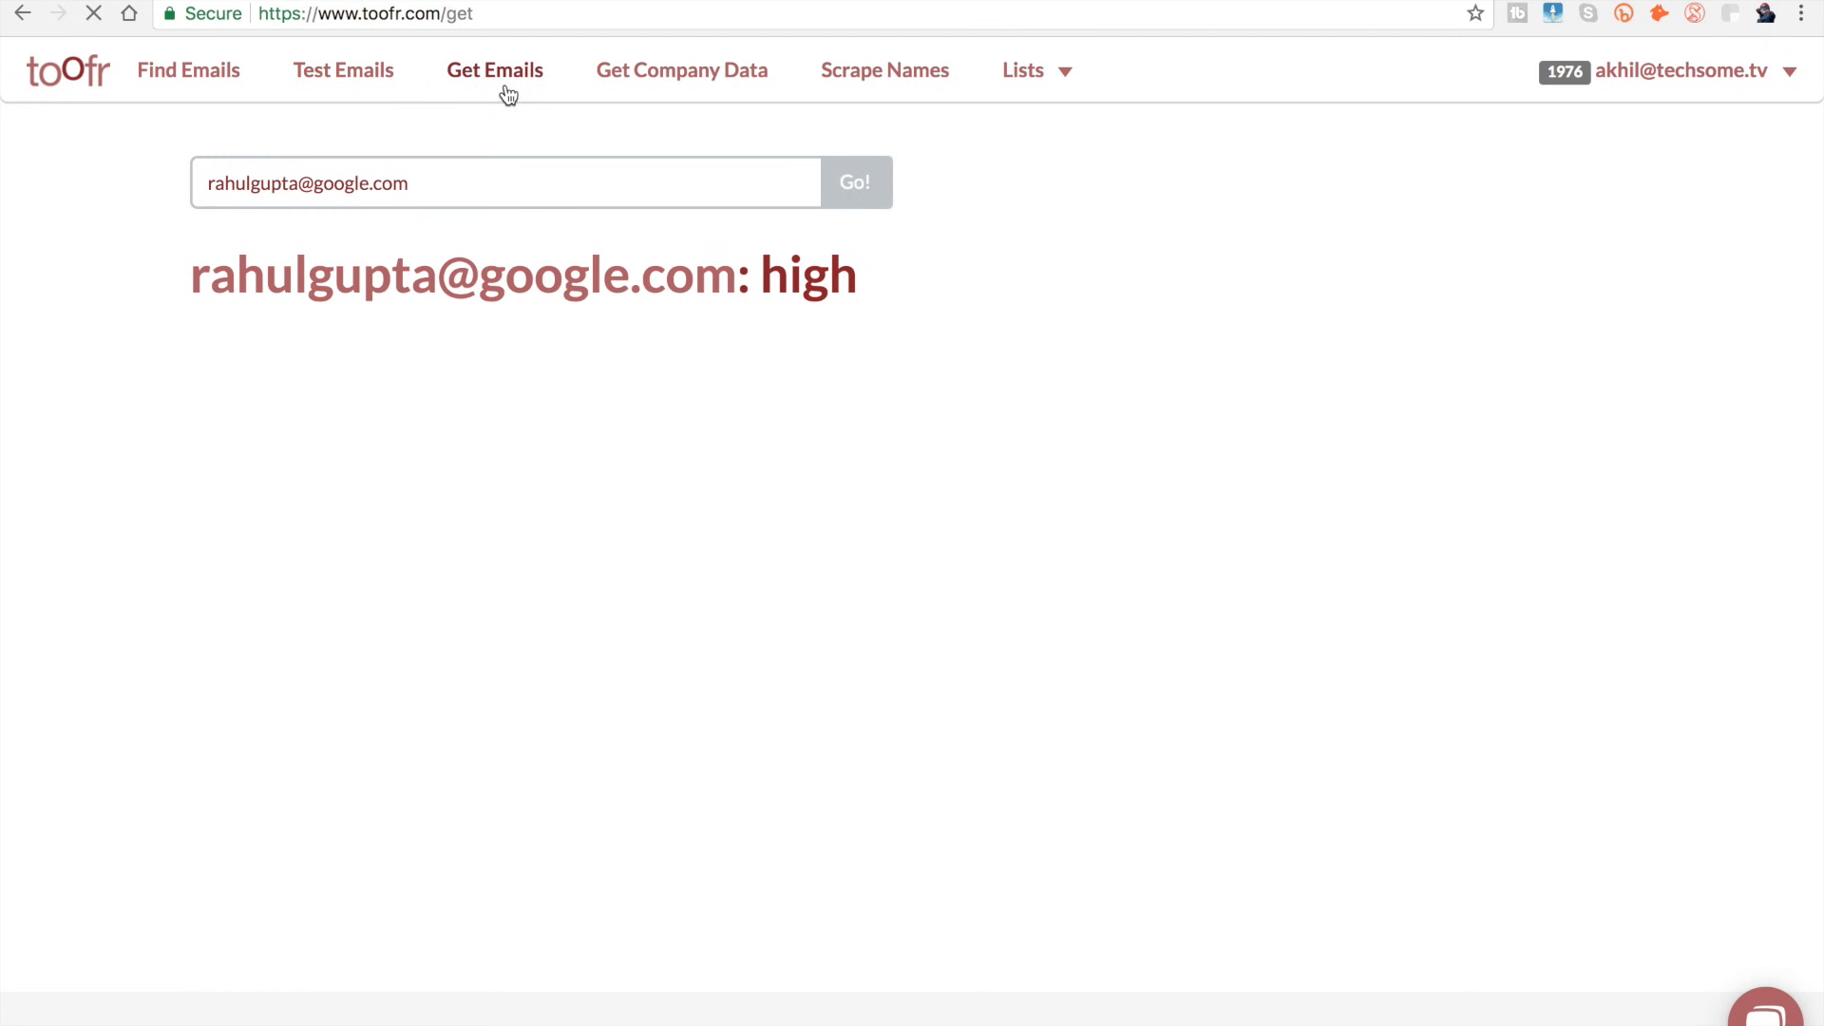
click(494, 70)
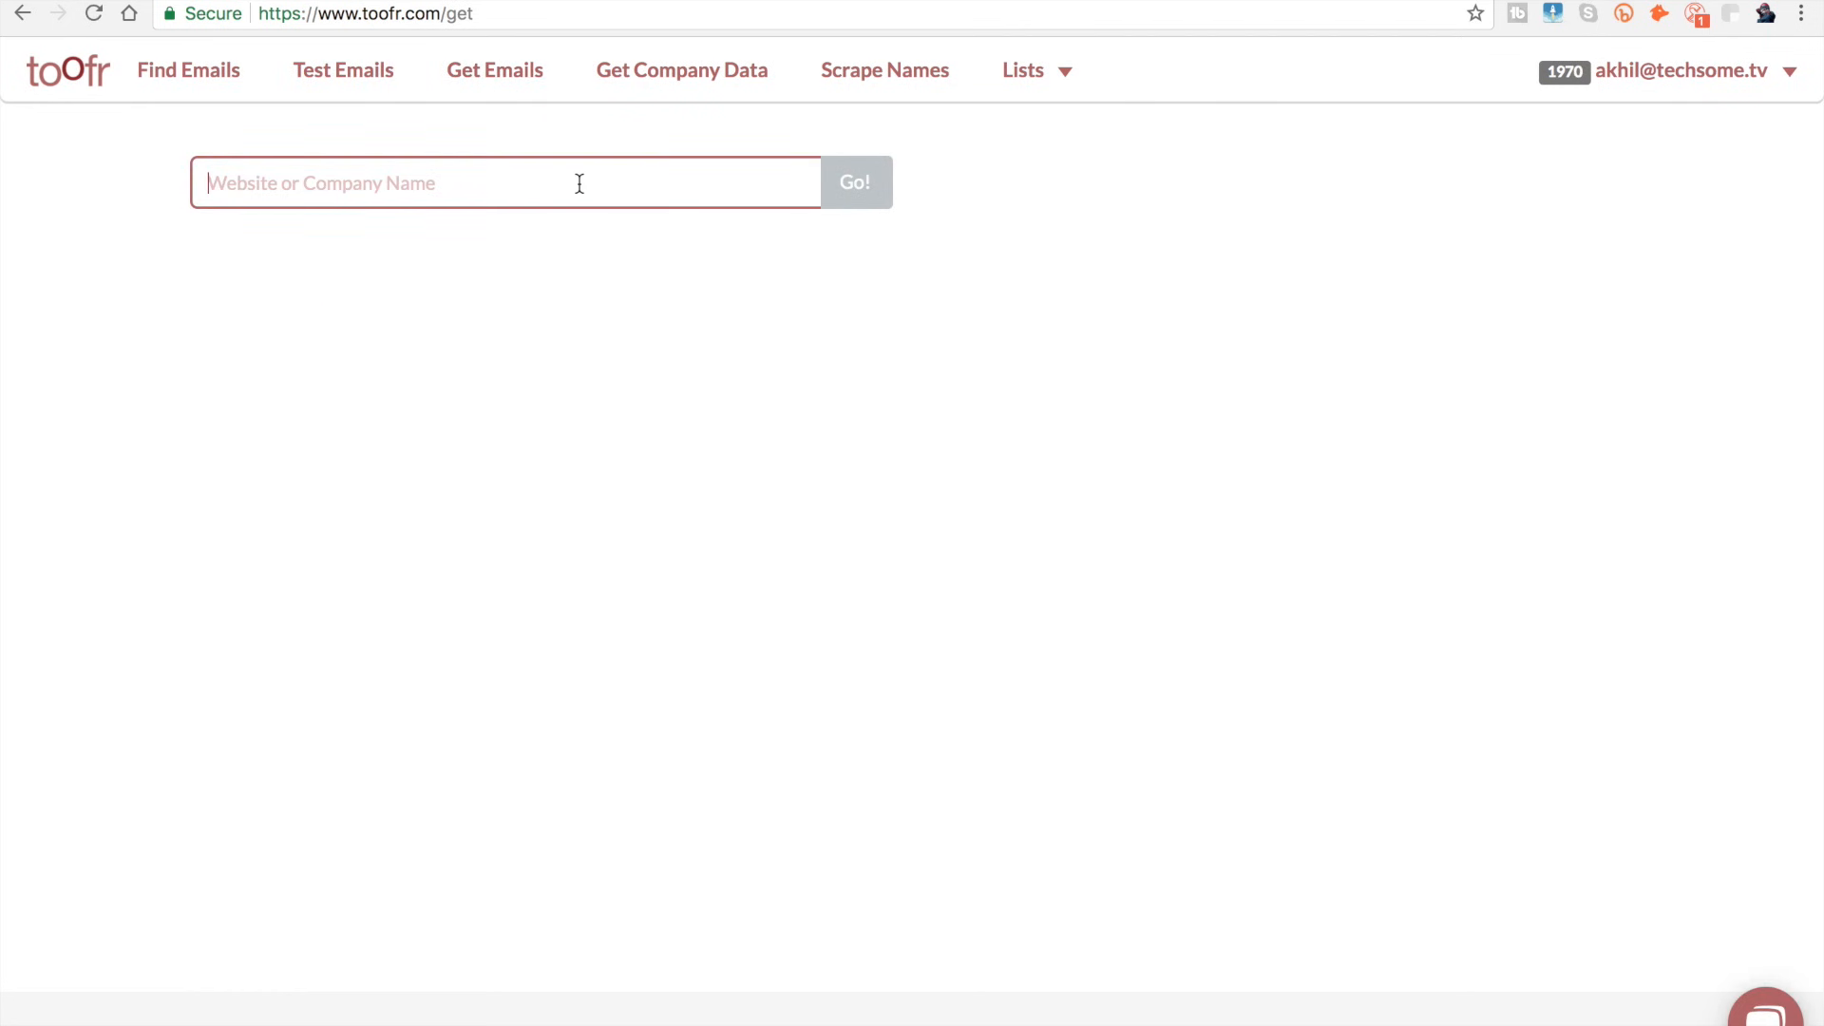
text(www.skyp)
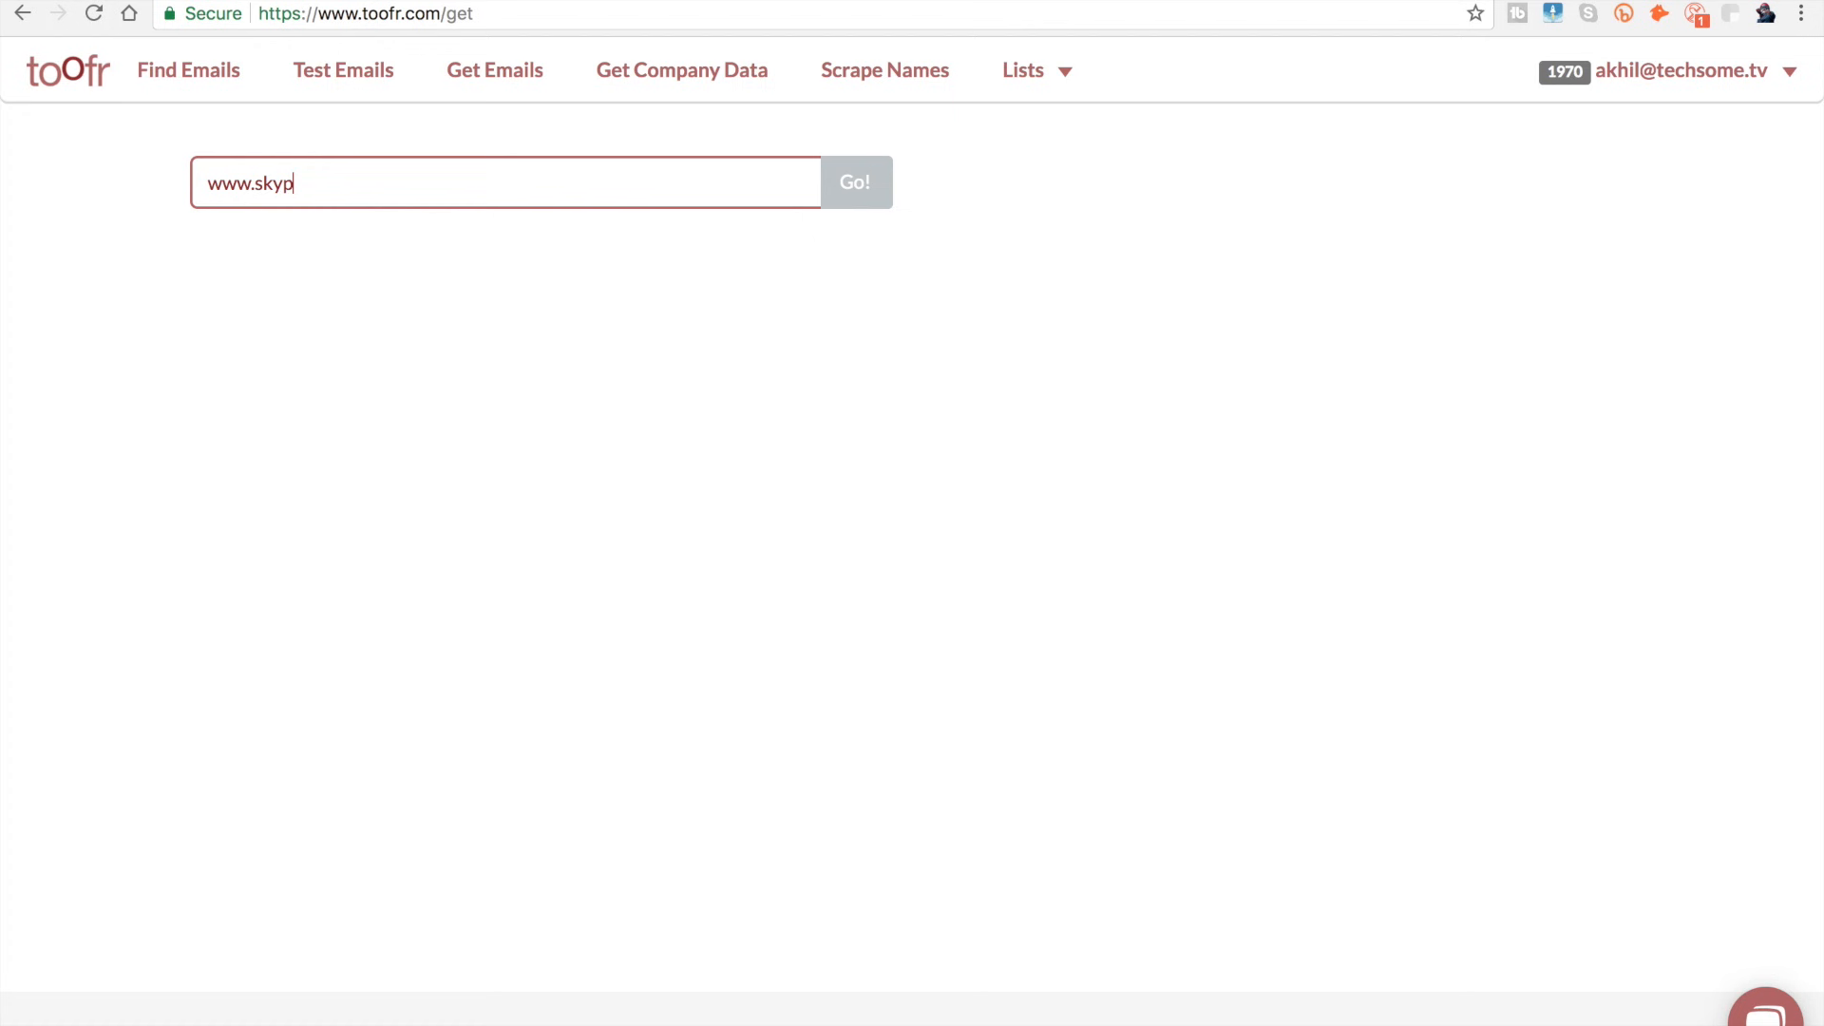
click(855, 183)
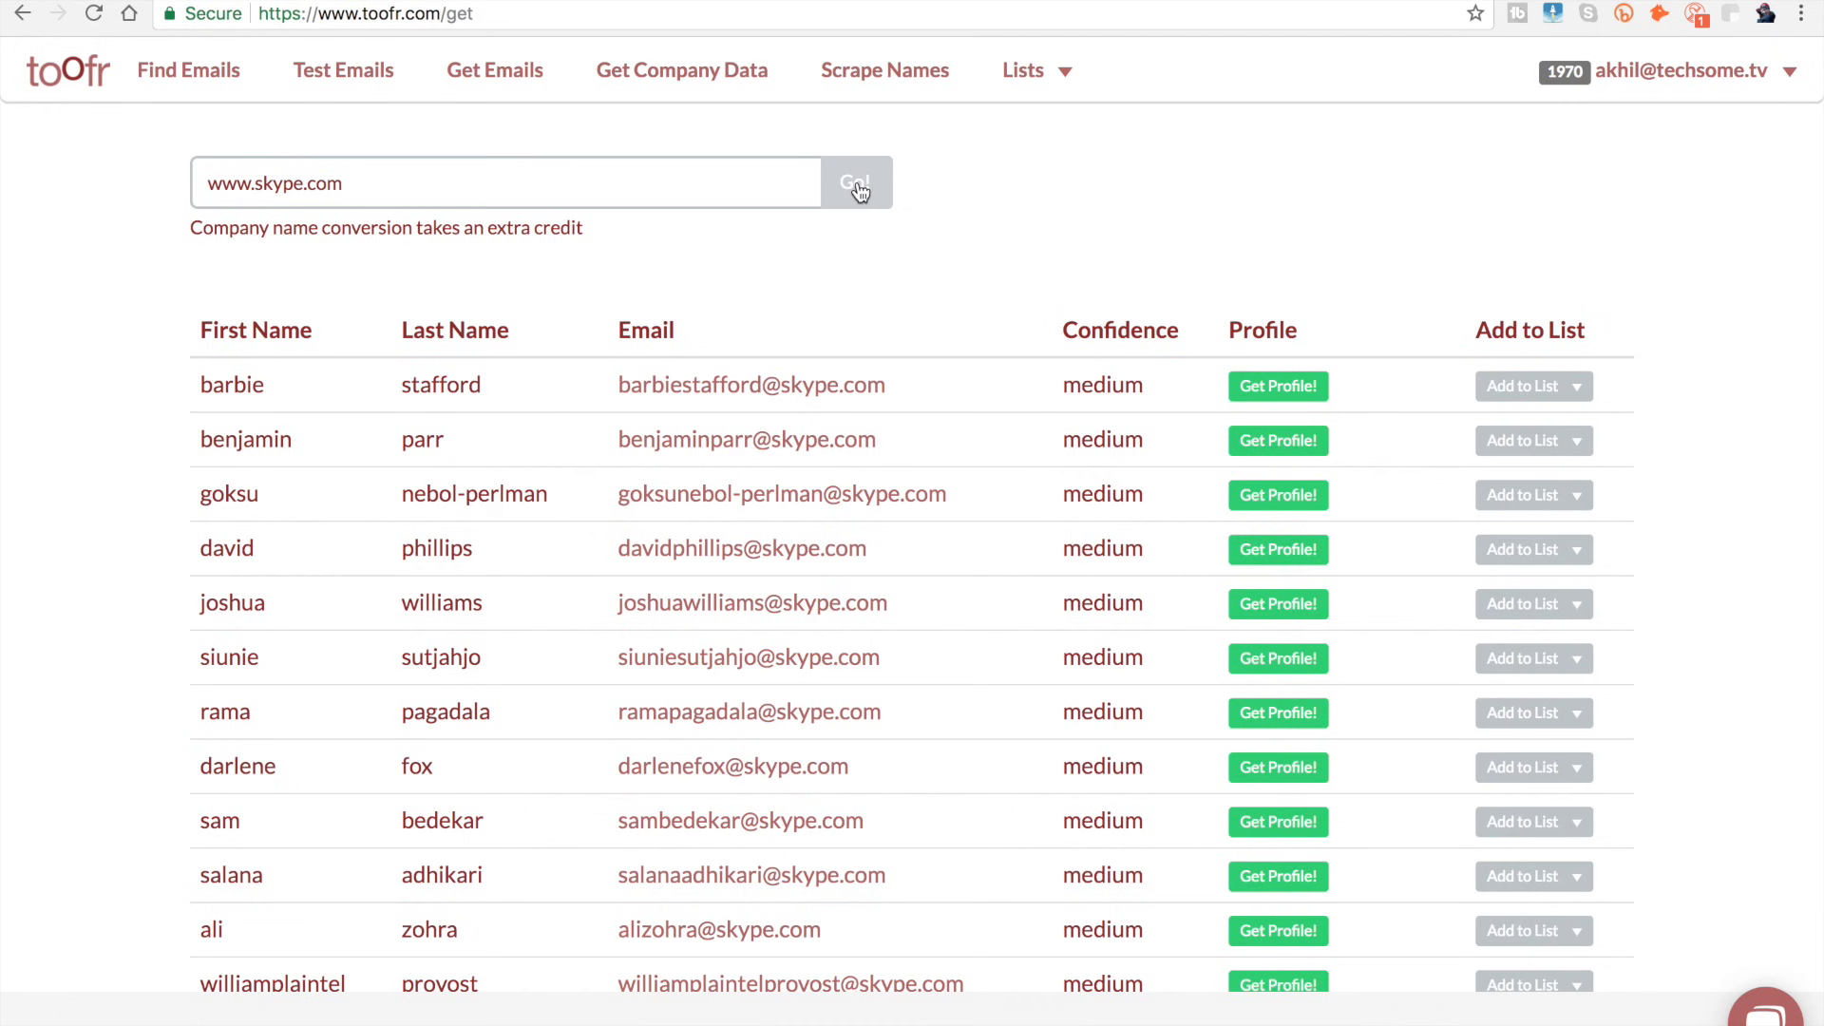
mouse_move(1028, 221)
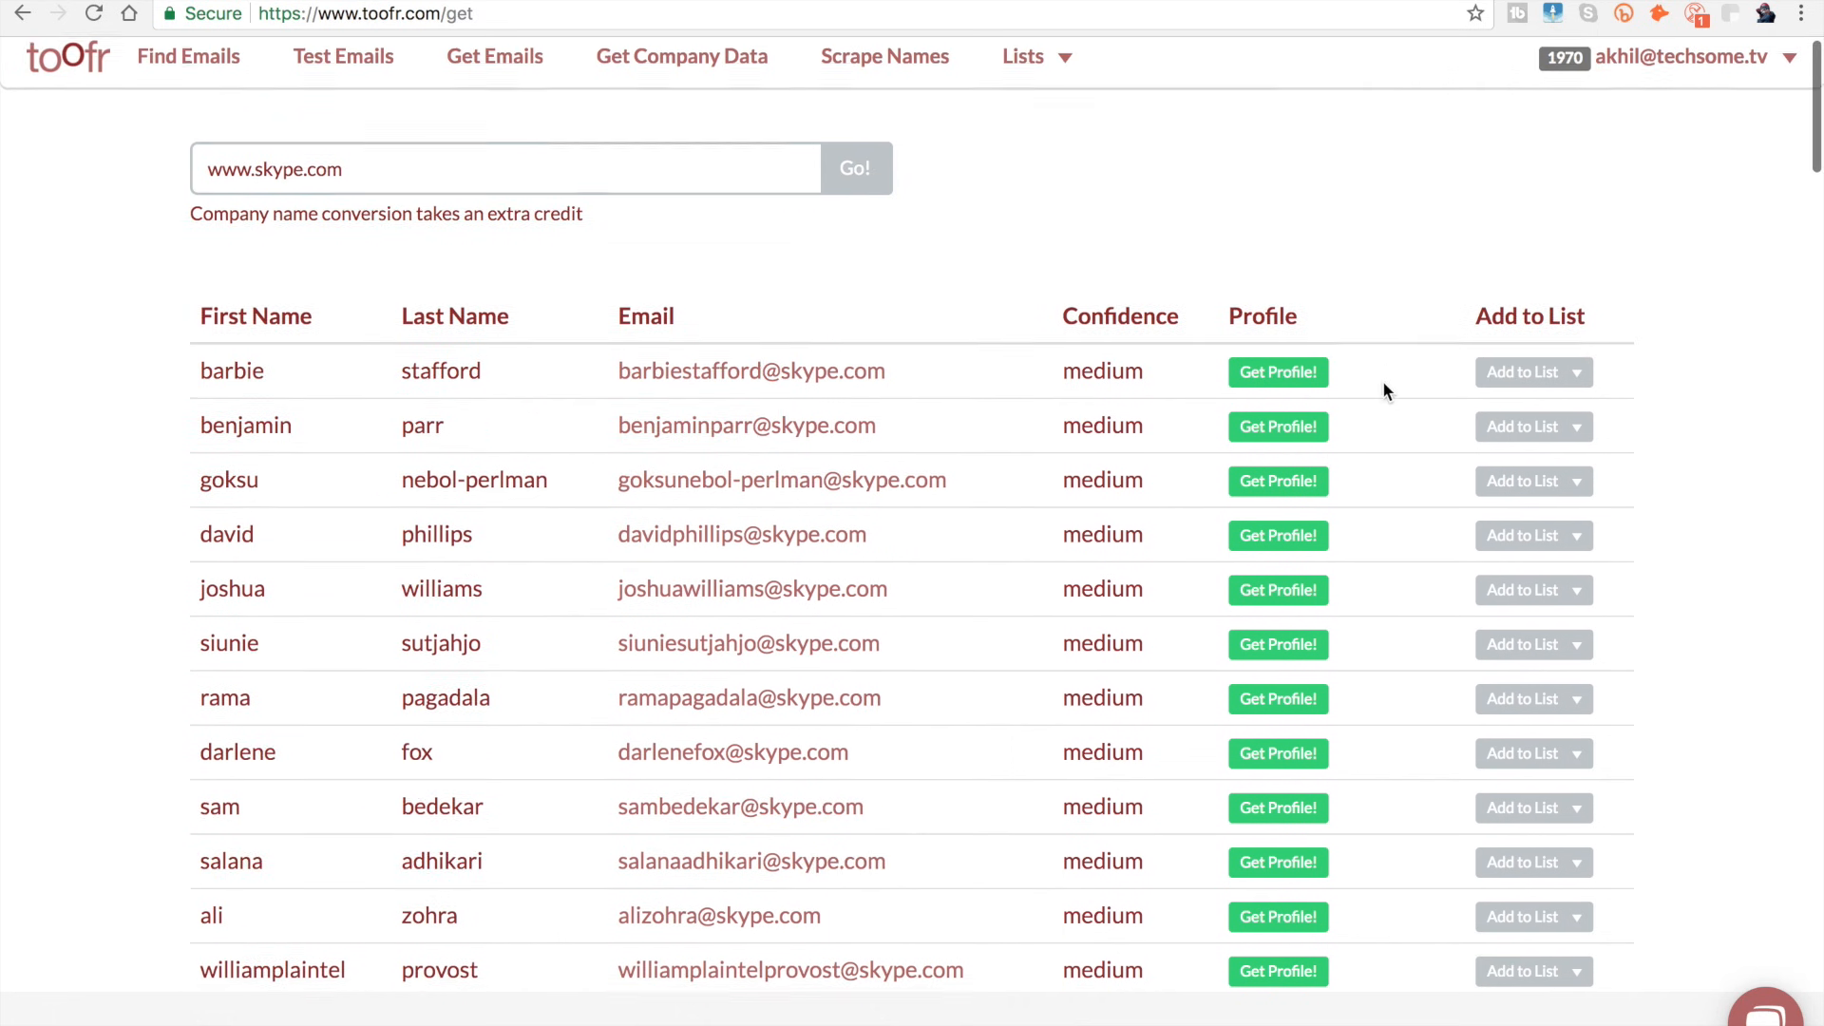
scroll(down, 3)
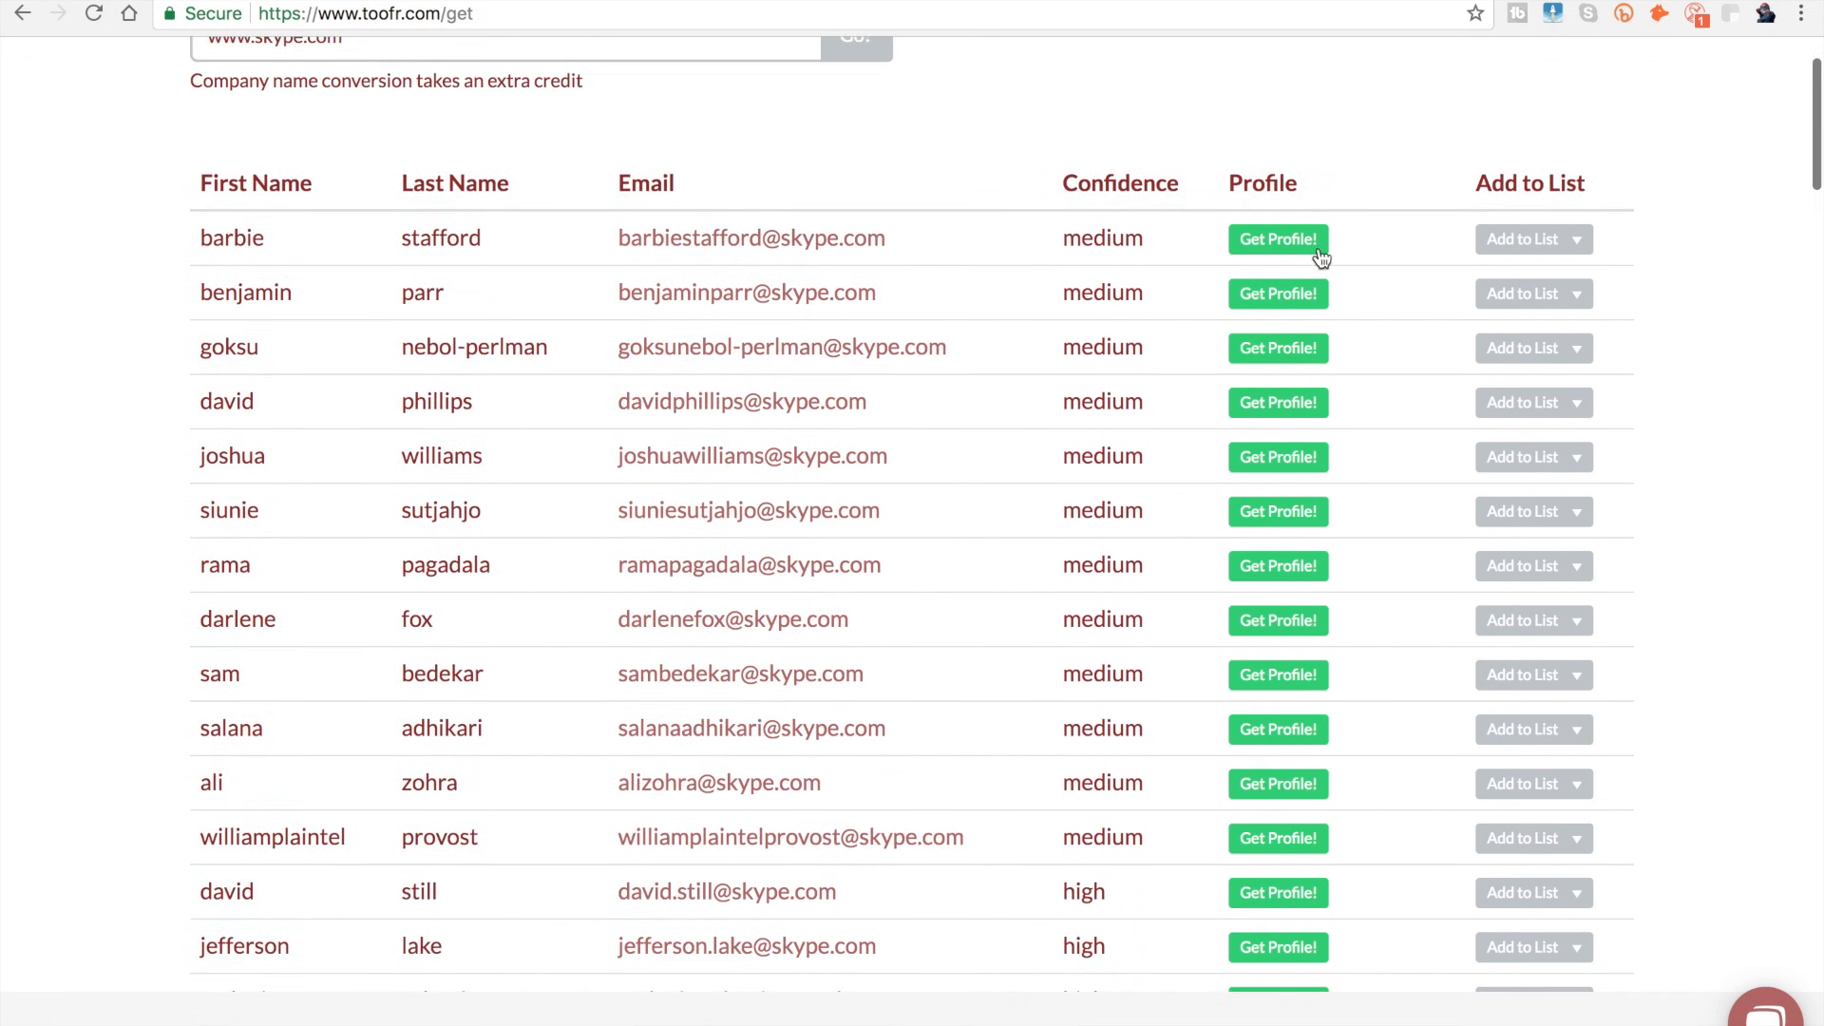
scroll(down, 3)
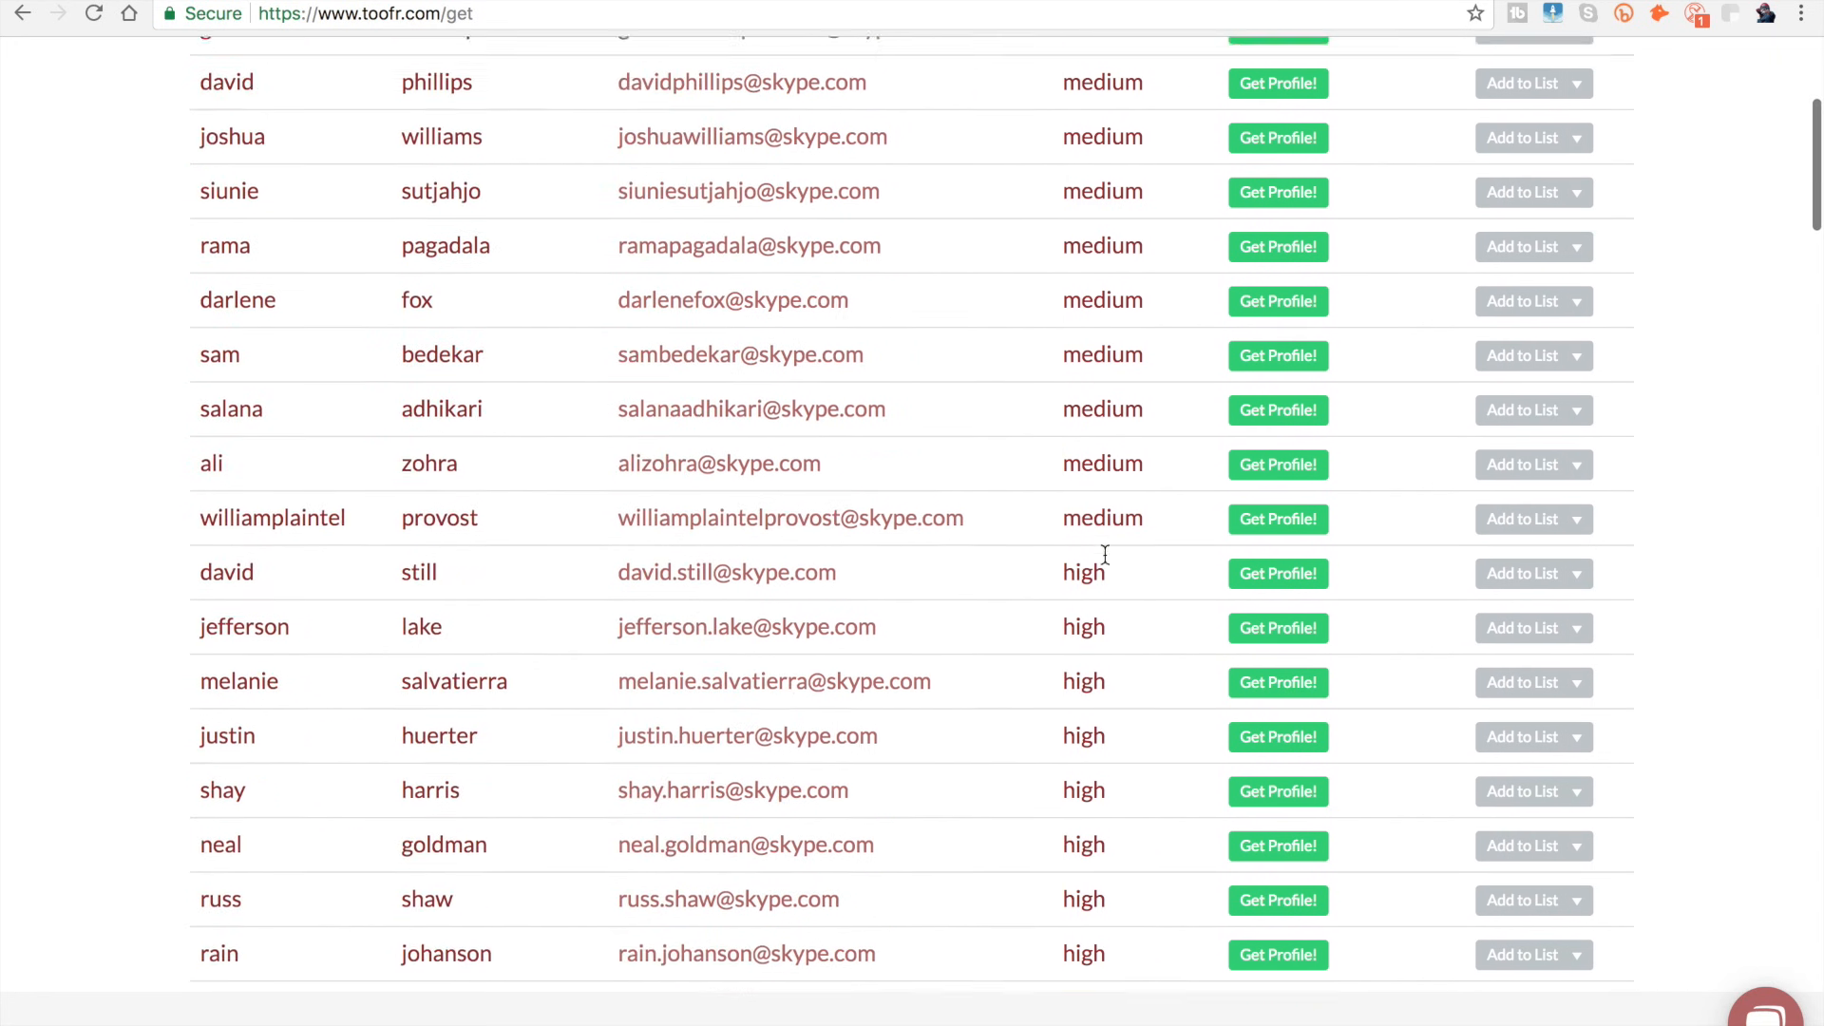
scroll(down, 3)
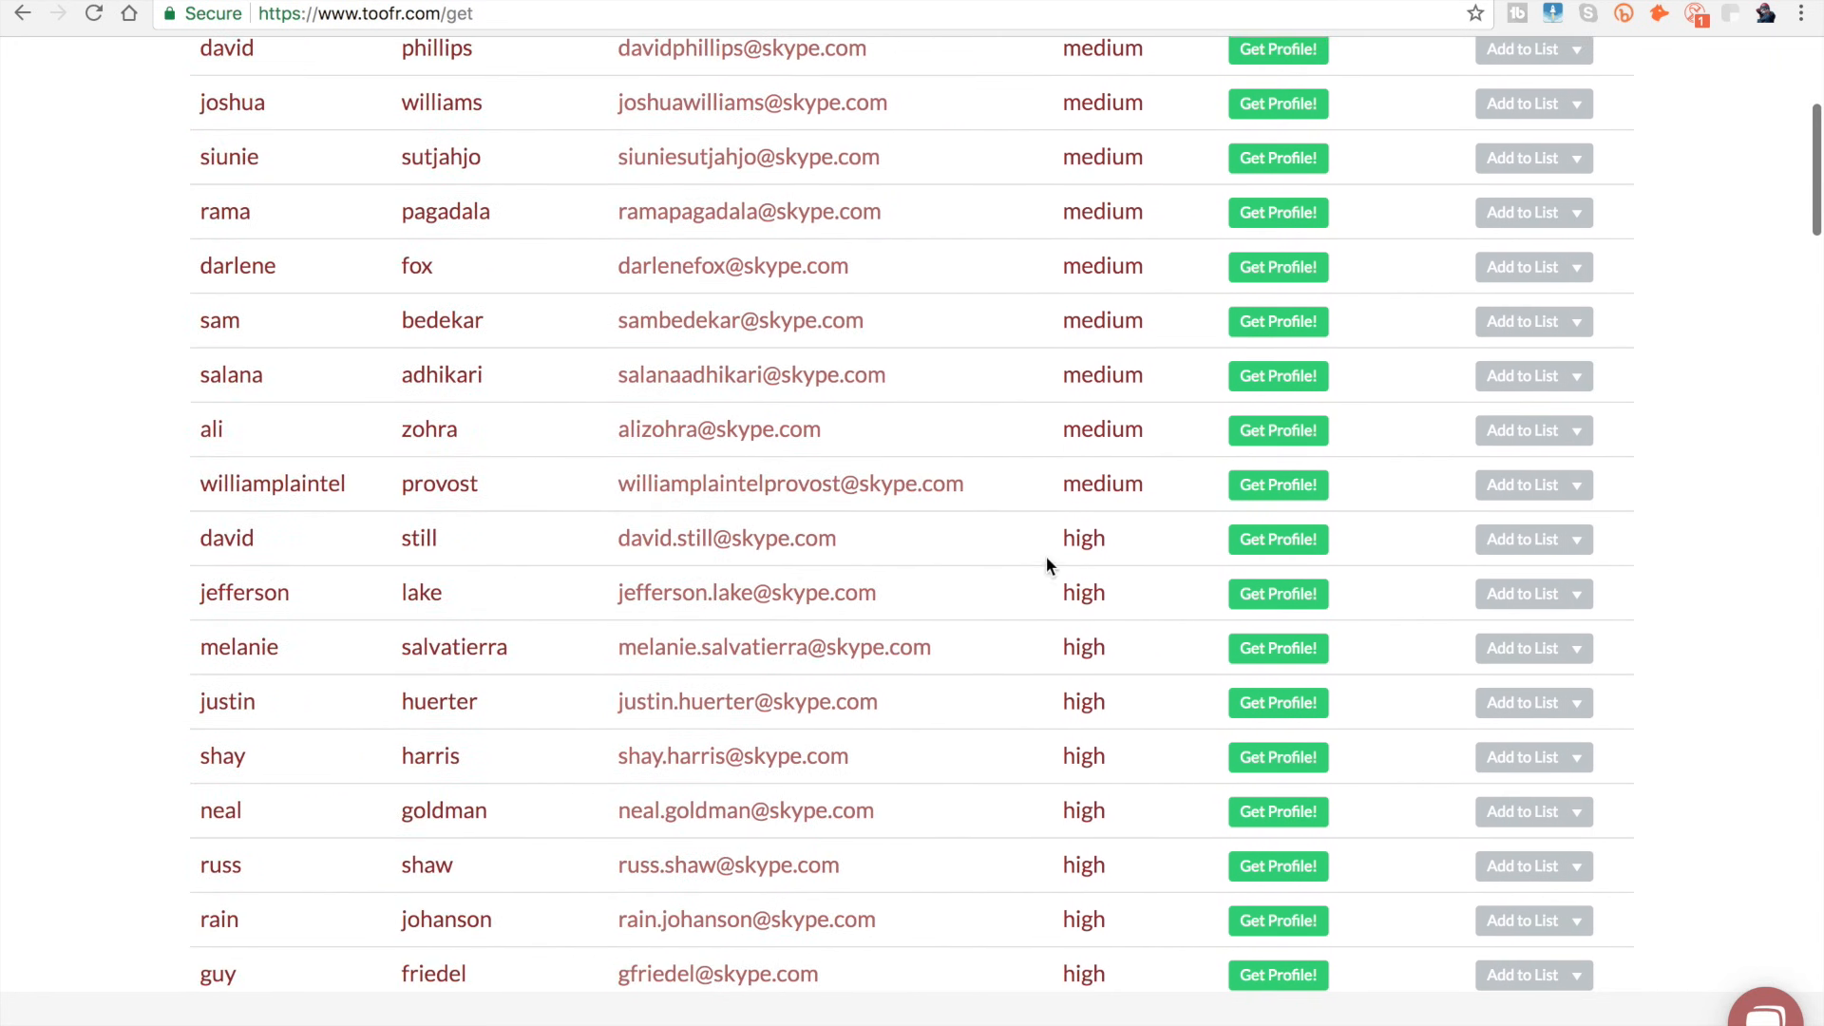
Fetch profiles for five high-confidence skype.com rows, revealing job titles like VP, Partner and Founder.
click(1277, 538)
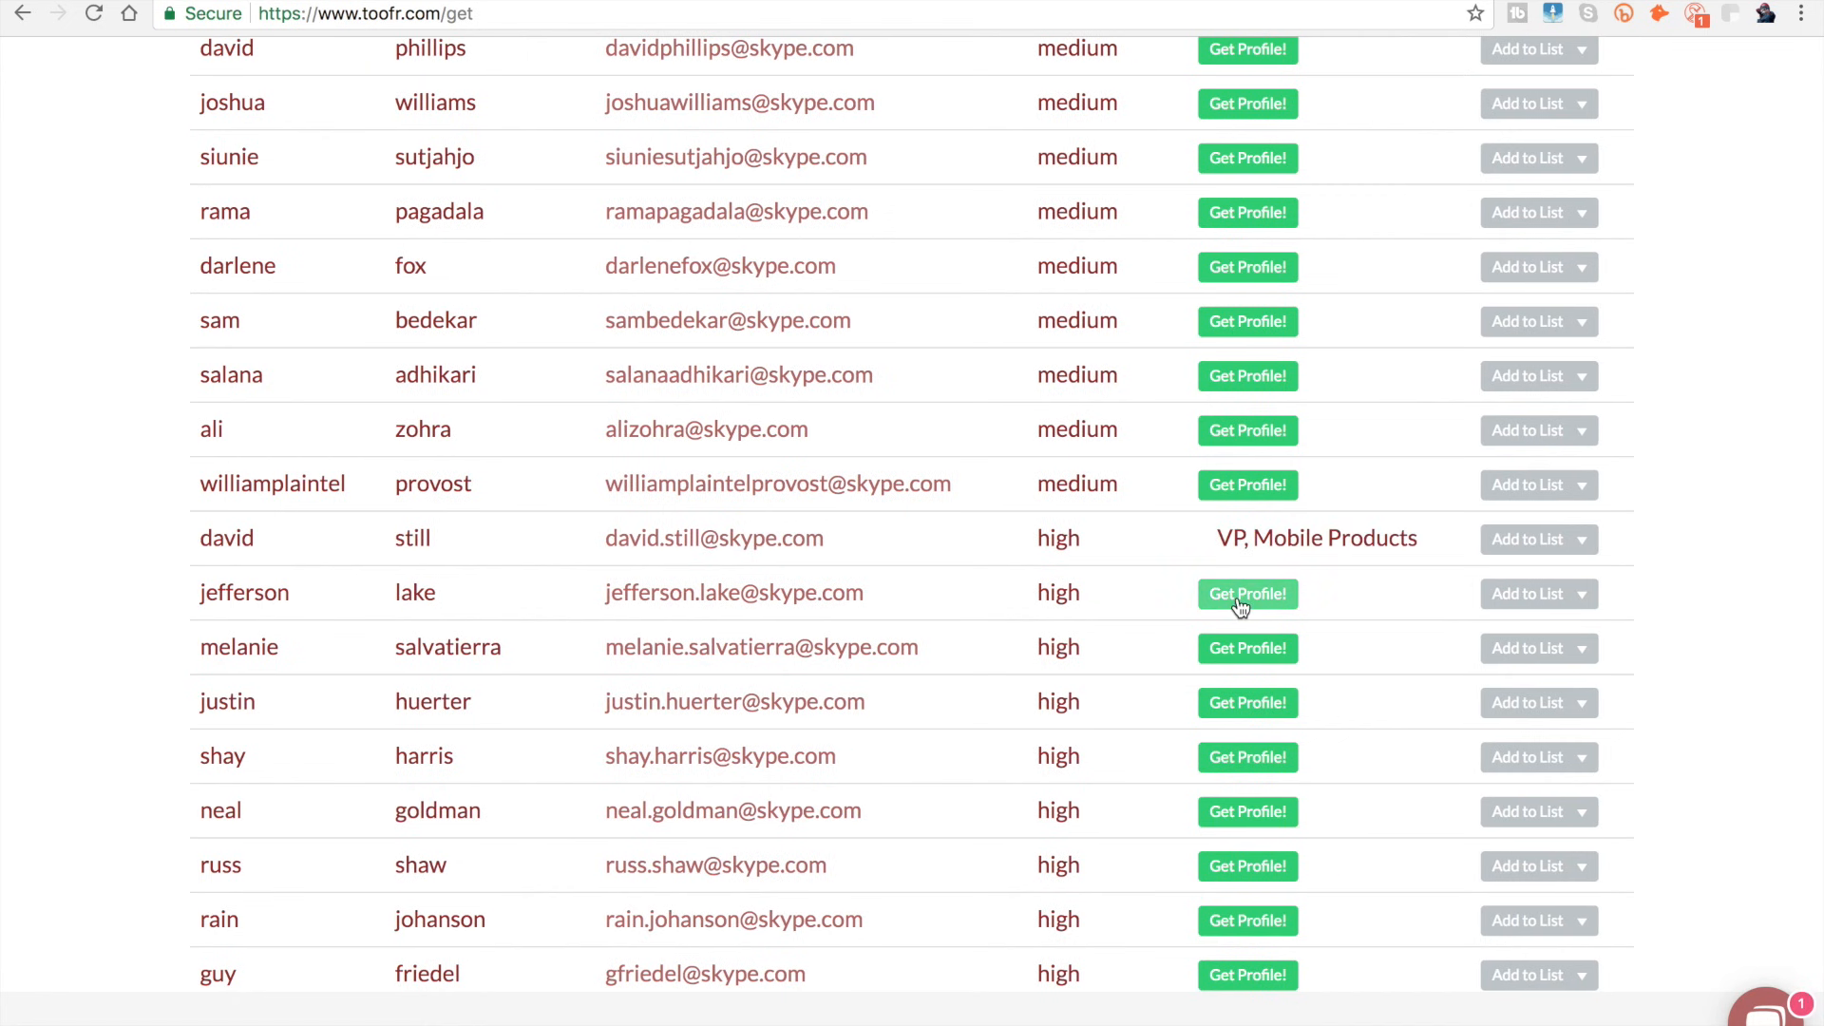
click(1247, 593)
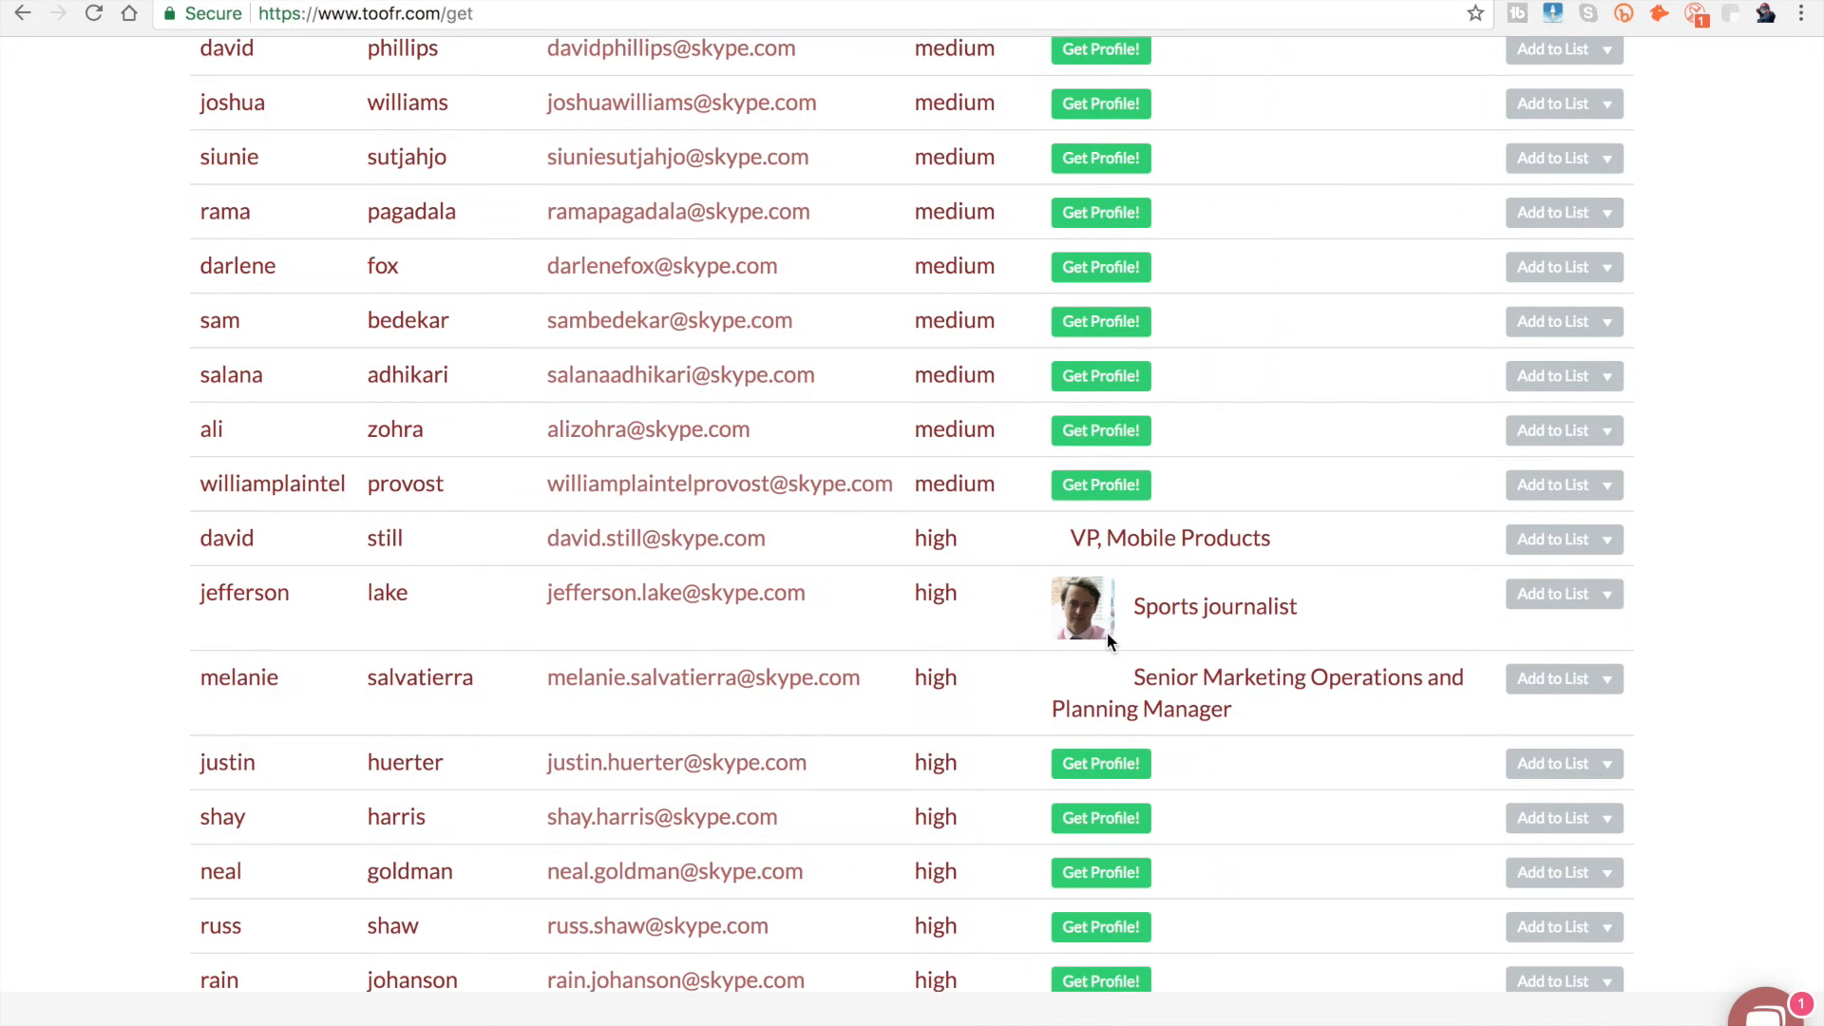
scroll(down, 3)
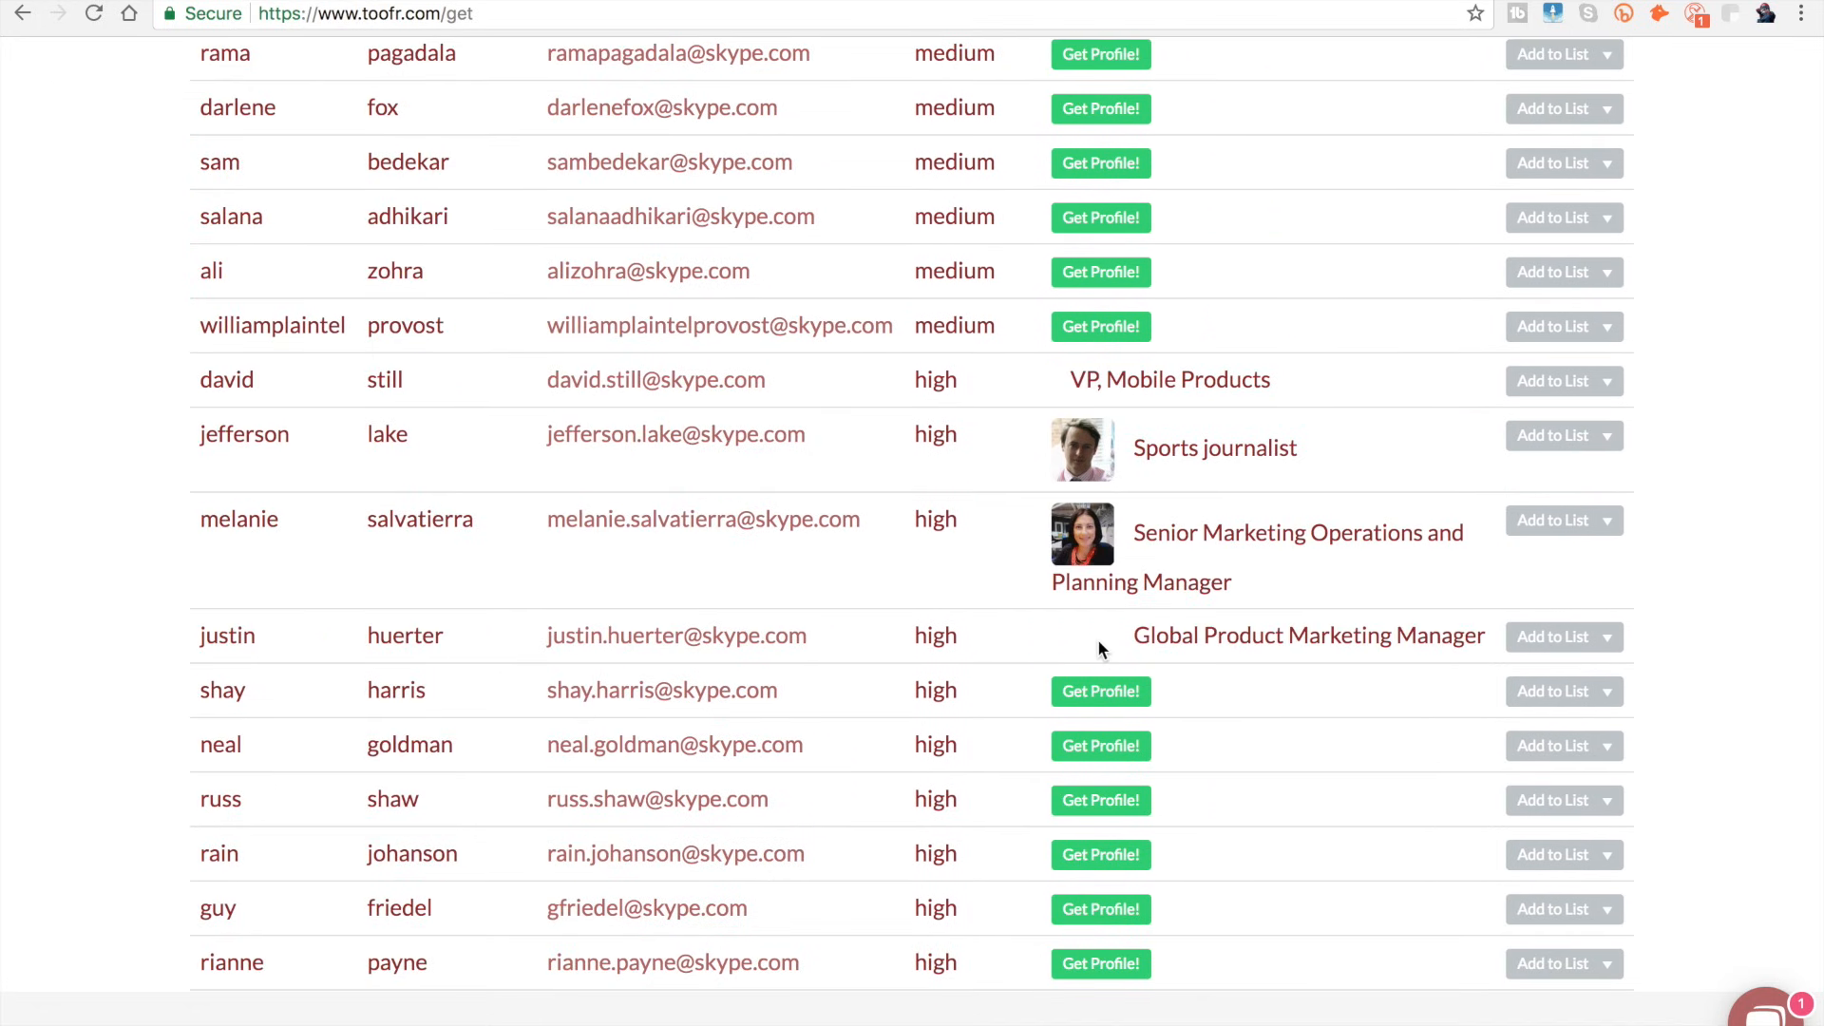
scroll(down, 3)
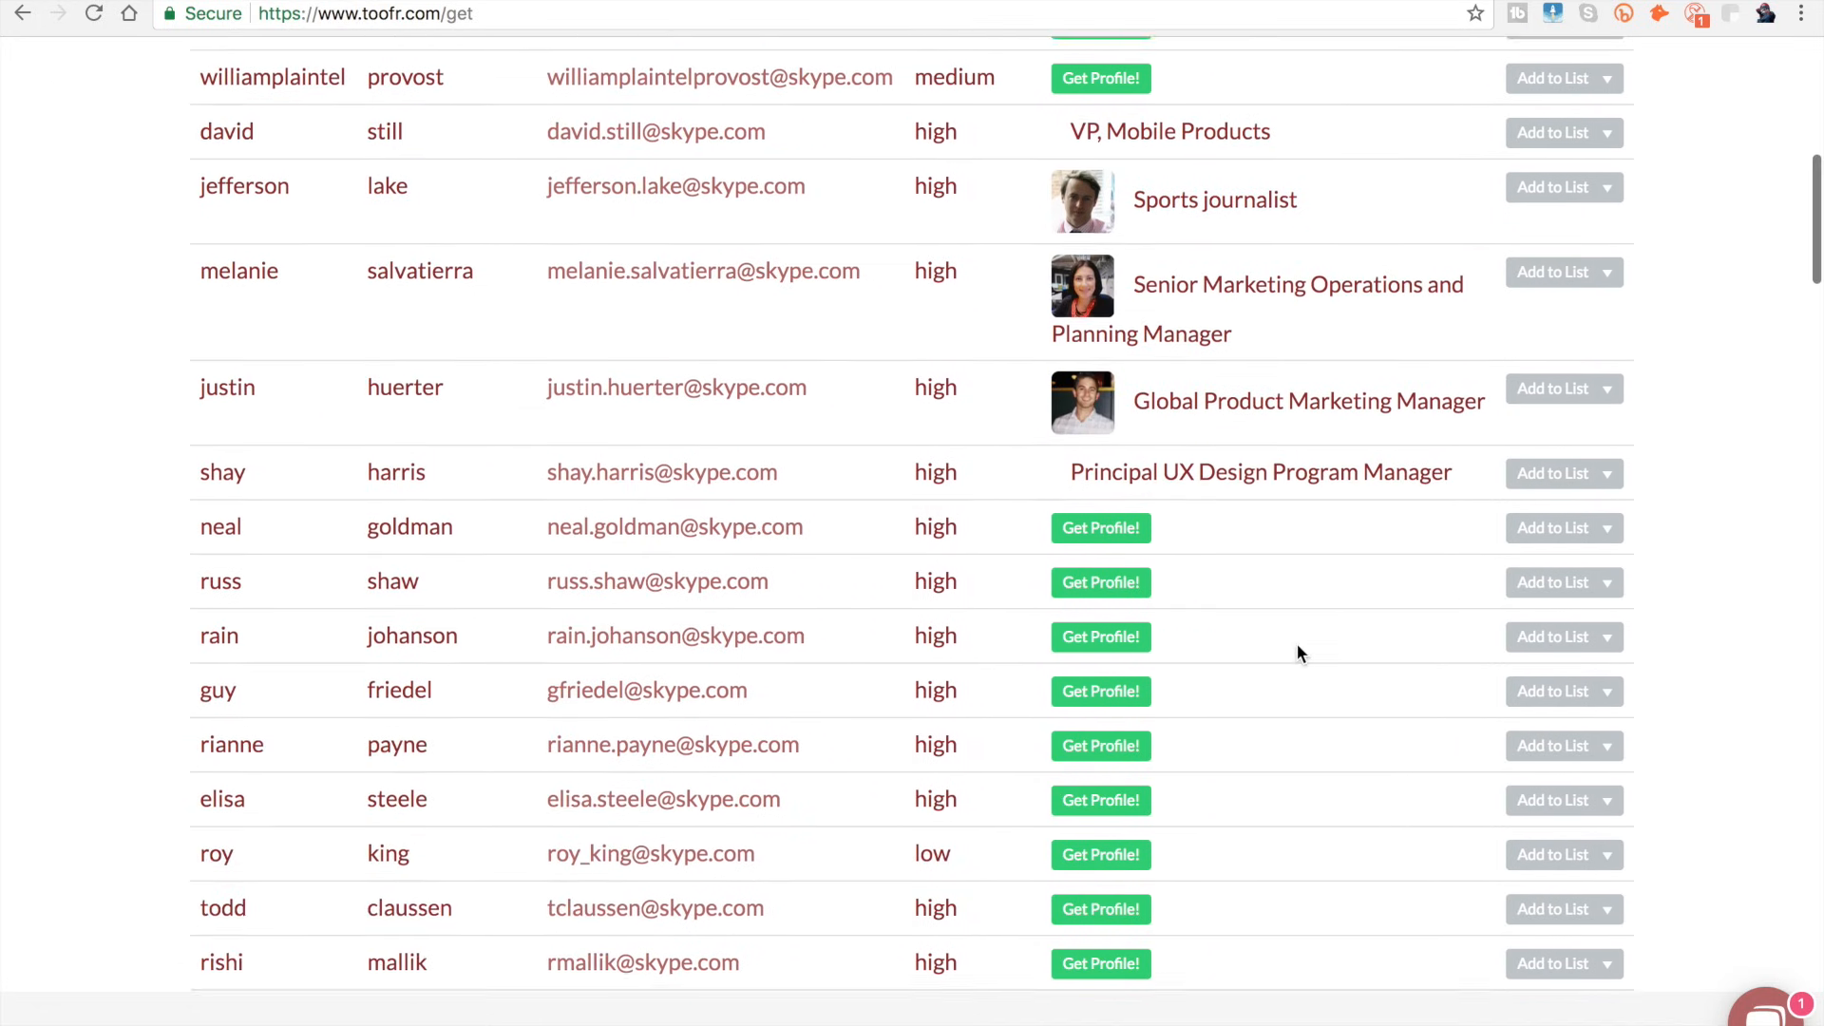
click(1100, 526)
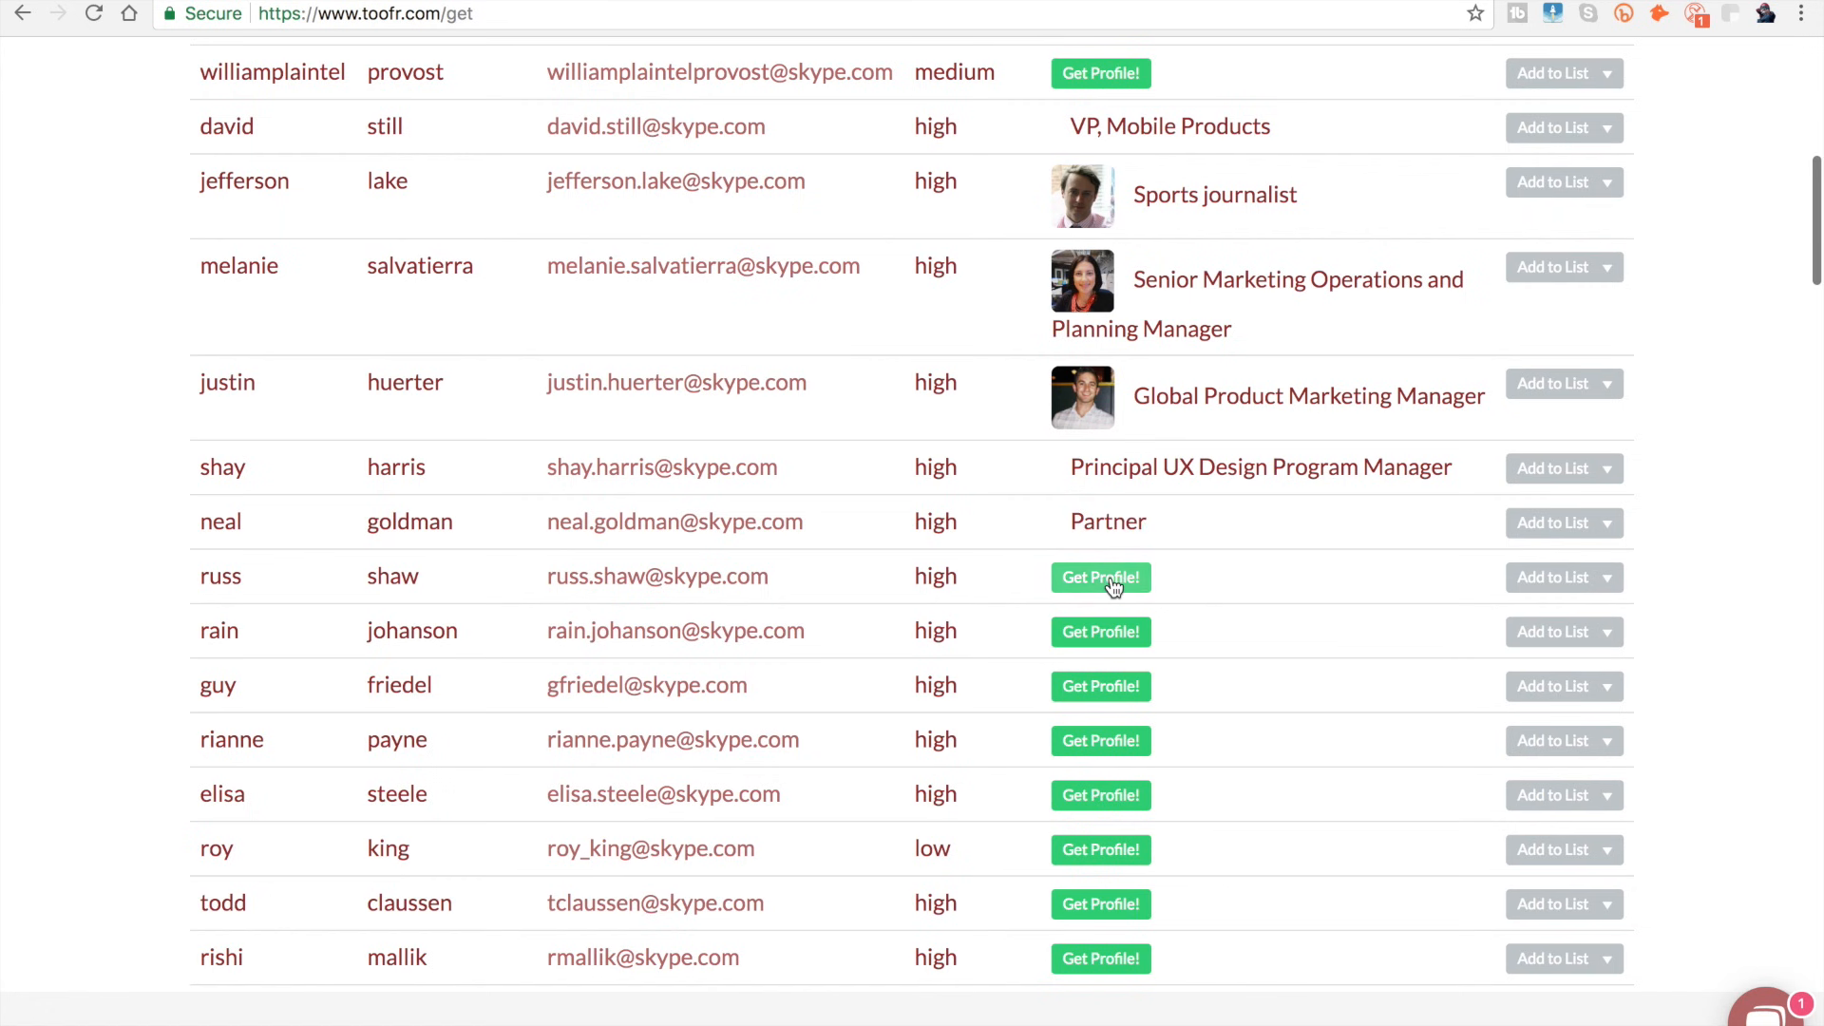
click(1098, 578)
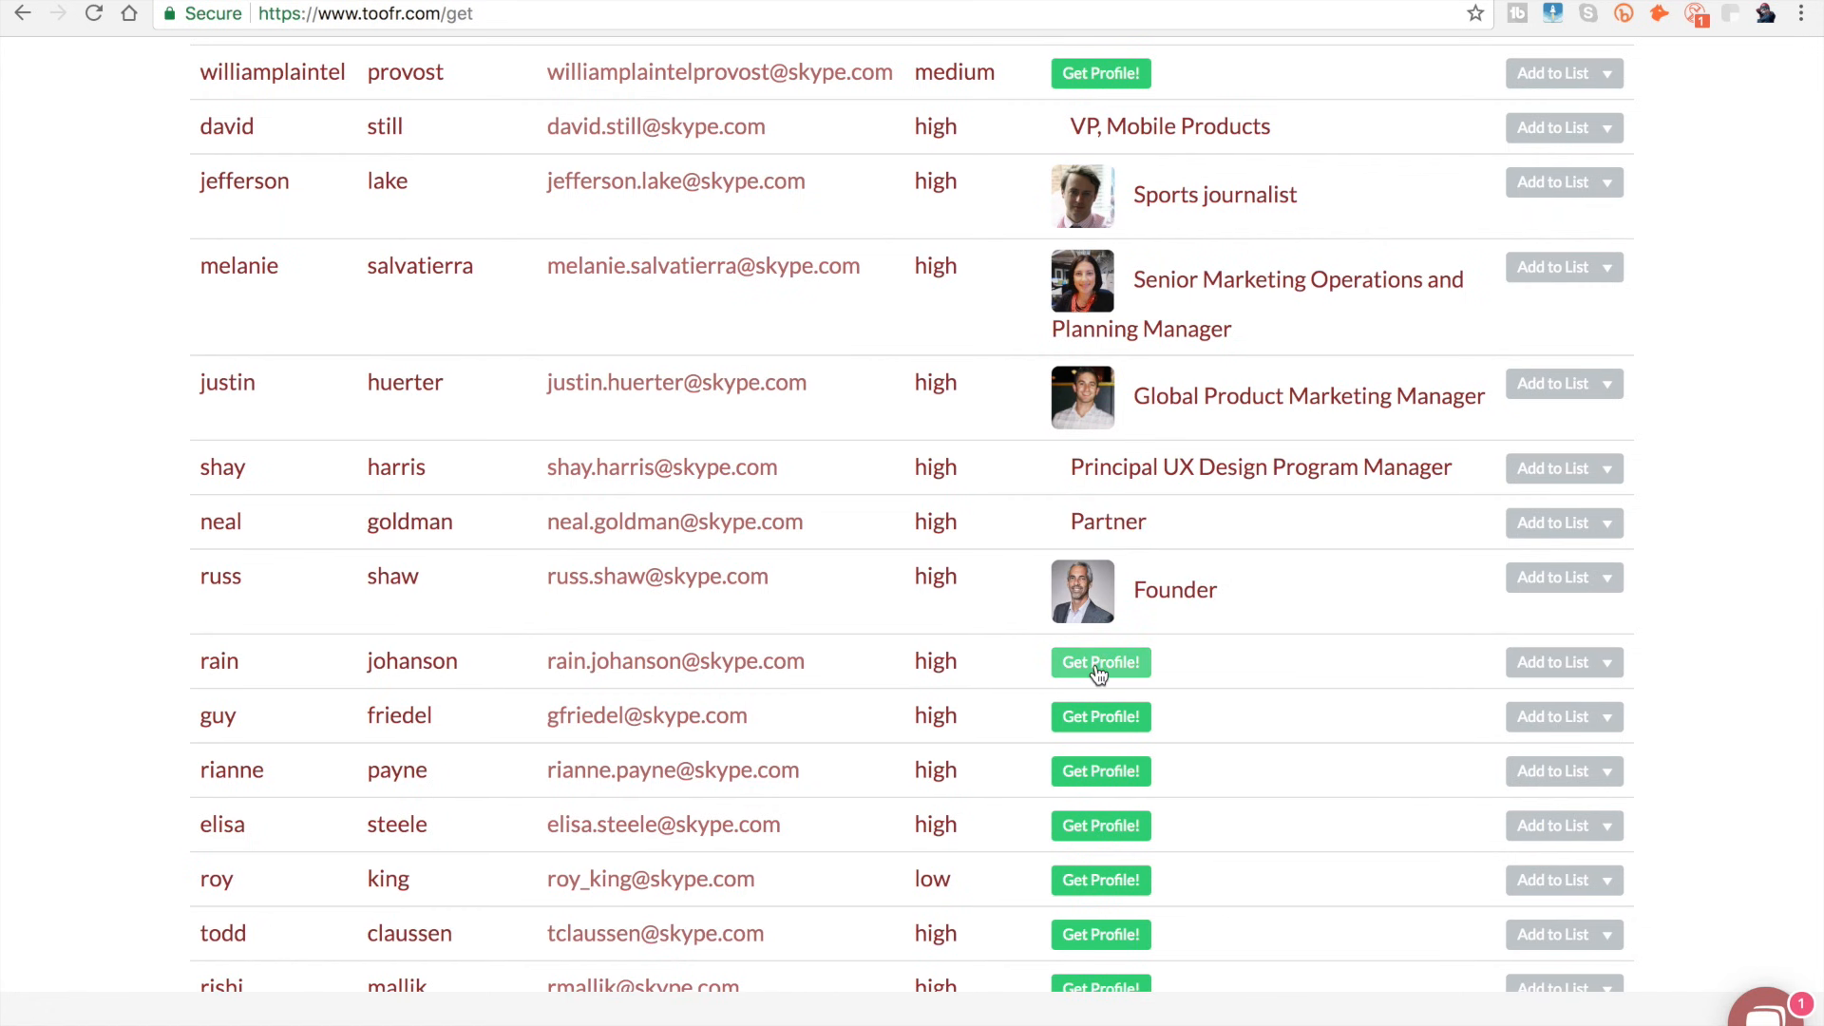
click(1101, 662)
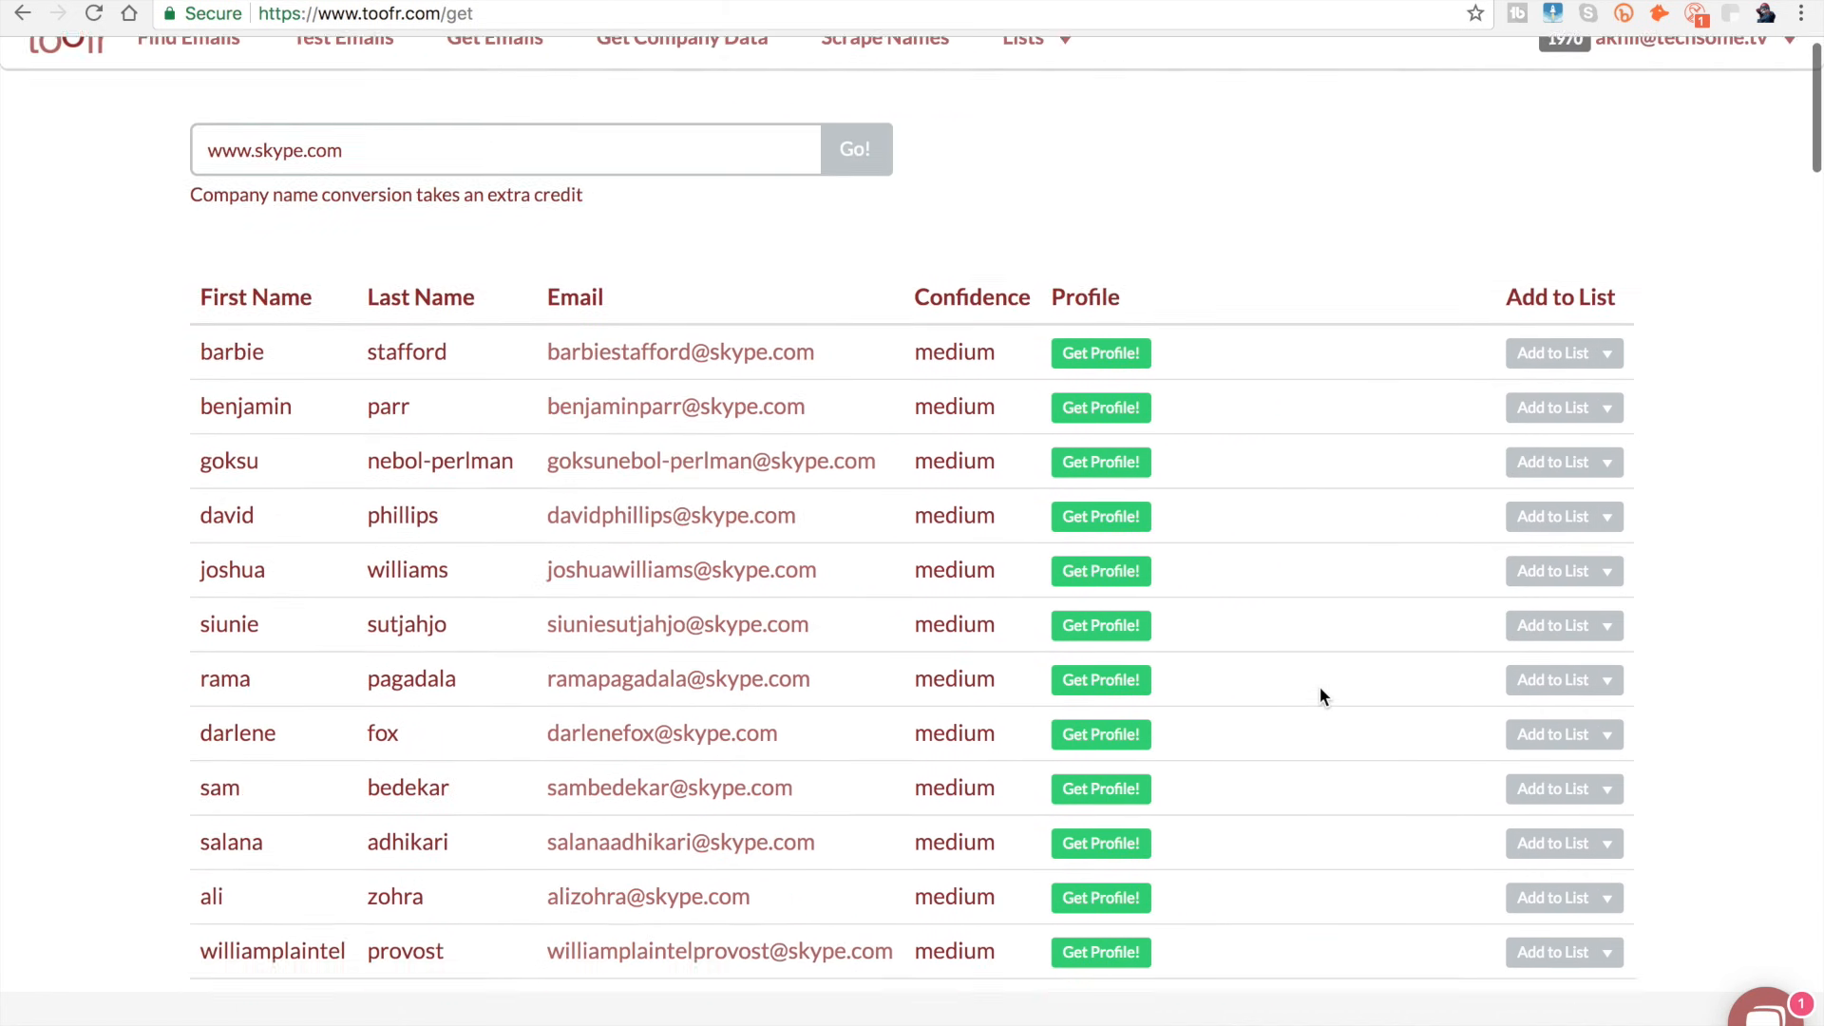
scroll(down, 3)
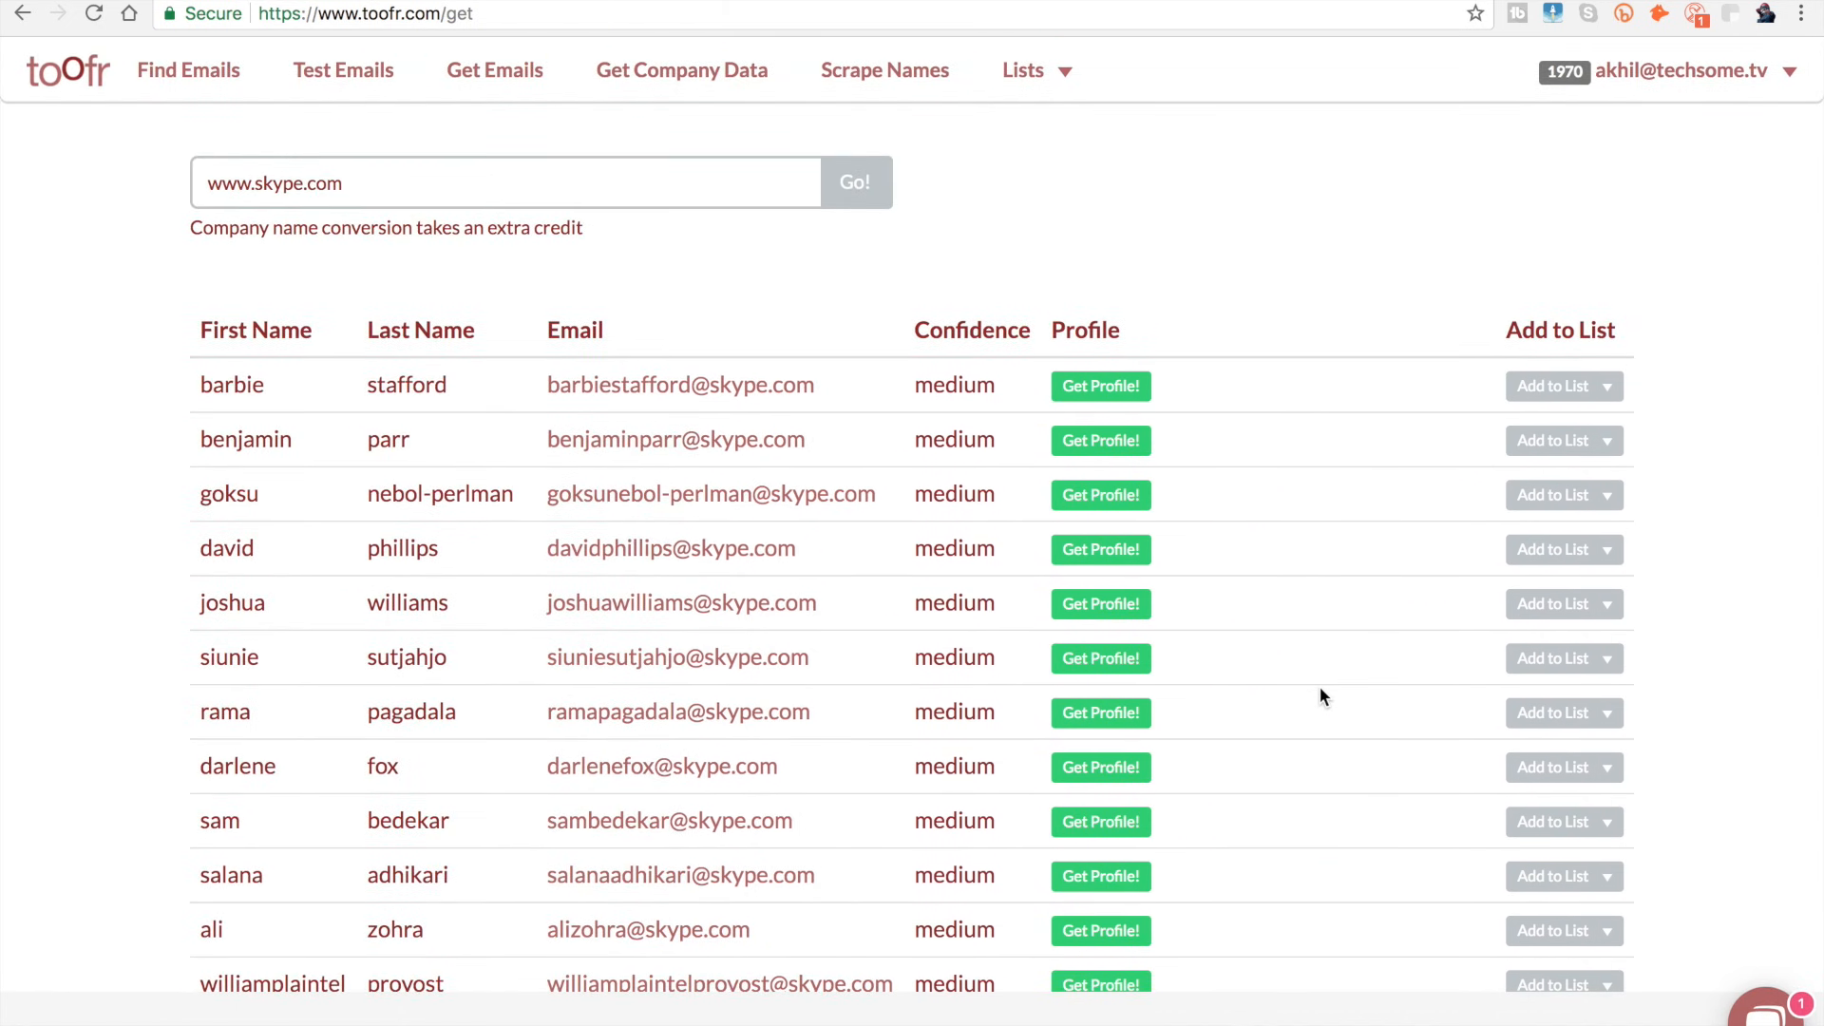
click(682, 70)
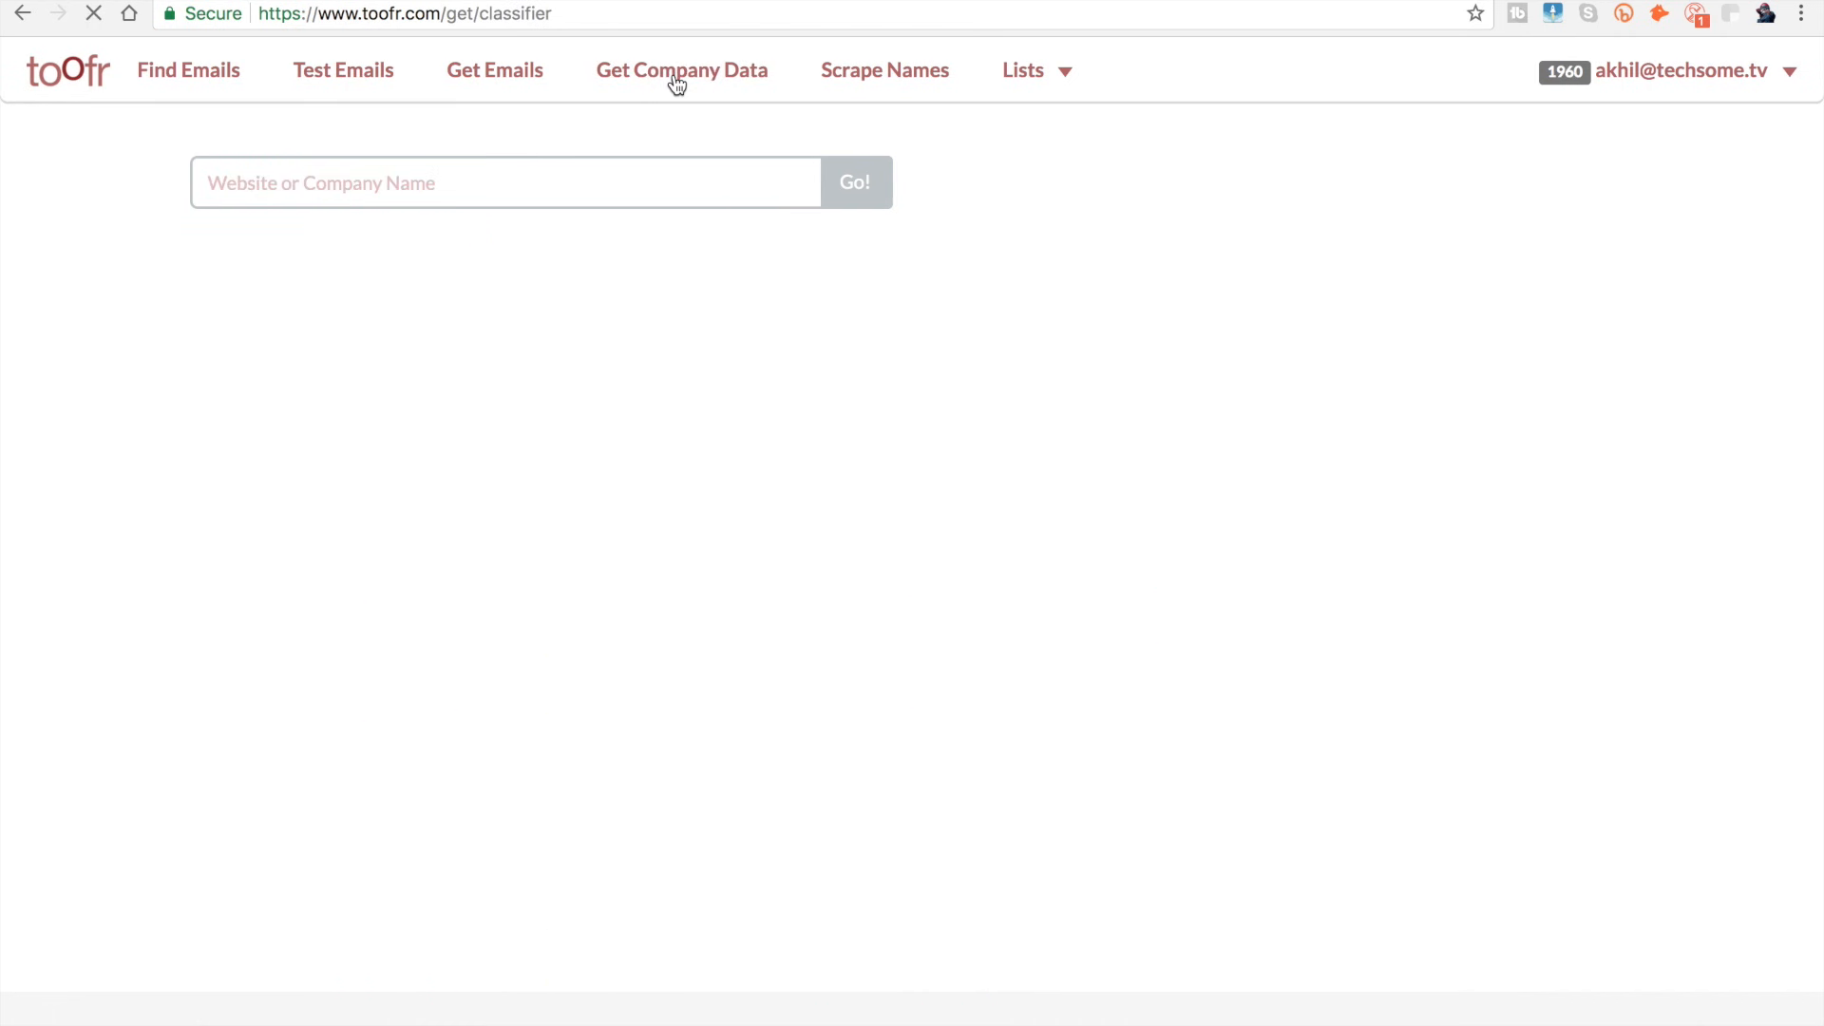
click(505, 182)
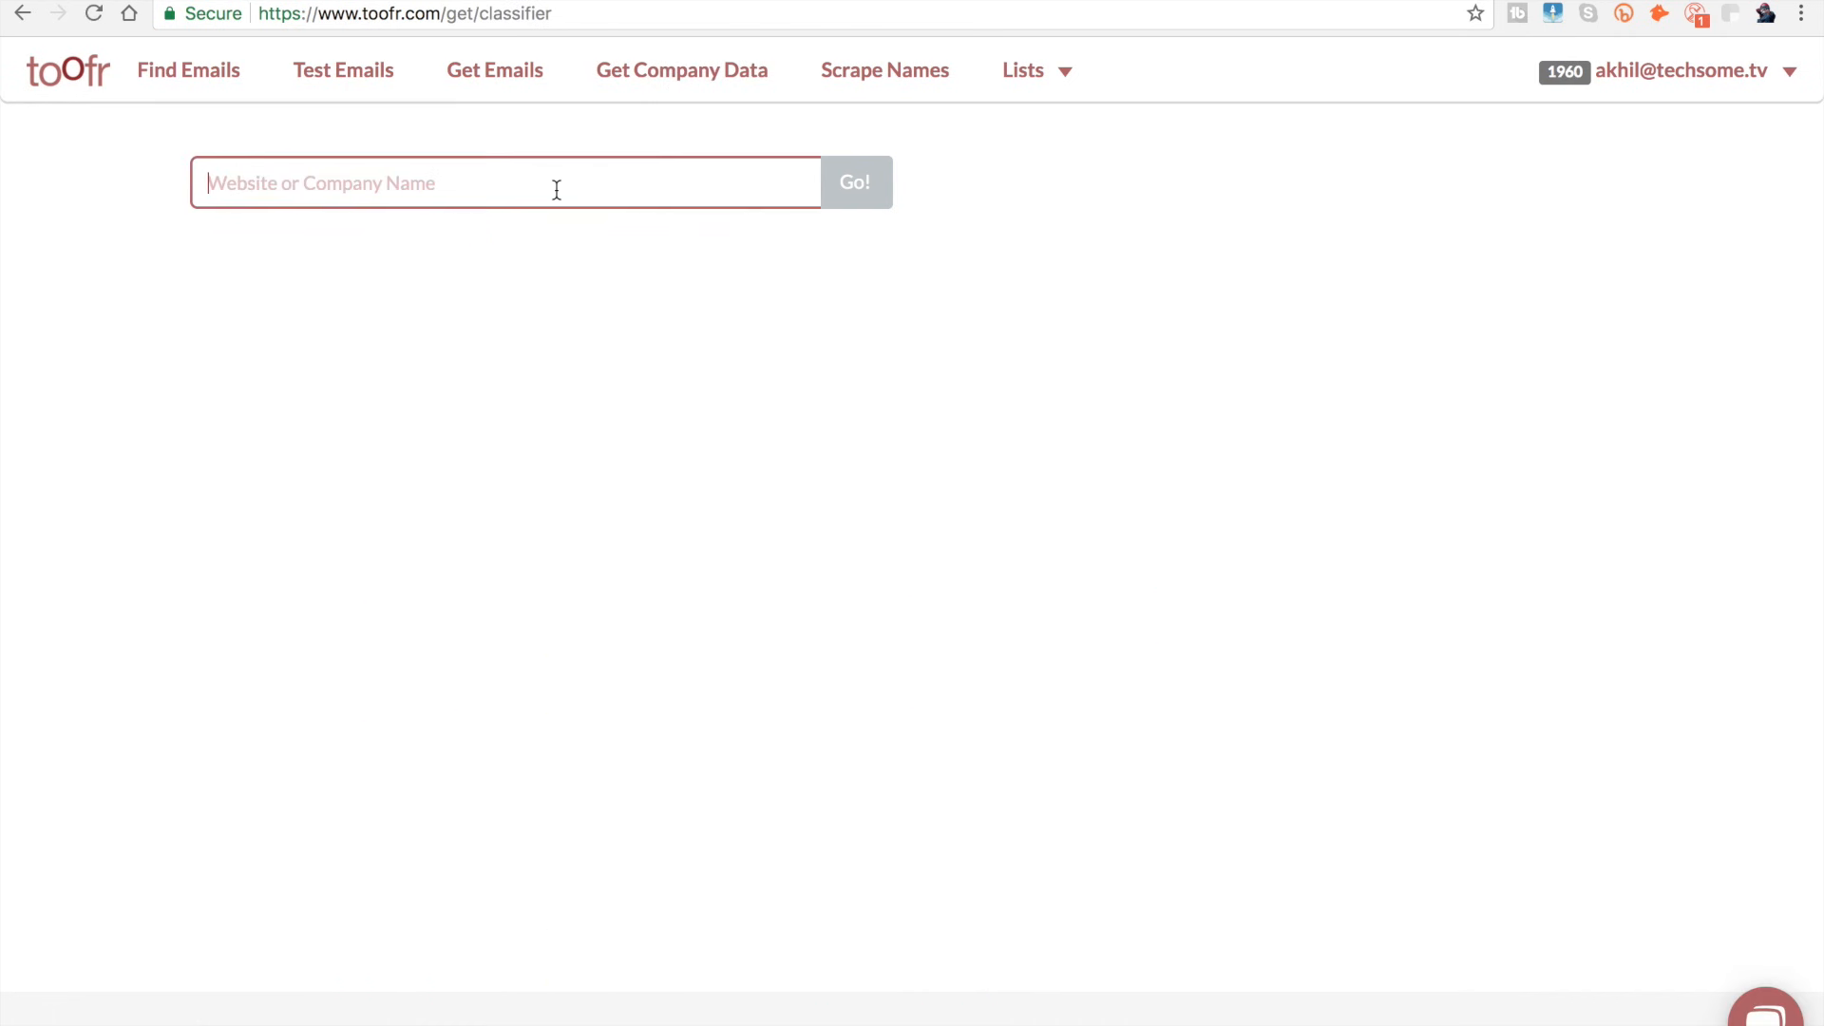
text(www.skype.com)
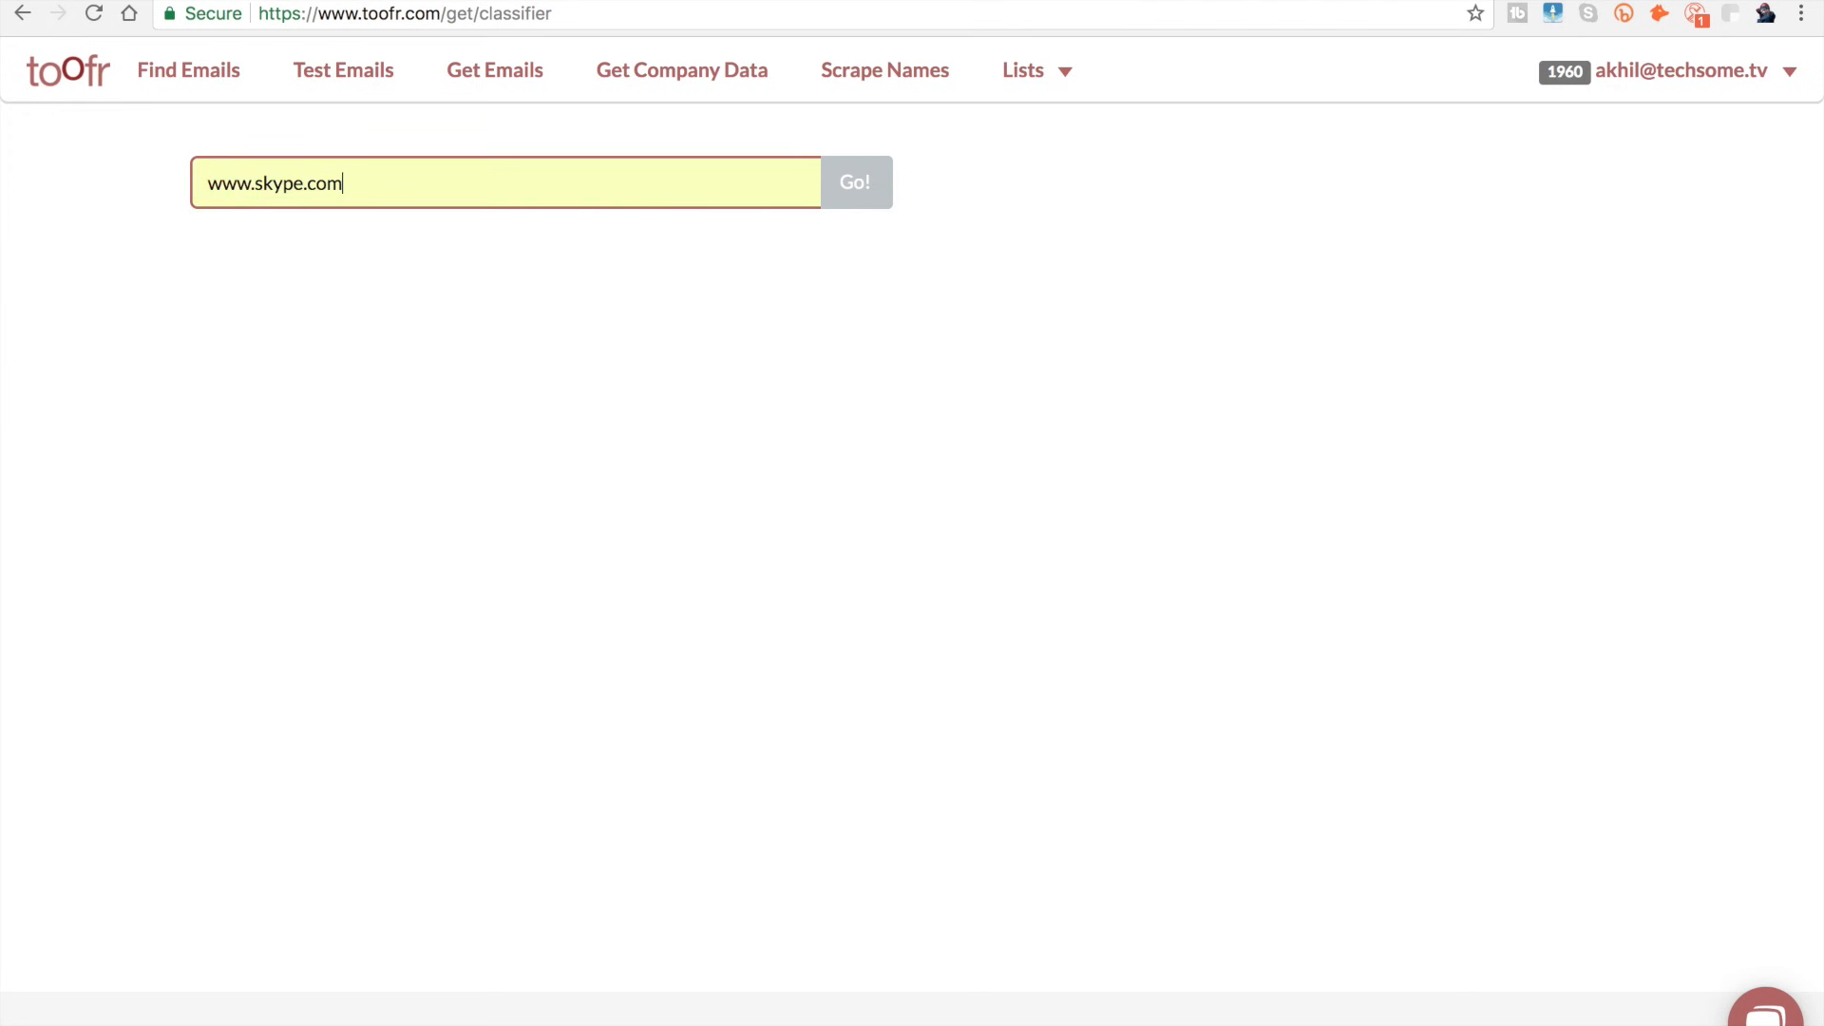
click(855, 182)
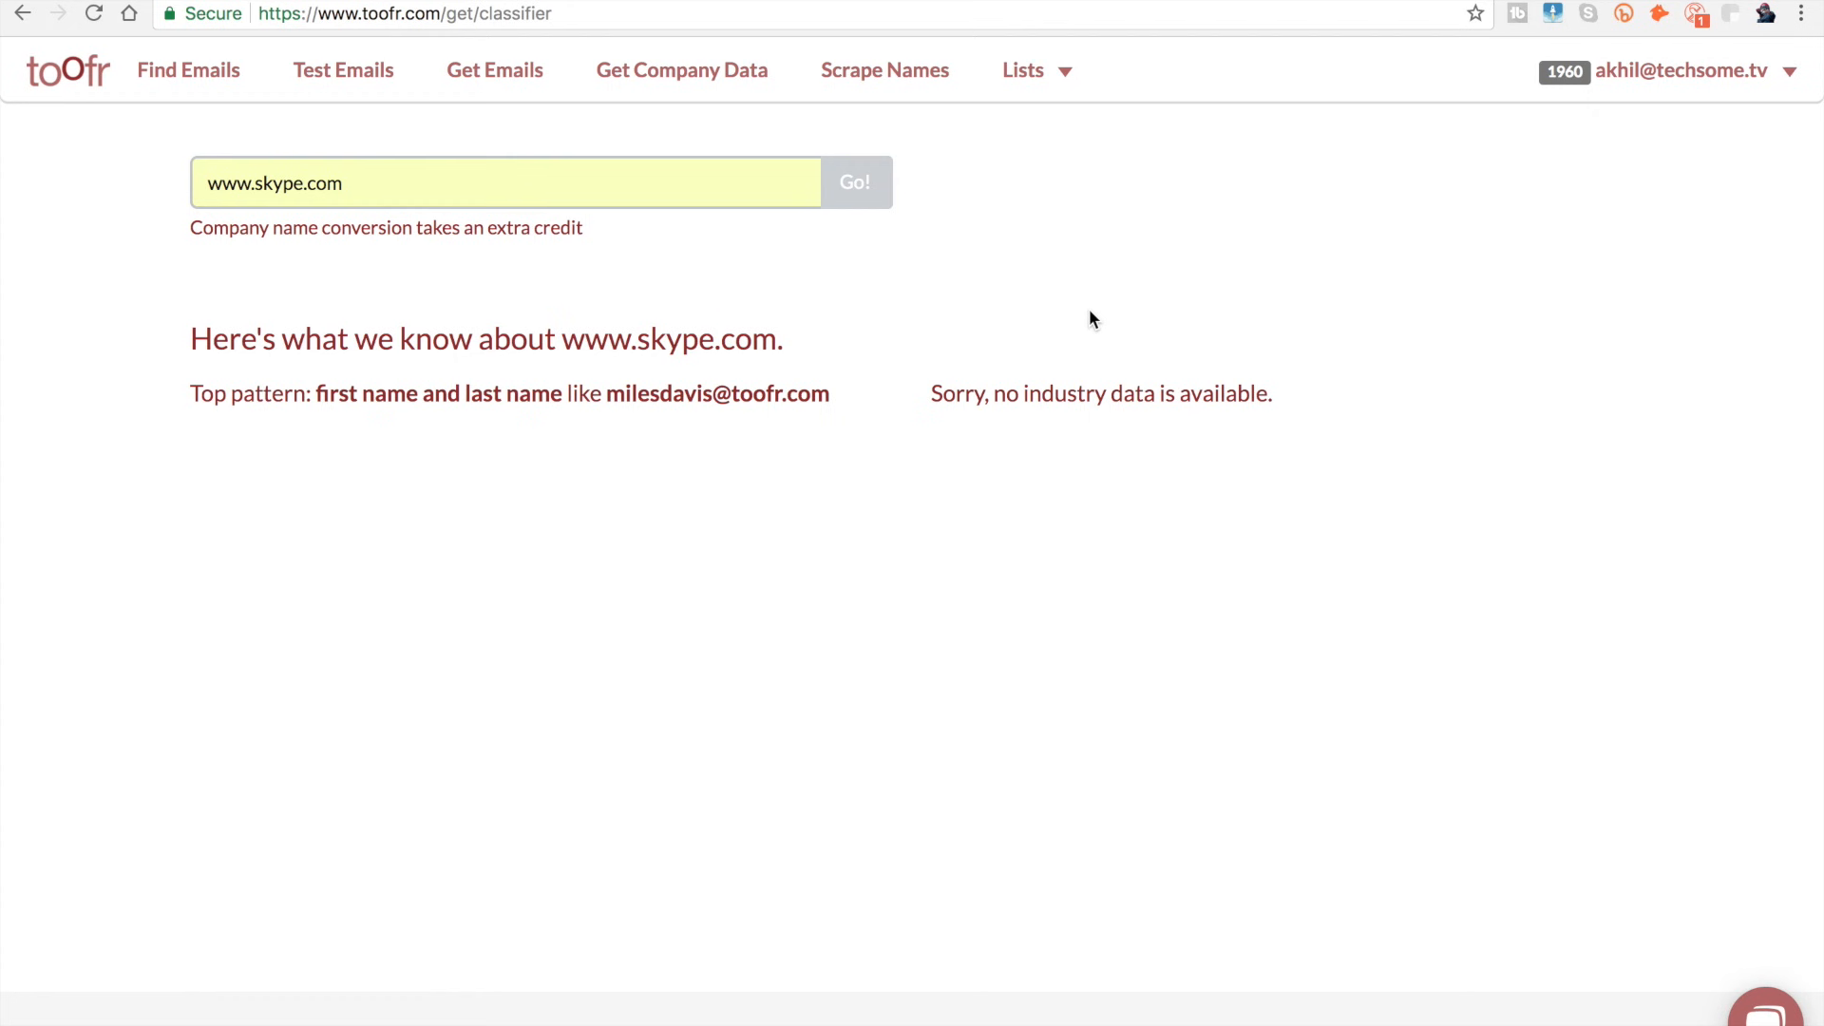
double_click(273, 183)
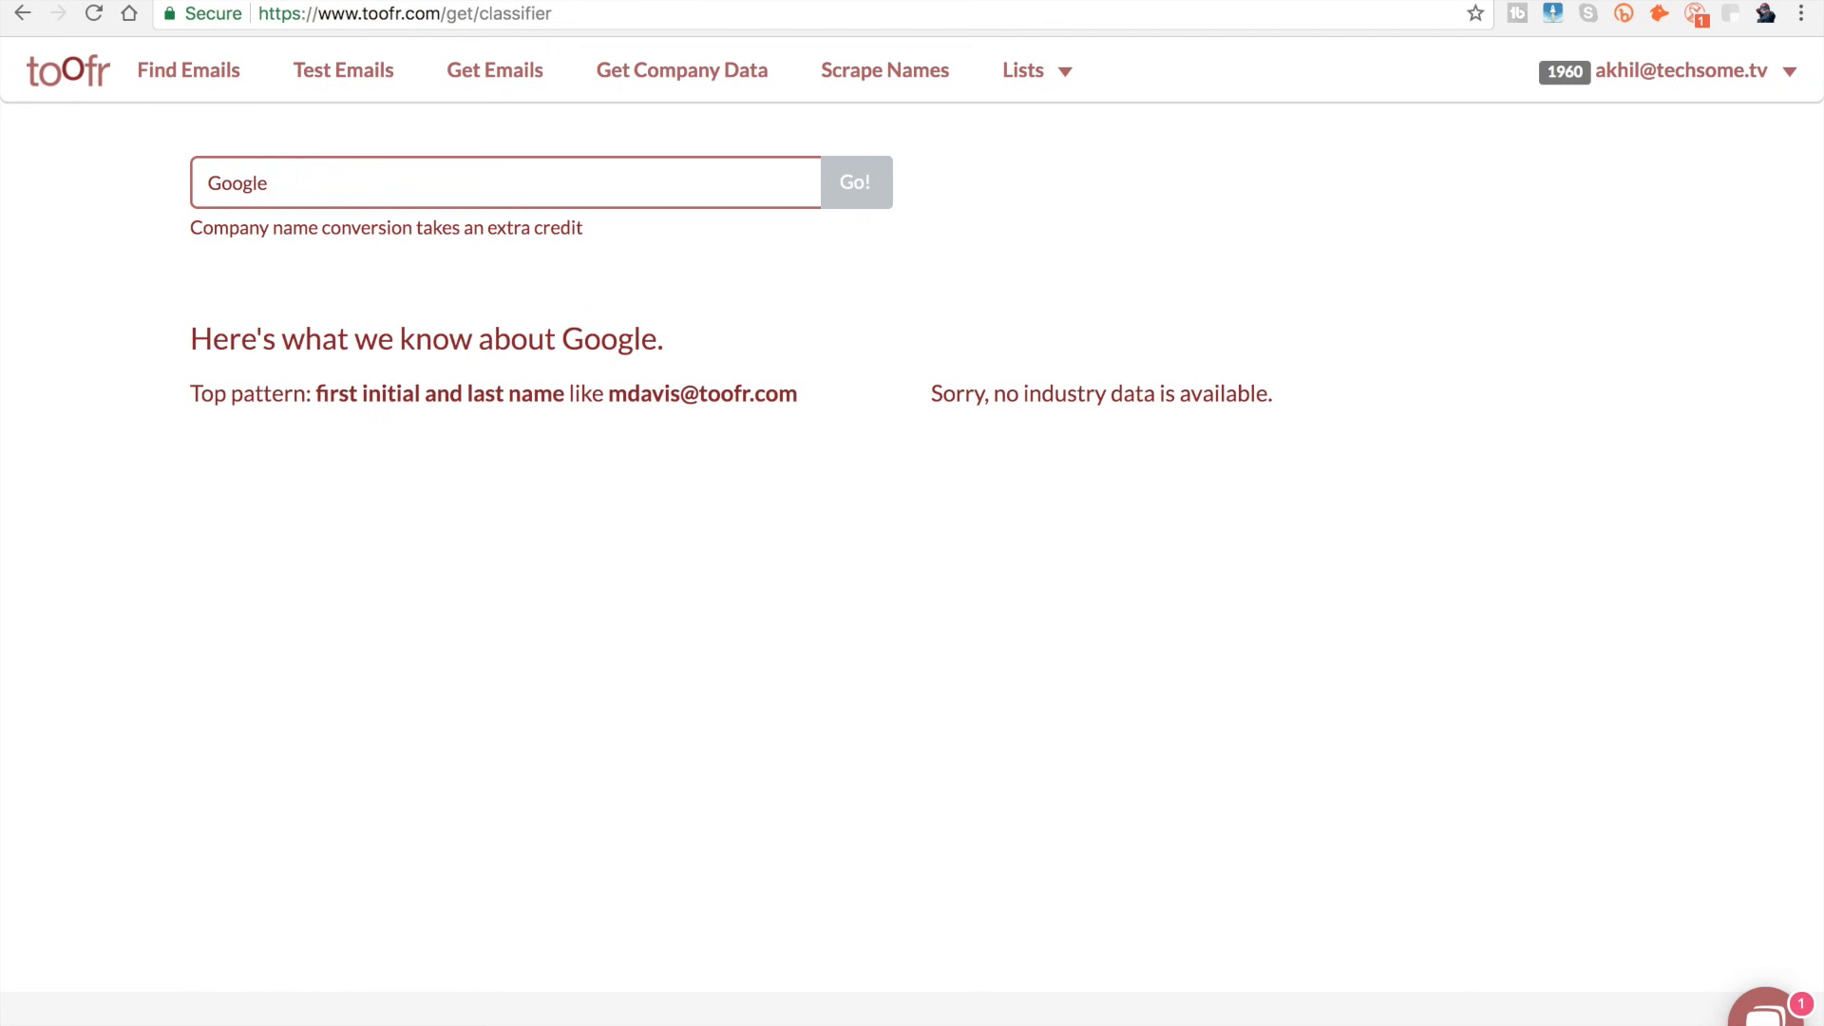
Visit the Scrape Names page, then return to the empty Get Emails search page.
click(883, 70)
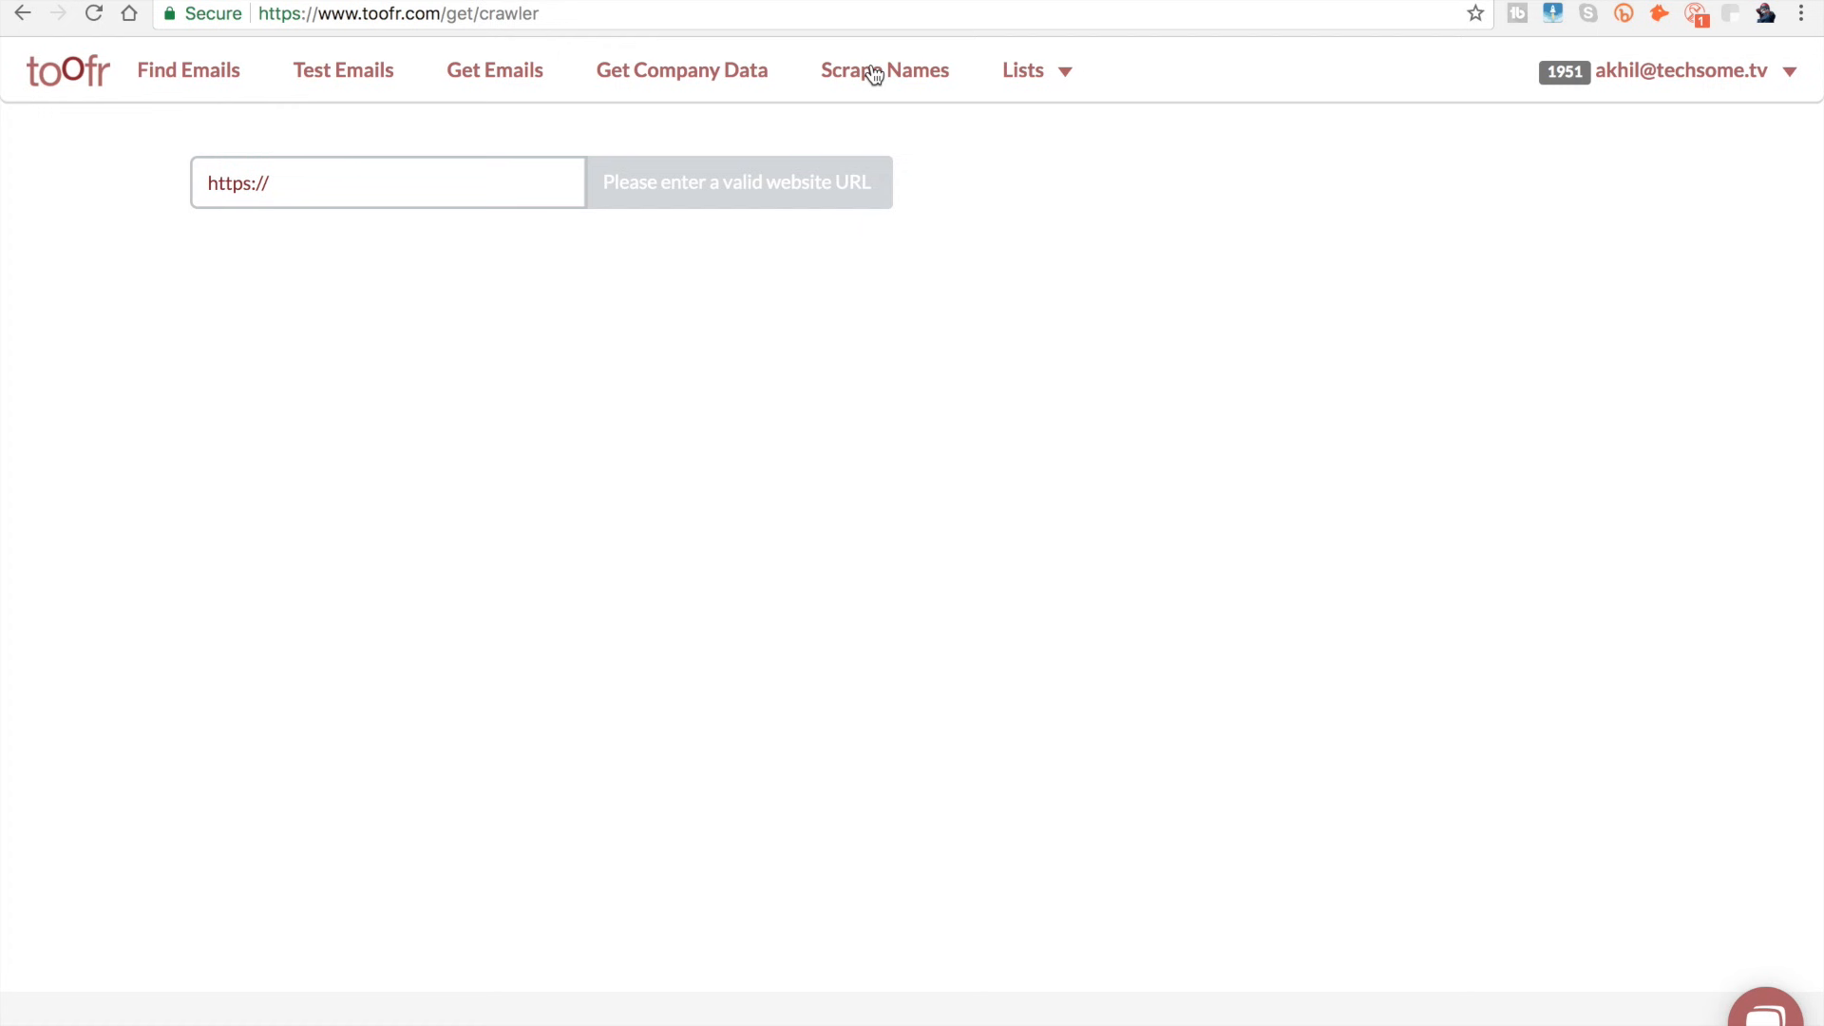
mouse_move(787, 137)
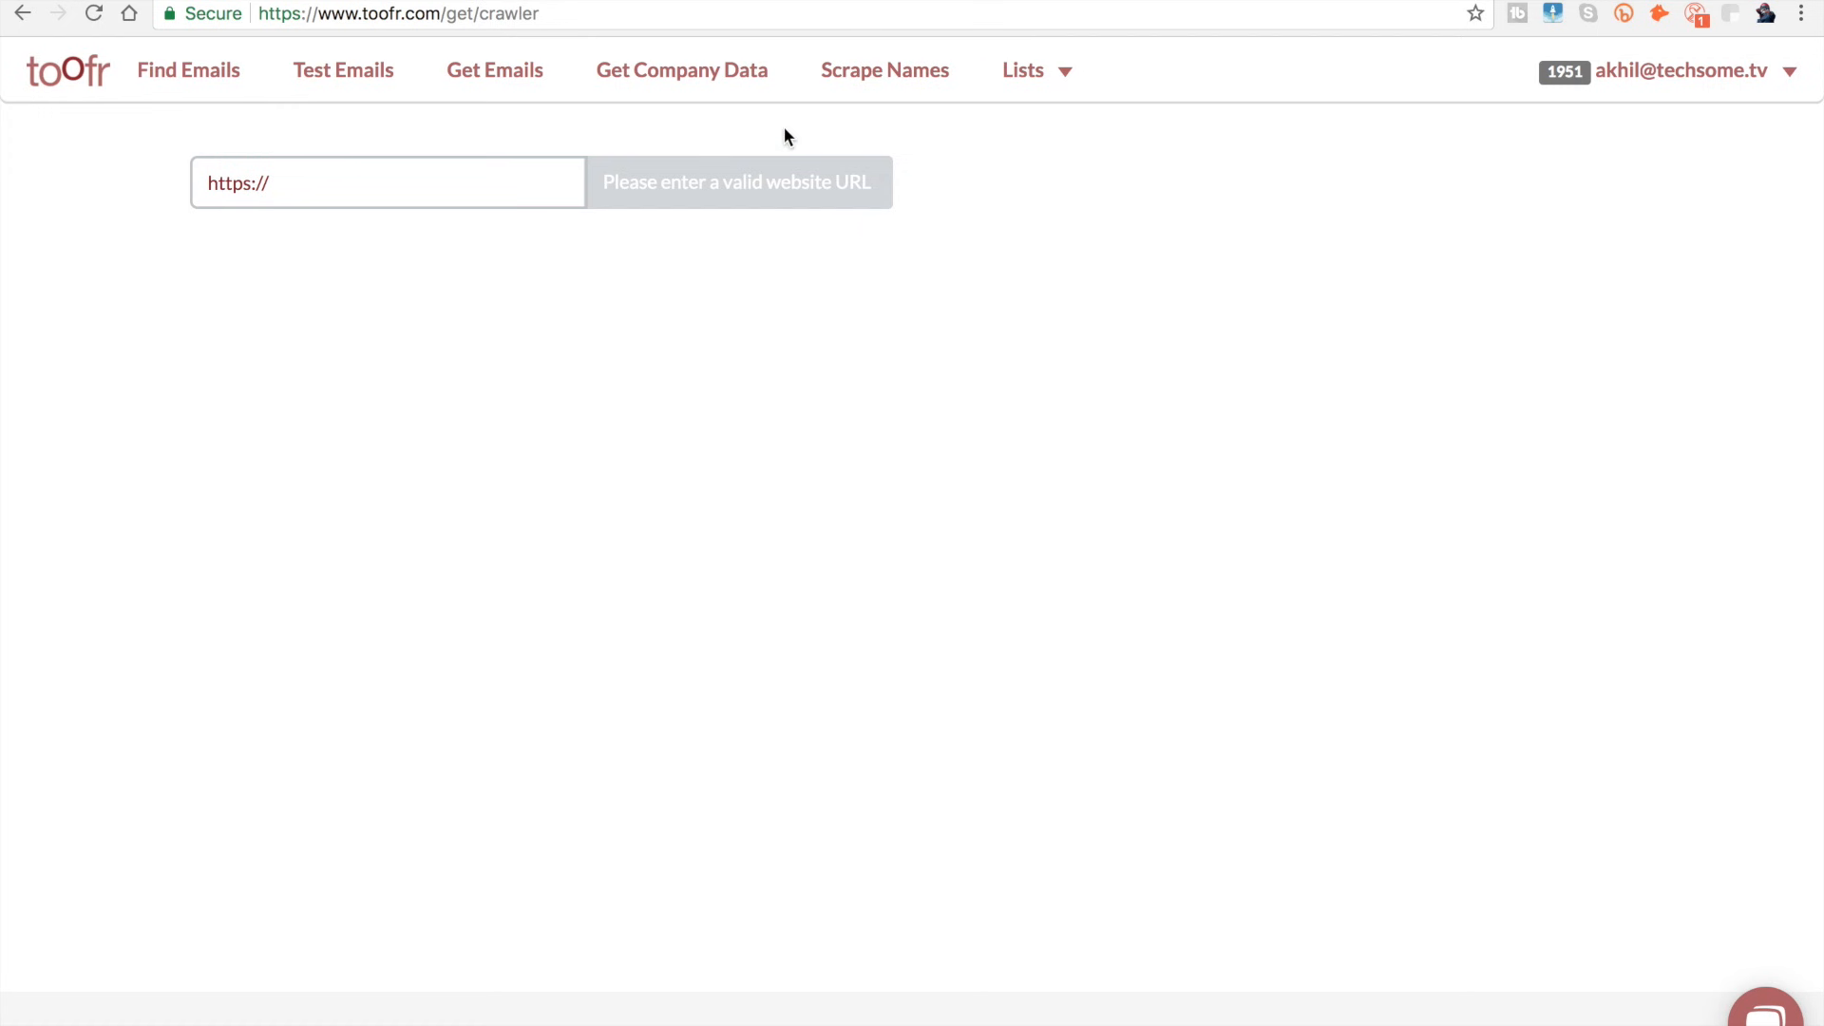
mouse_move(884, 70)
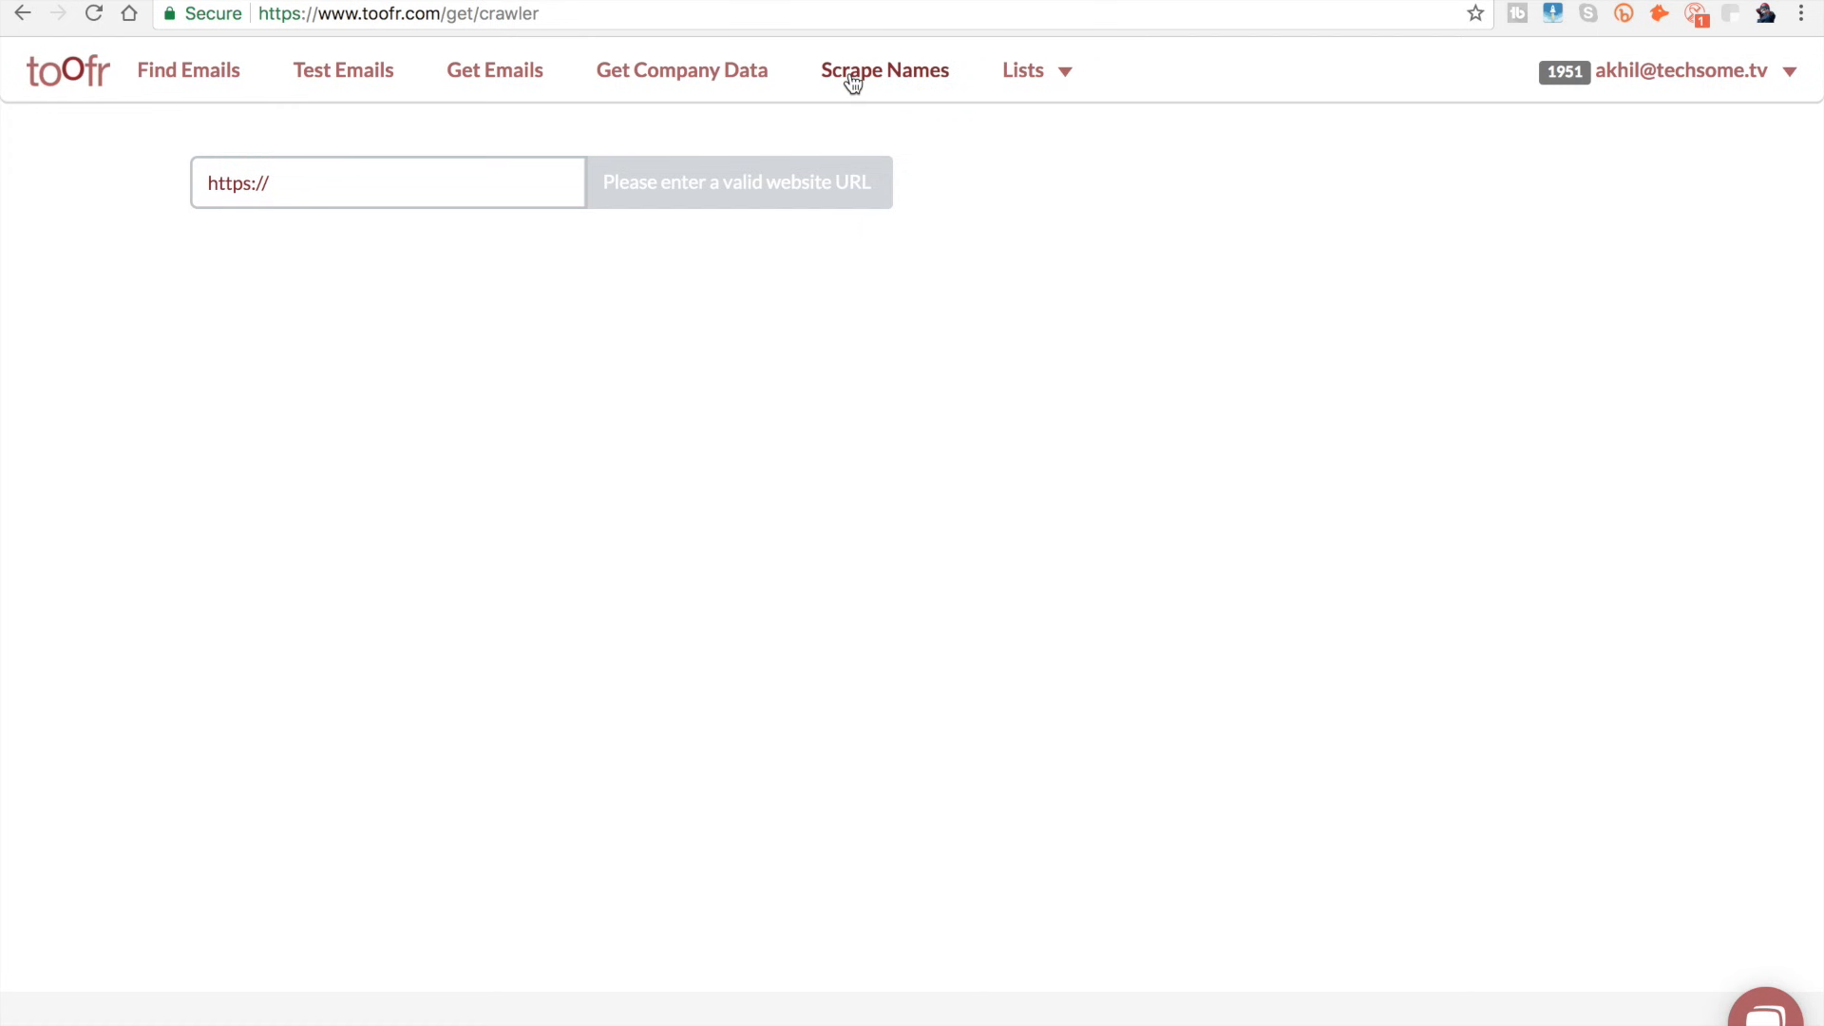
click(1026, 70)
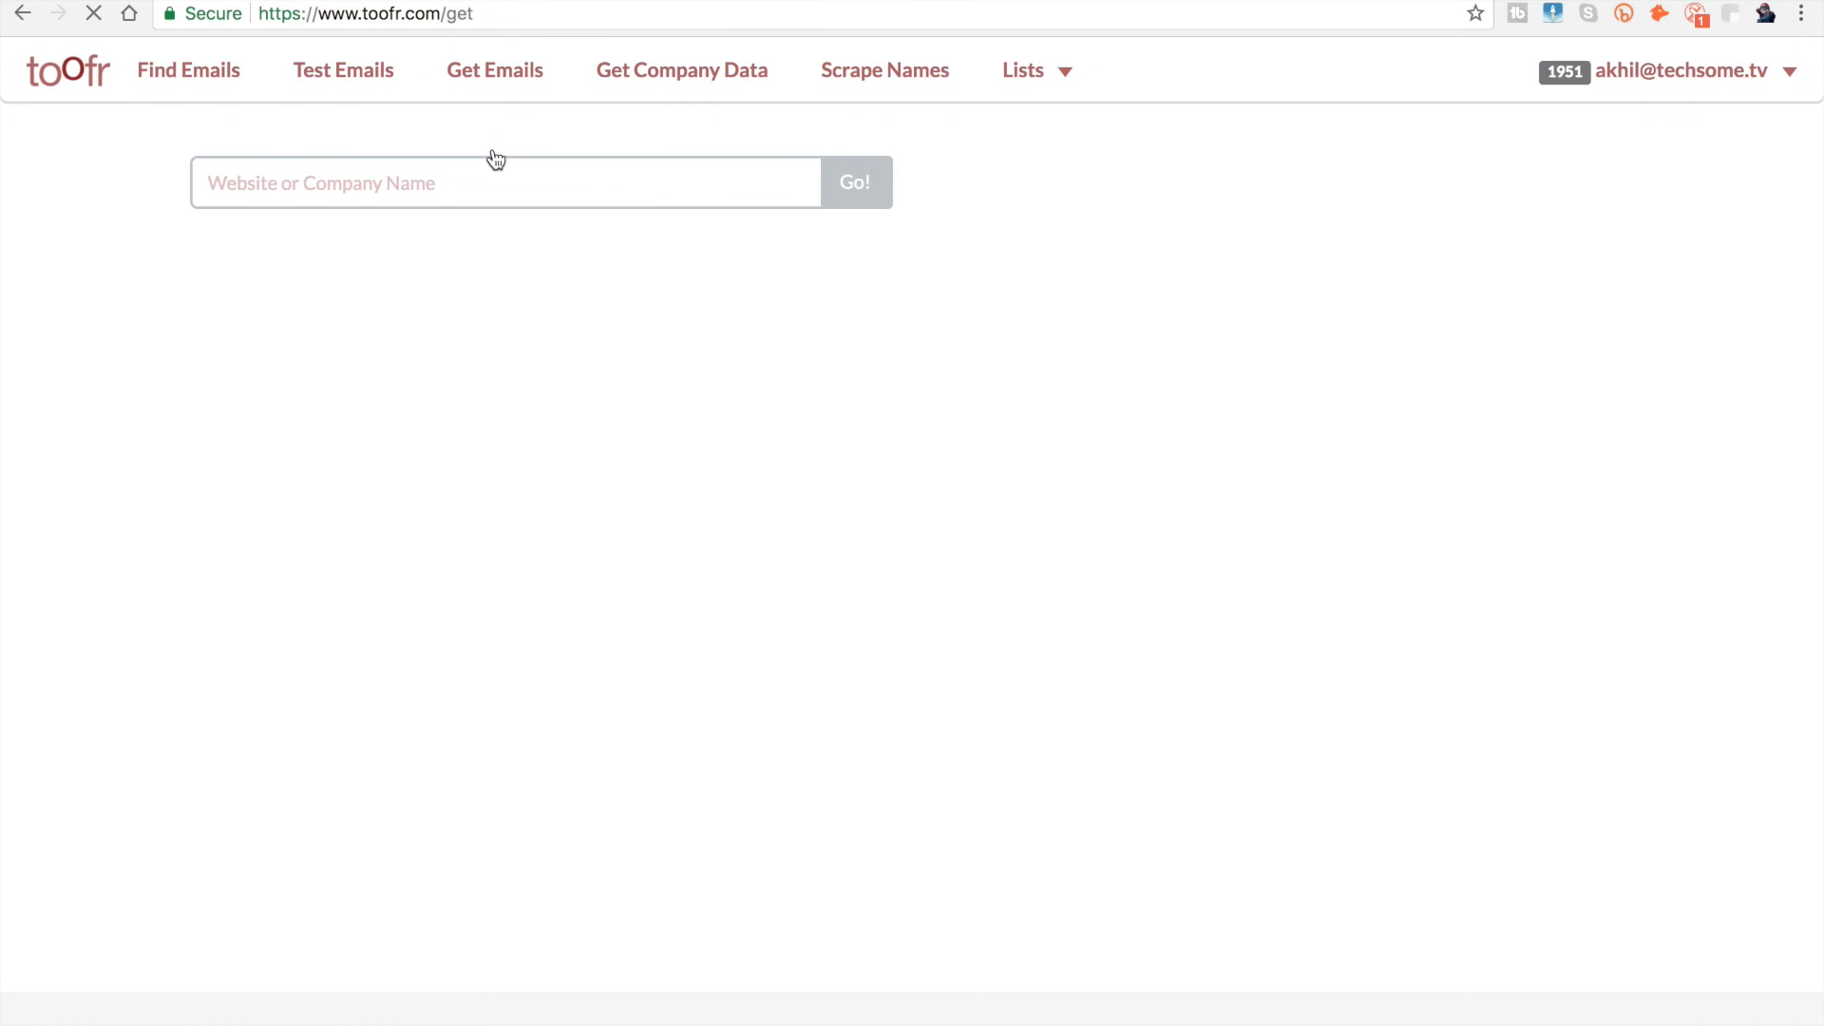
click(506, 182)
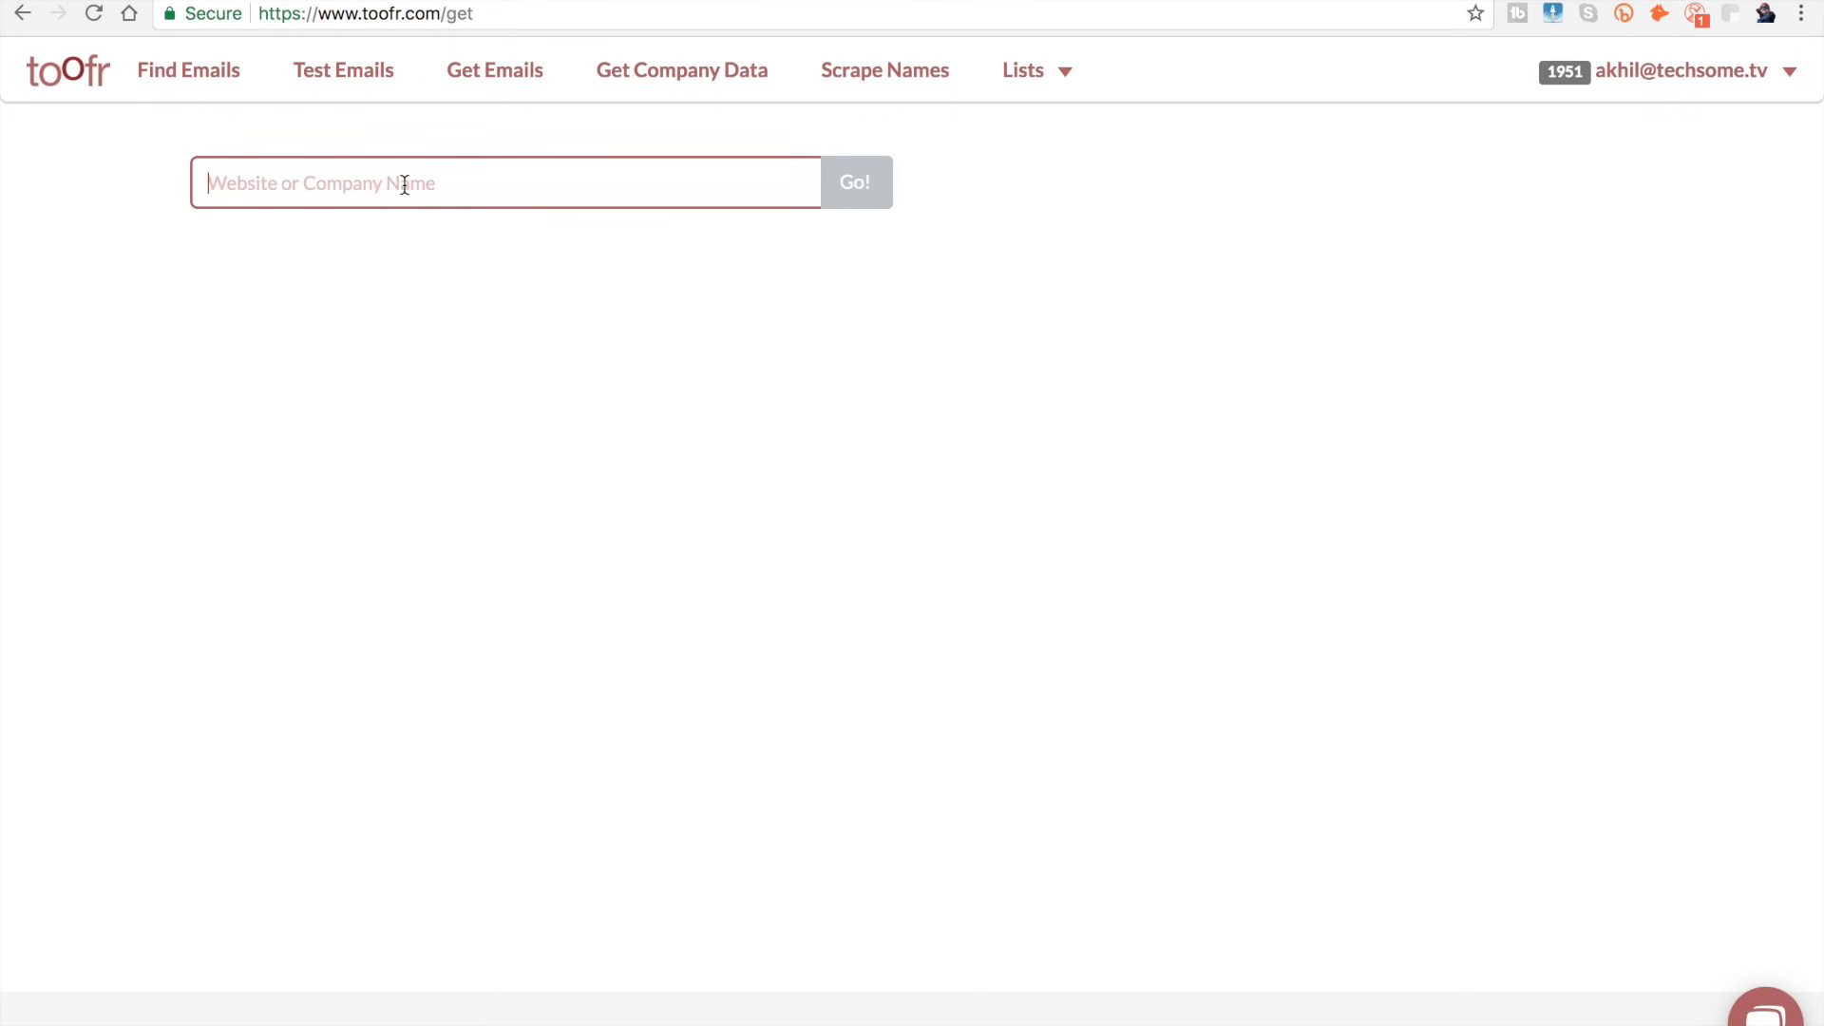
text(www.skype.com)
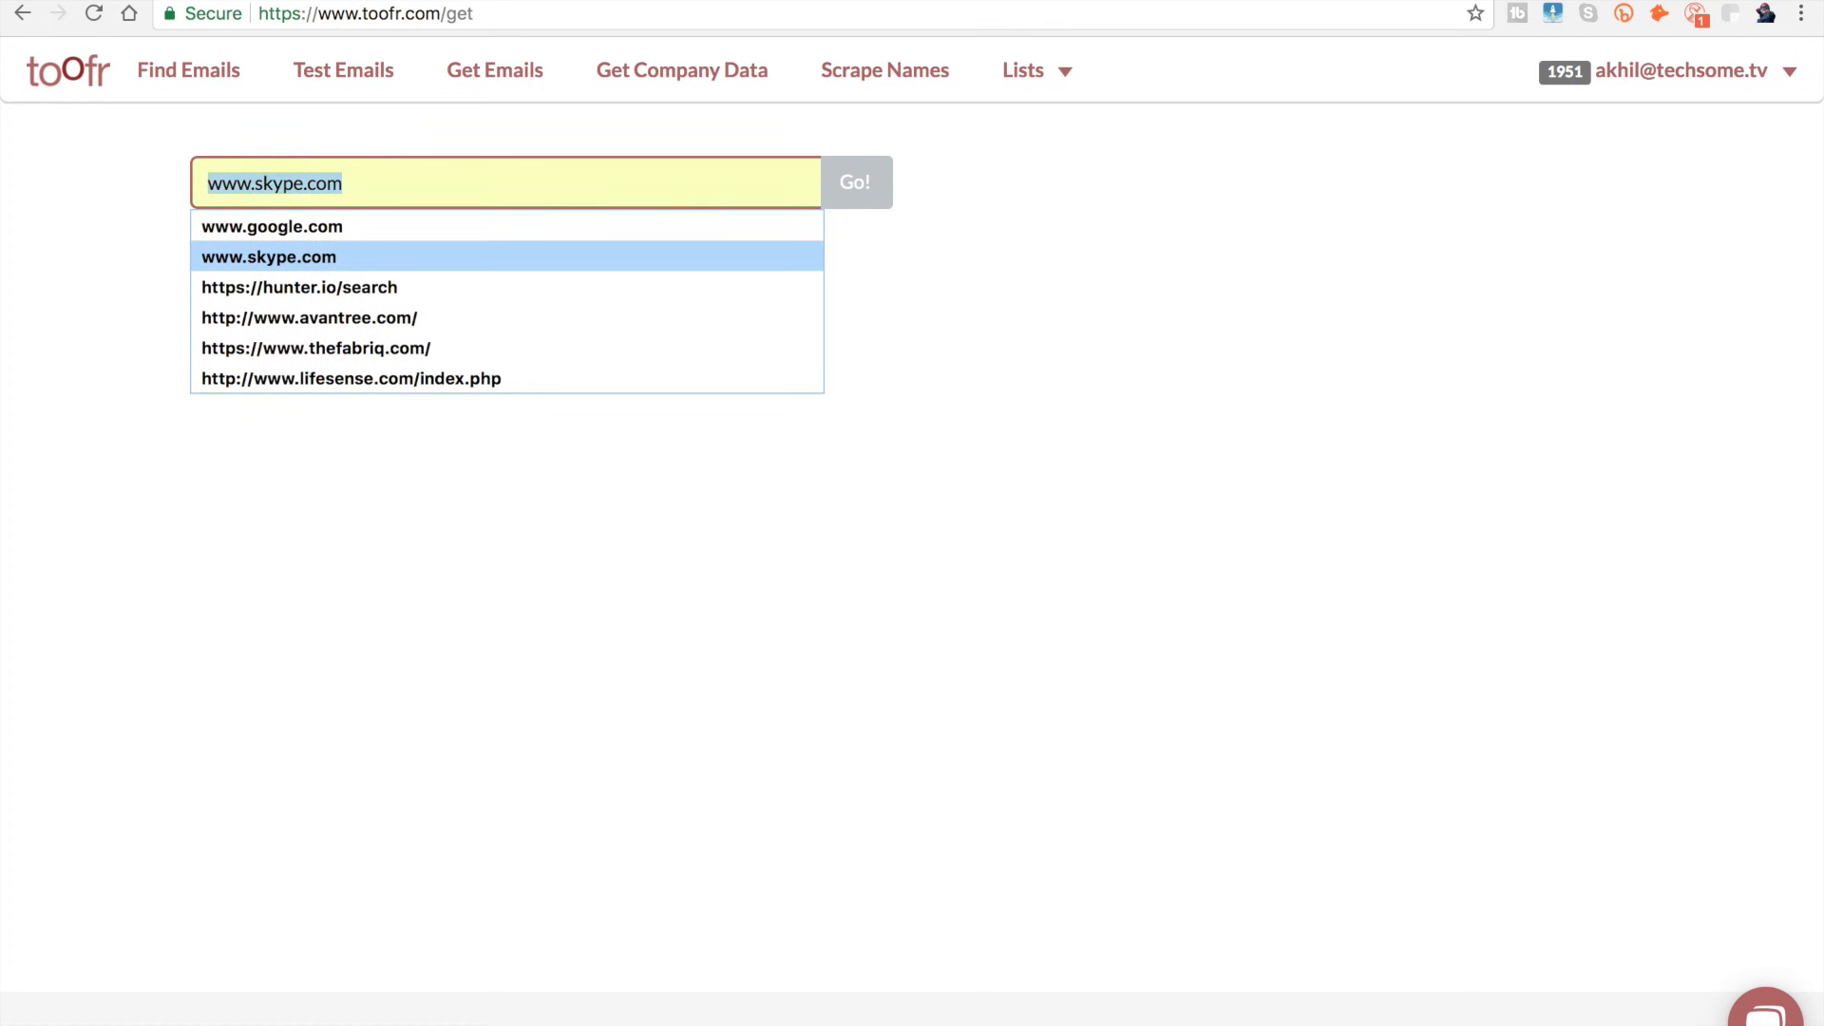
click(853, 182)
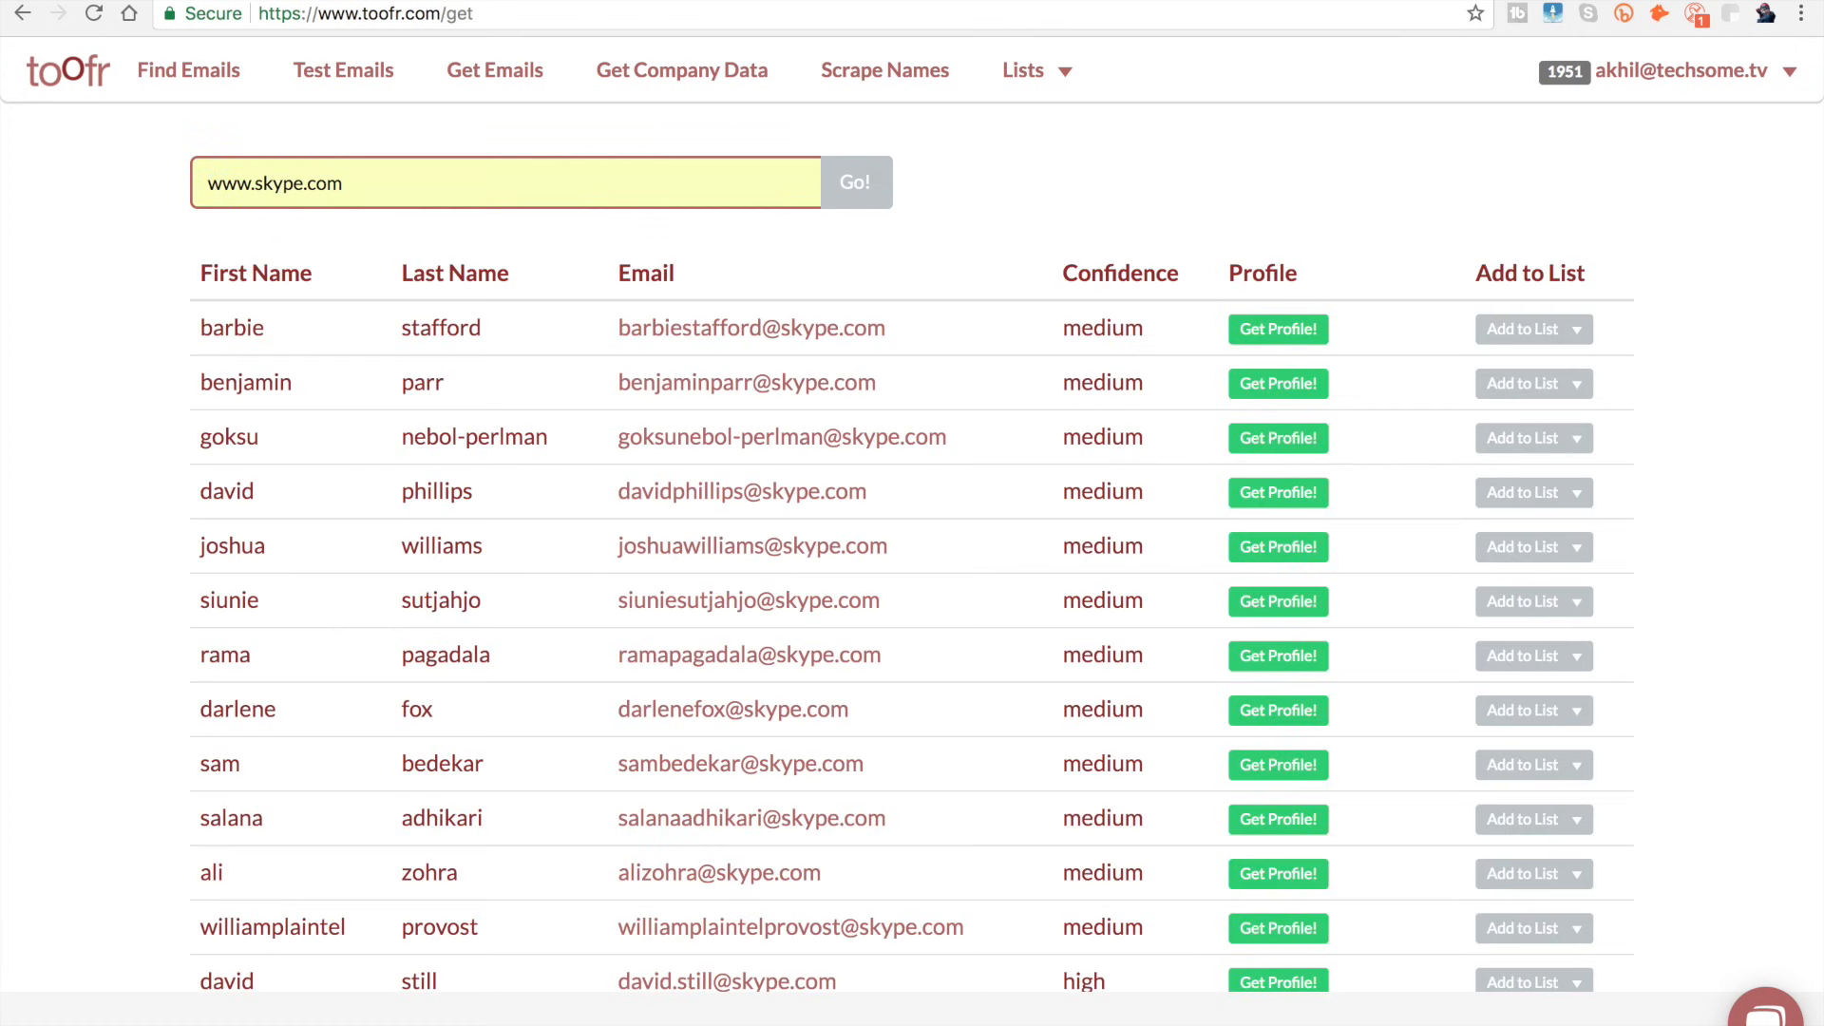
scroll(down, 3)
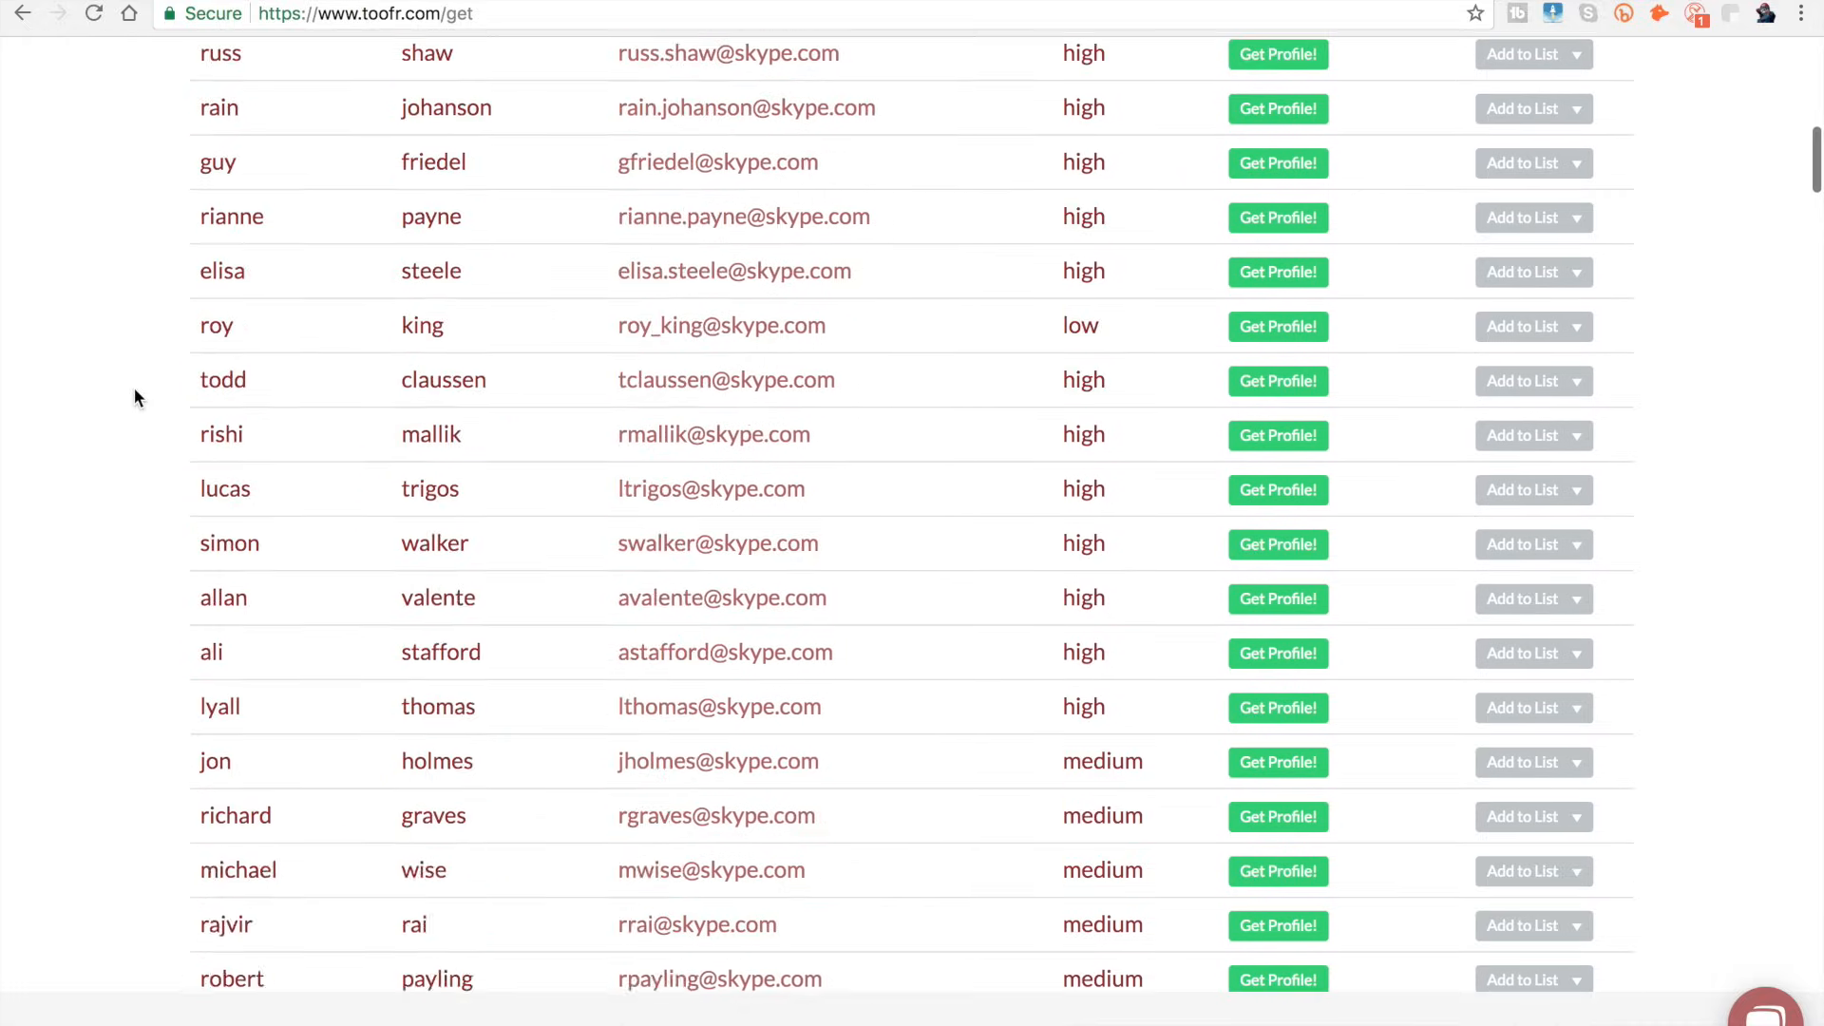
scroll(down, 3)
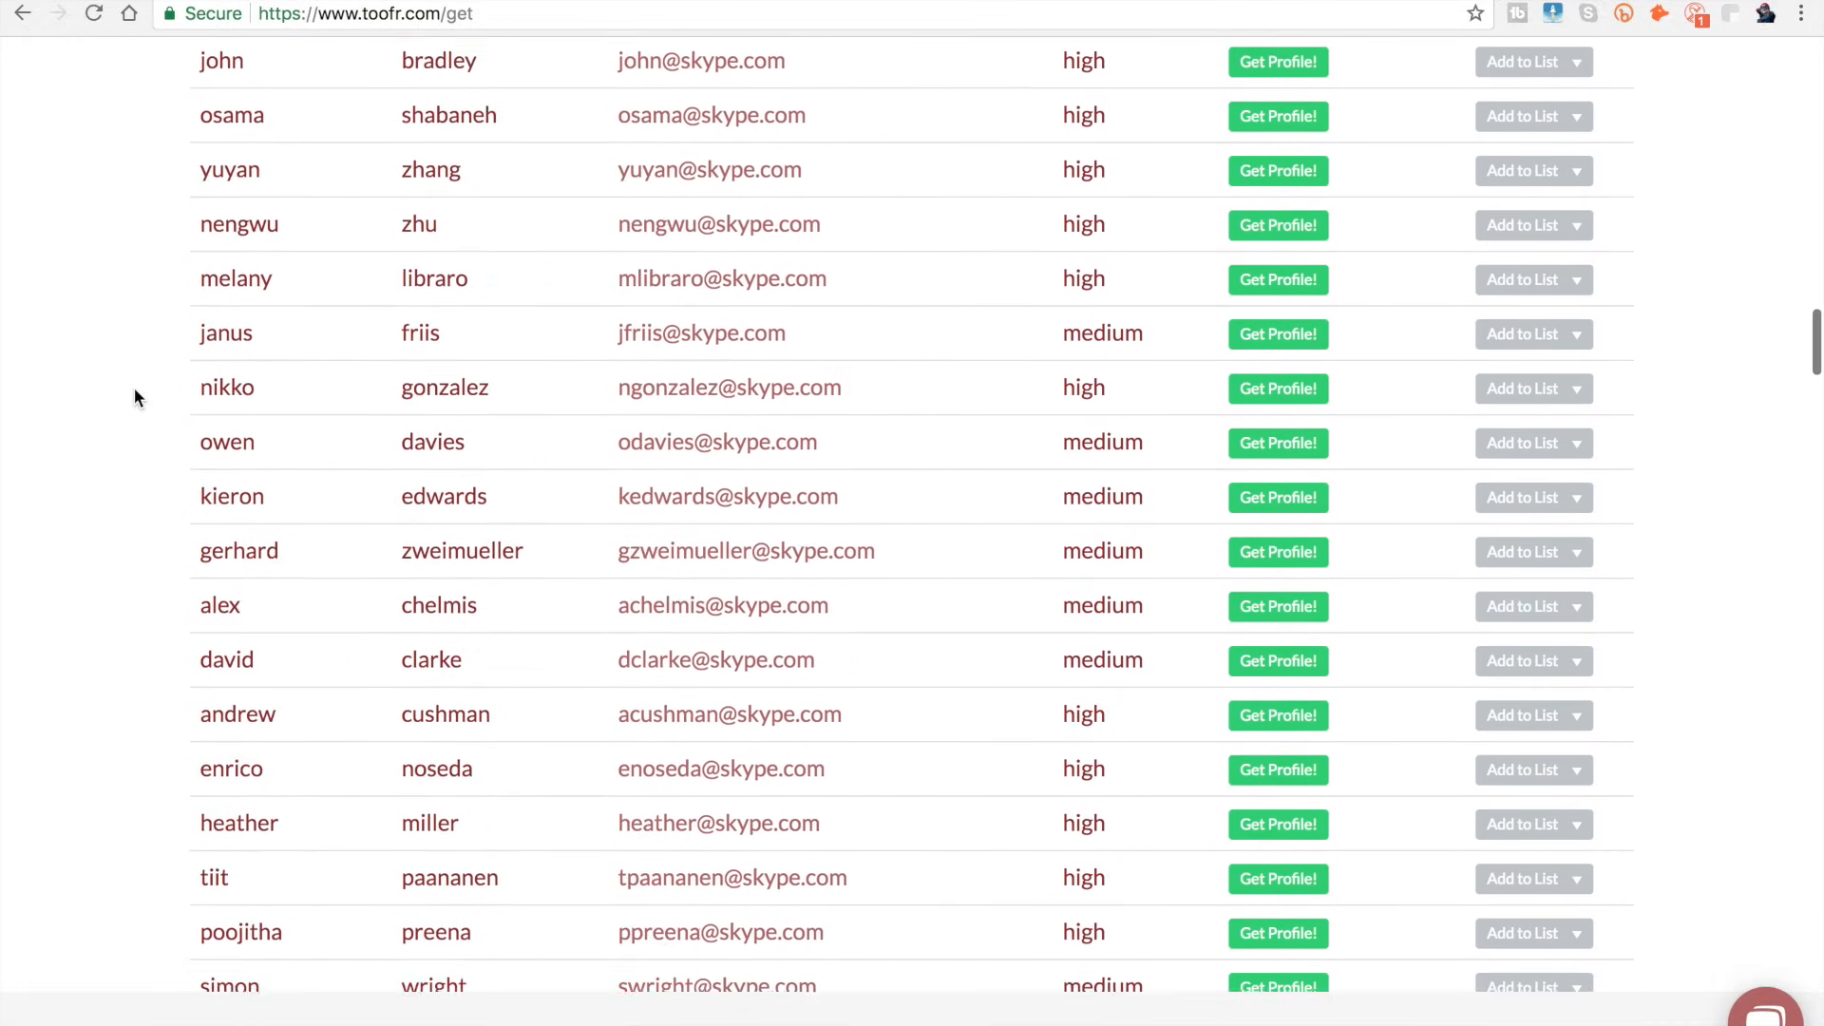
scroll(down, 3)
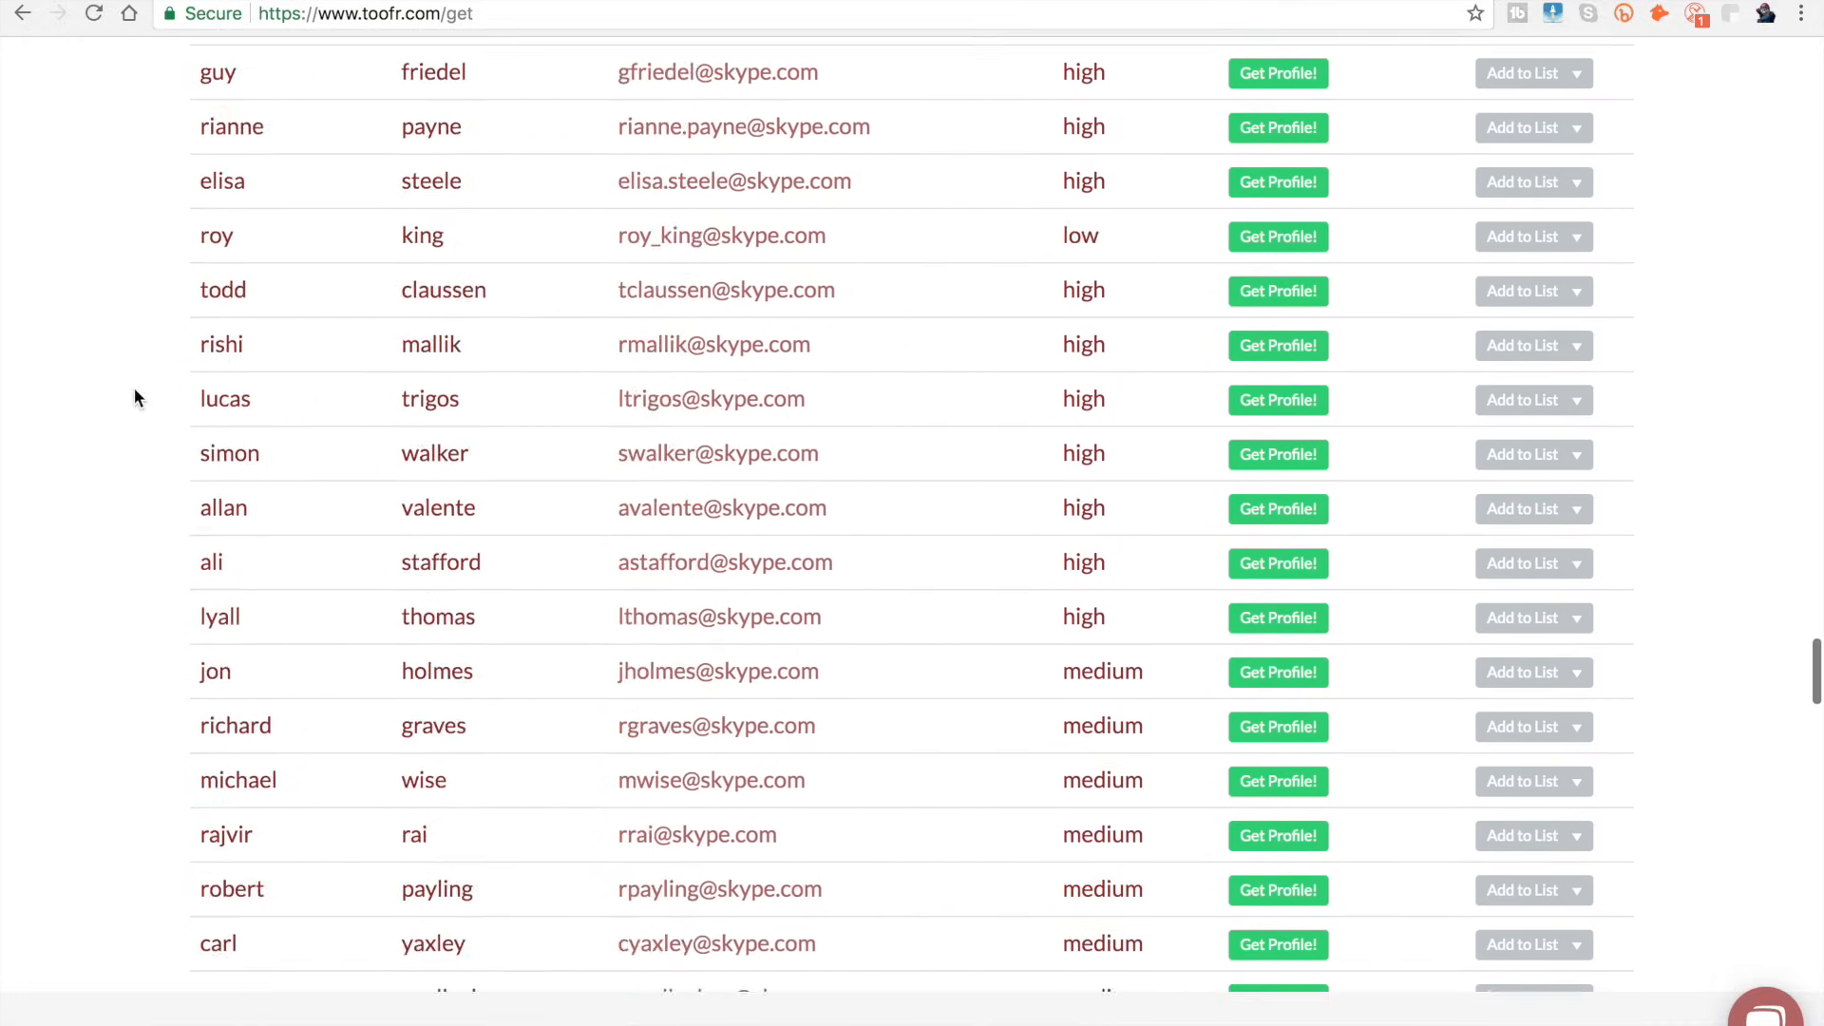
scroll(down, 3)
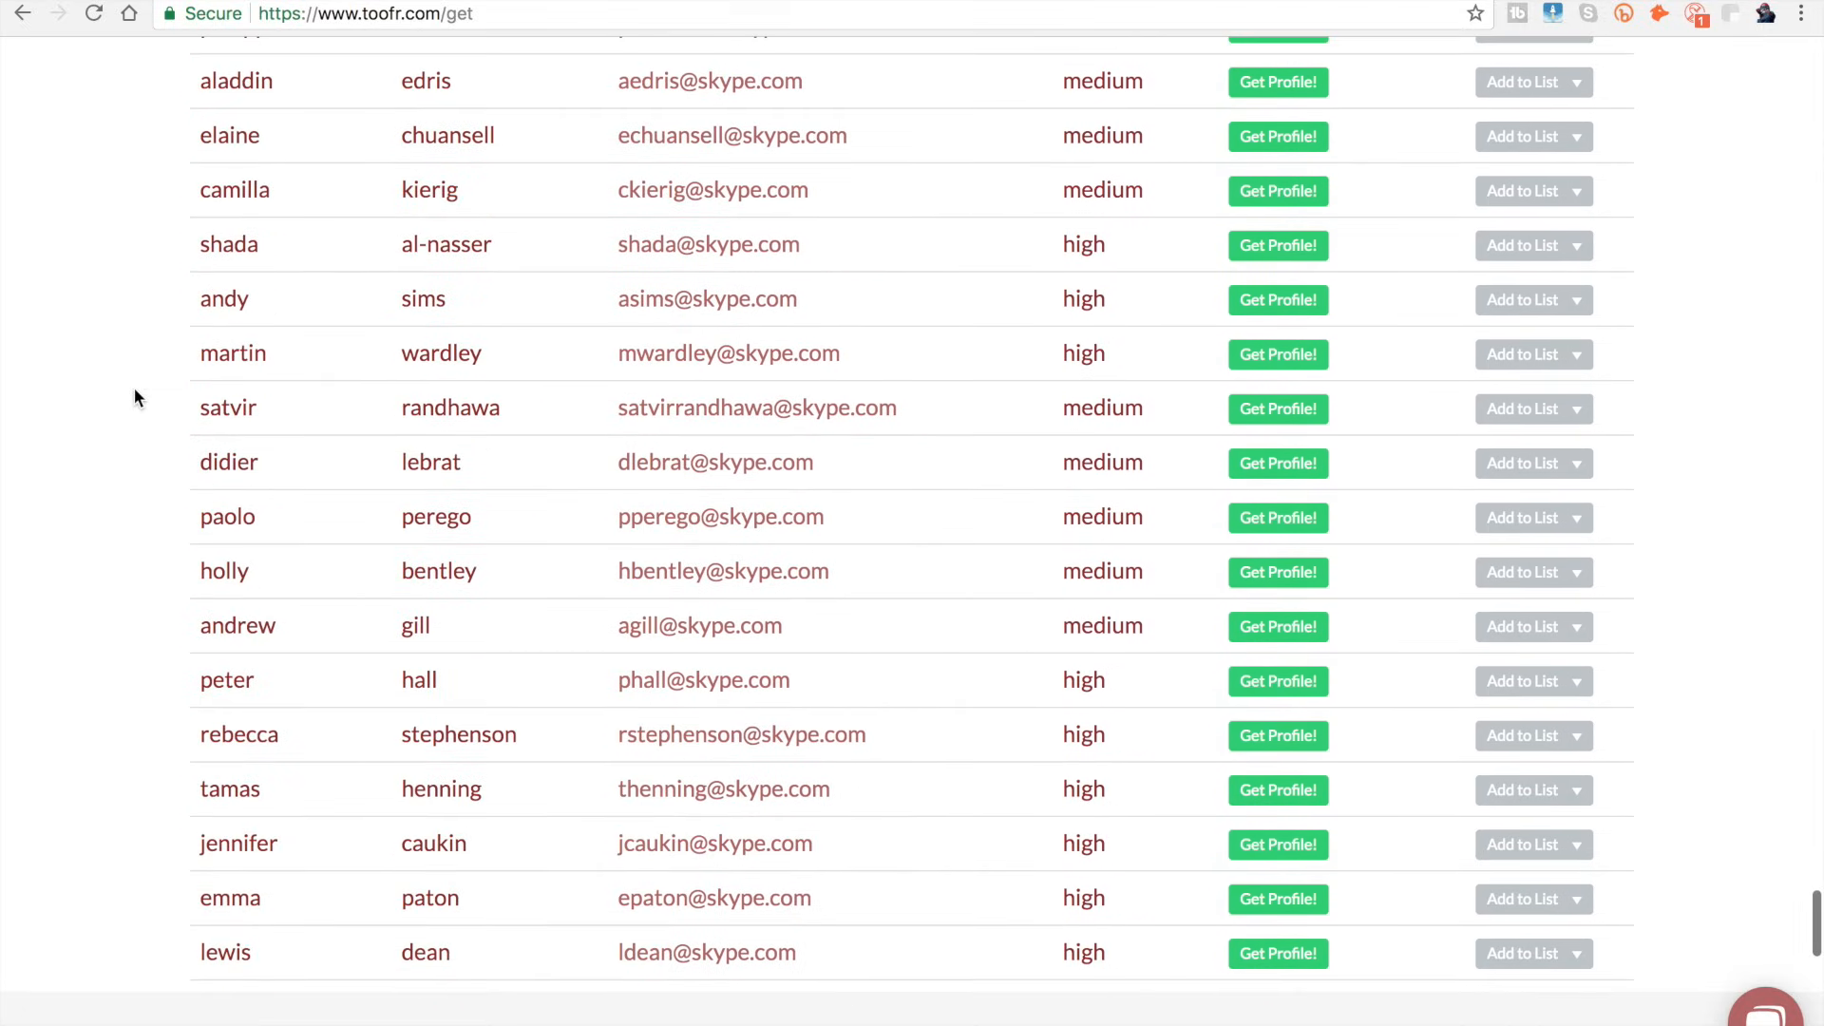
scroll(down, 3)
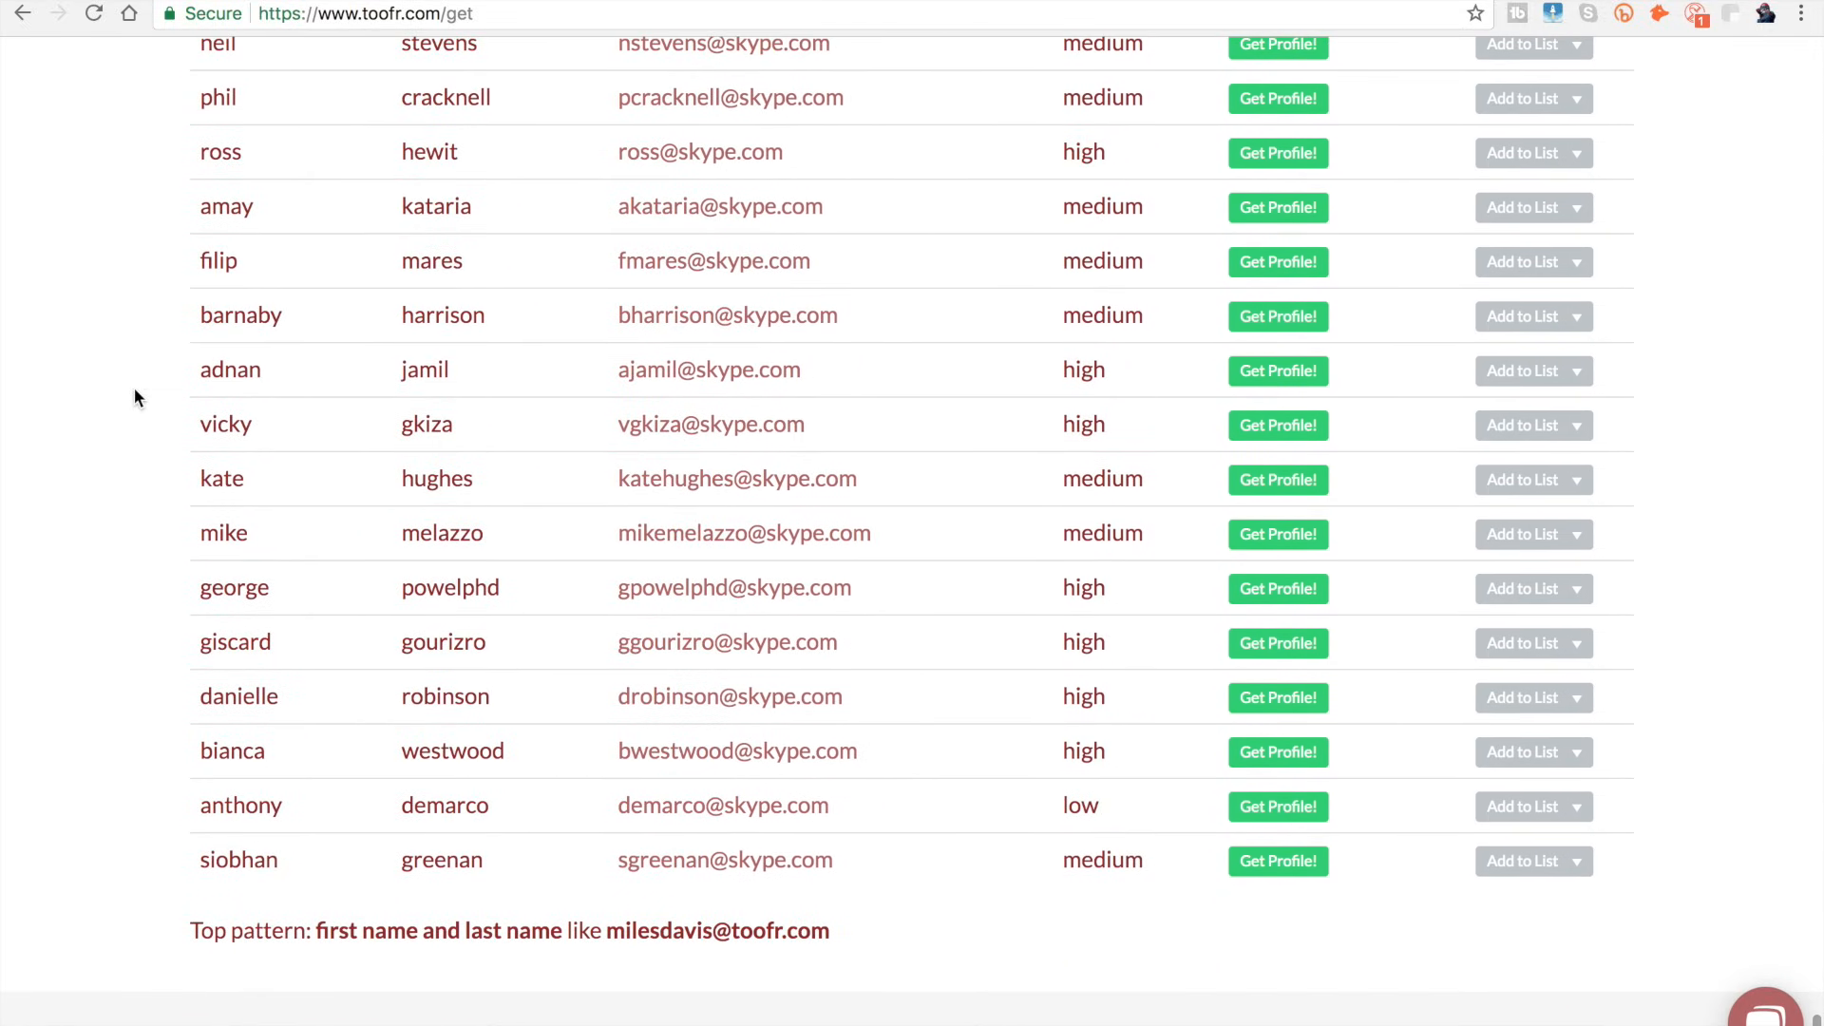
scroll(down, 3)
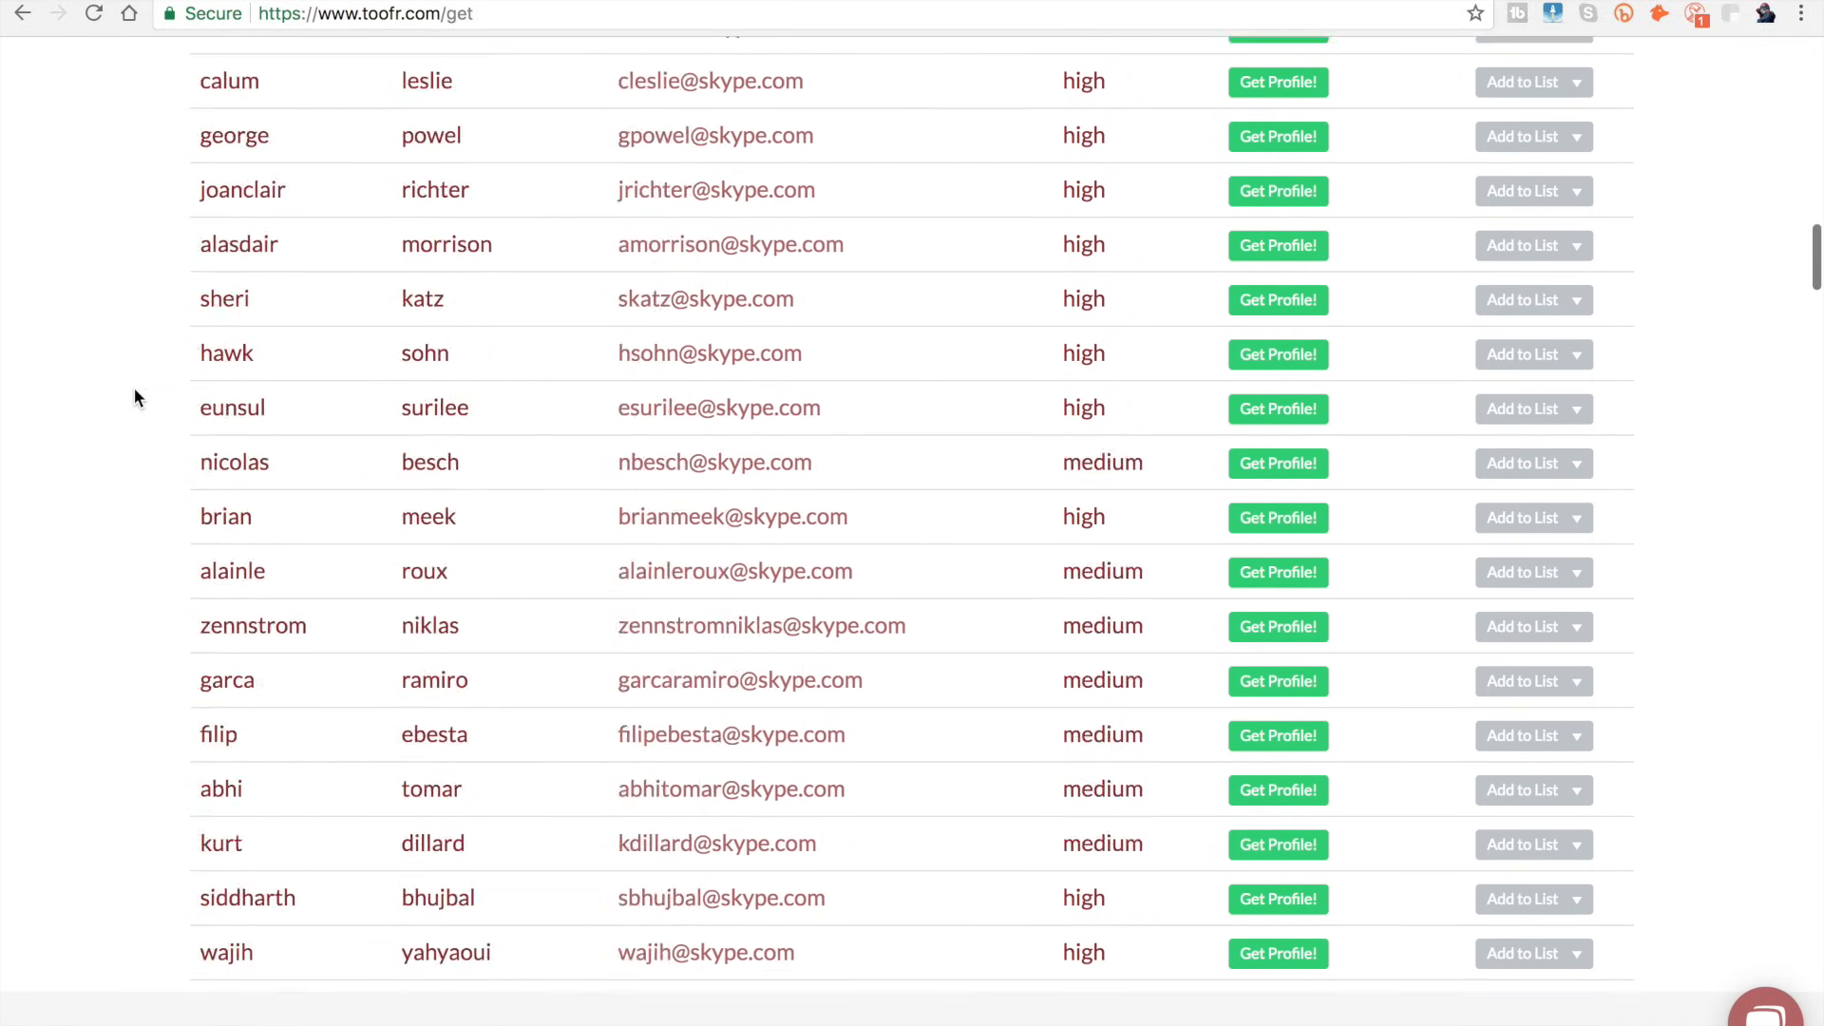